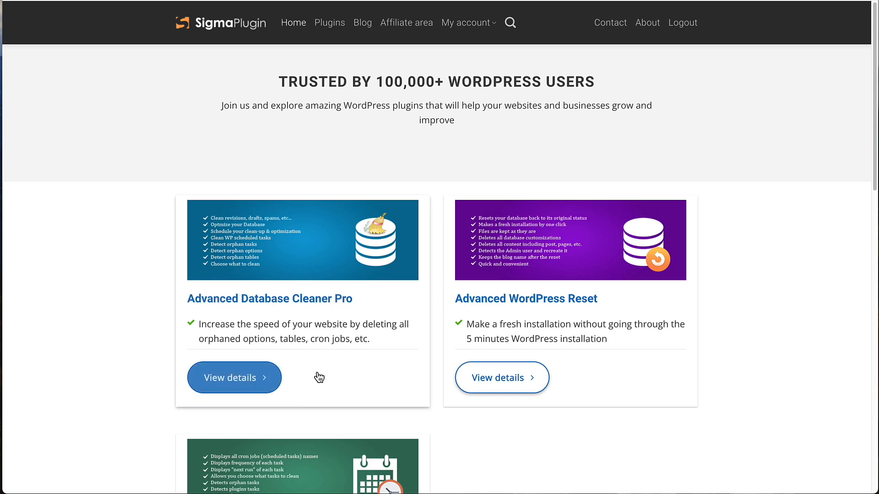
# View the Advanced Database Cleaner Pro page and its Starter, Business and Unlimited pricing
pyautogui.click(230, 377)
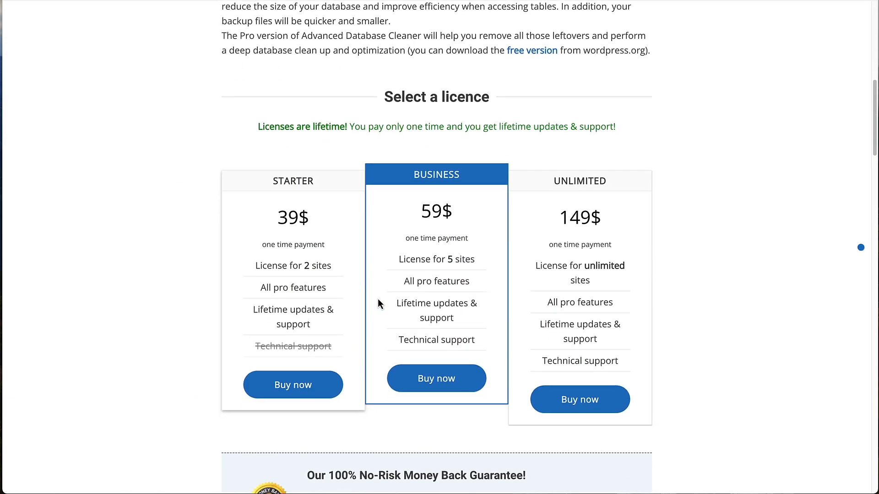
pyautogui.moveTo(270, 256)
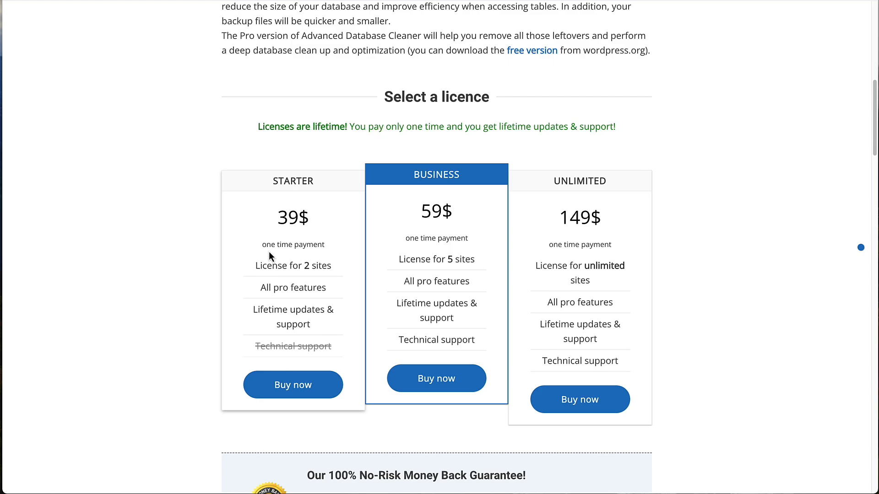
pyautogui.moveTo(562, 241)
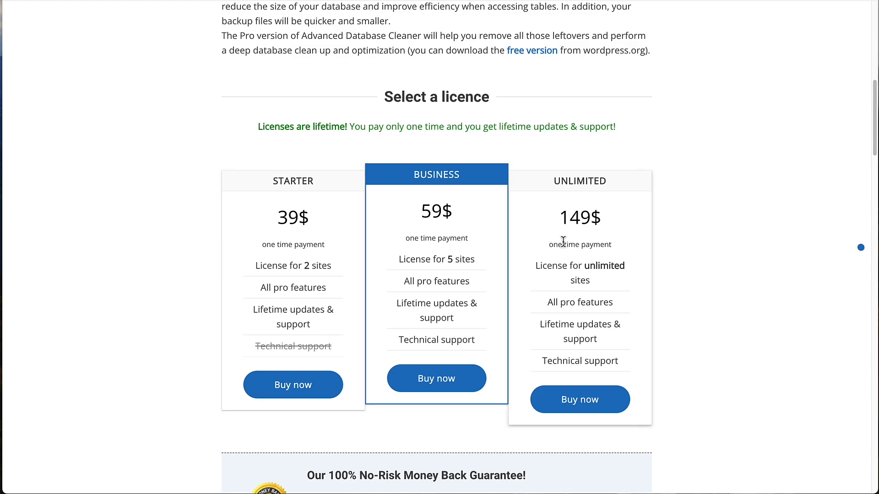
pyautogui.moveTo(436, 253)
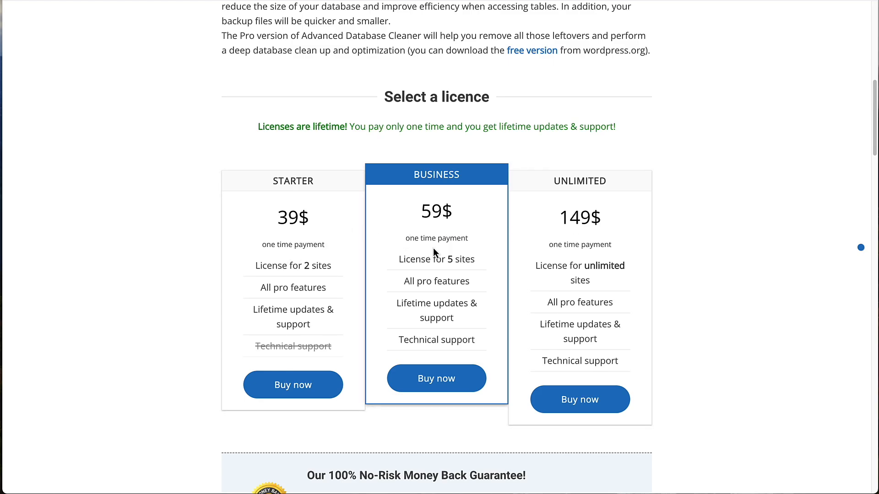
pyautogui.moveTo(589, 264)
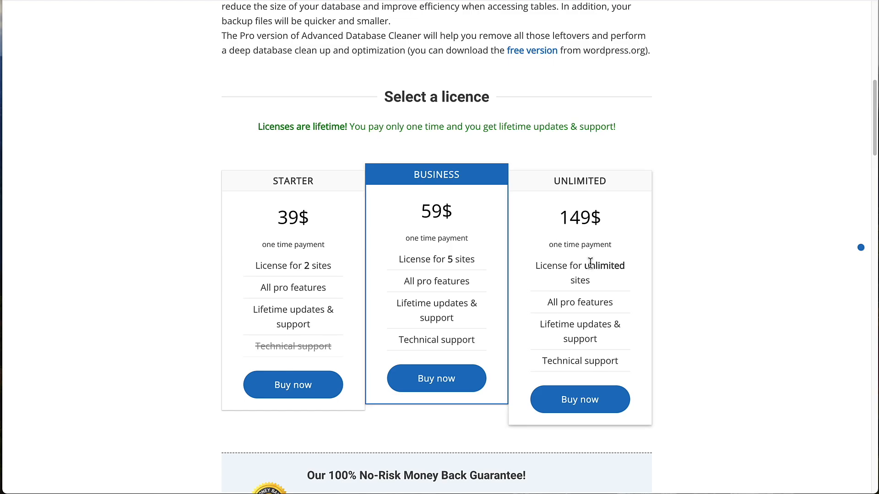
pyautogui.moveTo(584, 238)
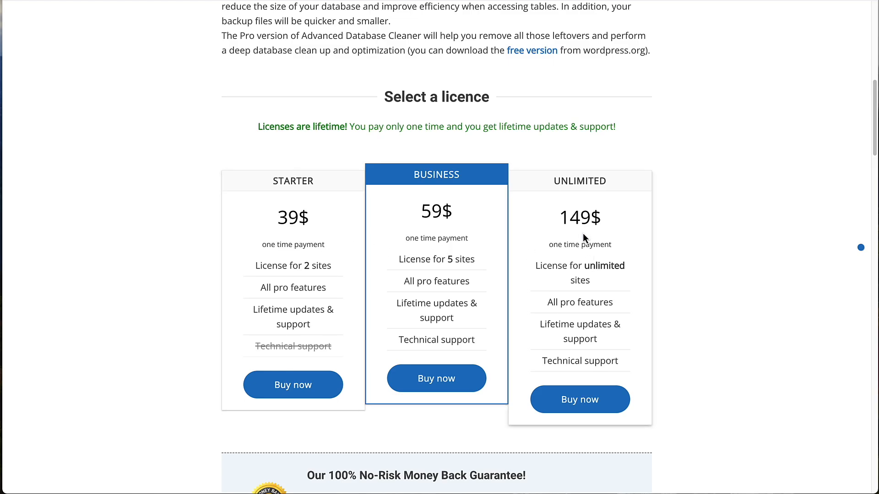
pyautogui.scroll(3)
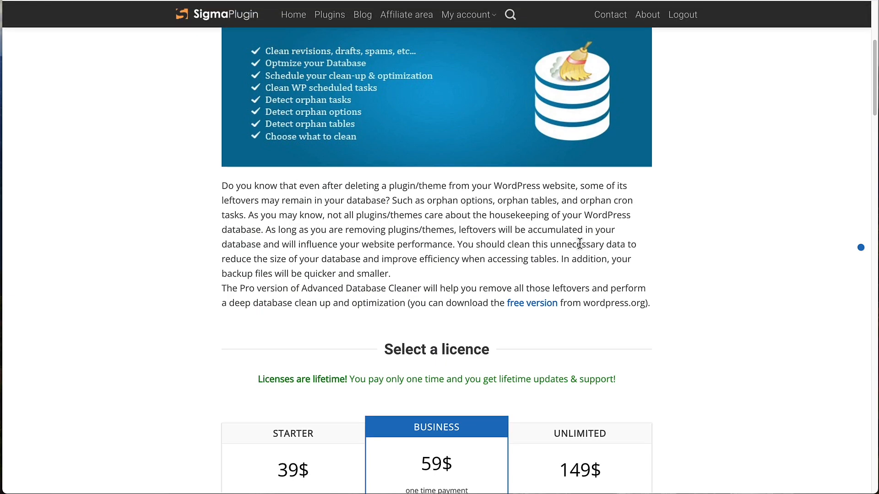
pyautogui.scroll(3)
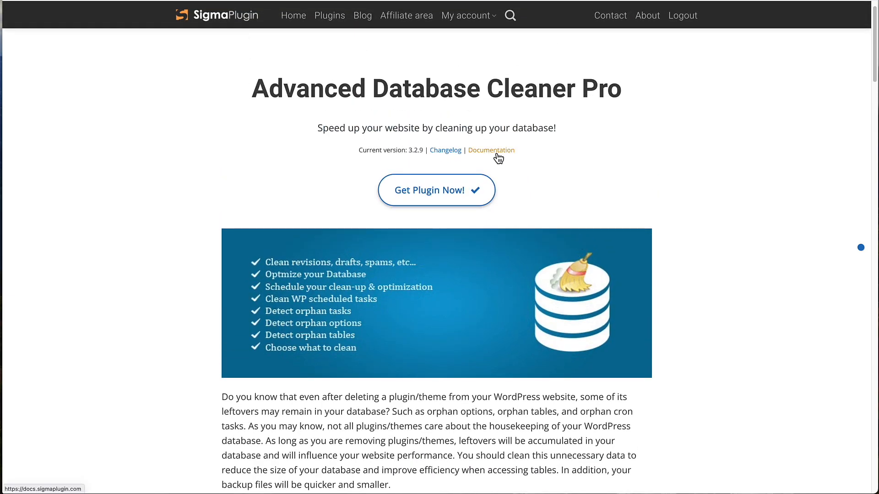
pyautogui.click(490, 150)
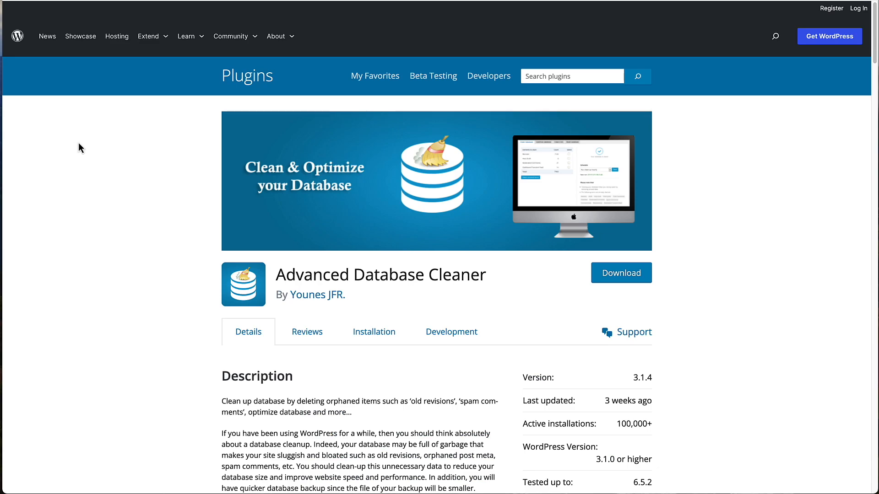
pyautogui.moveTo(83, 148)
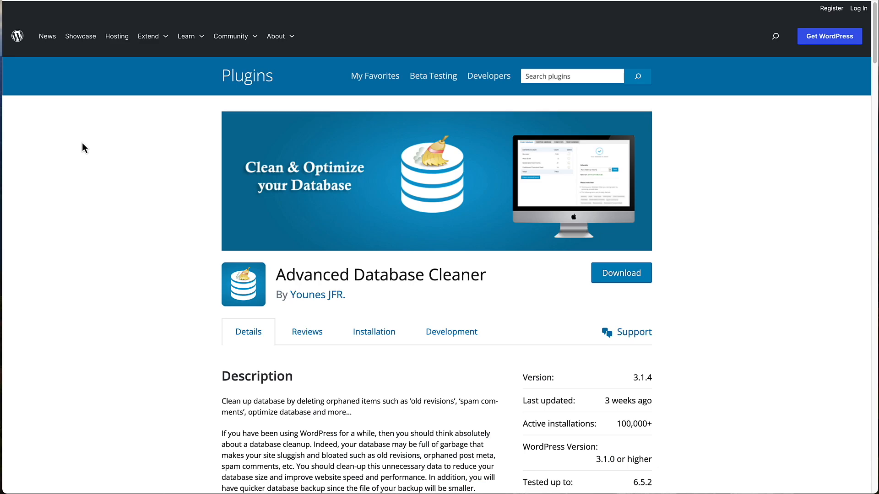
pyautogui.scroll(-3)
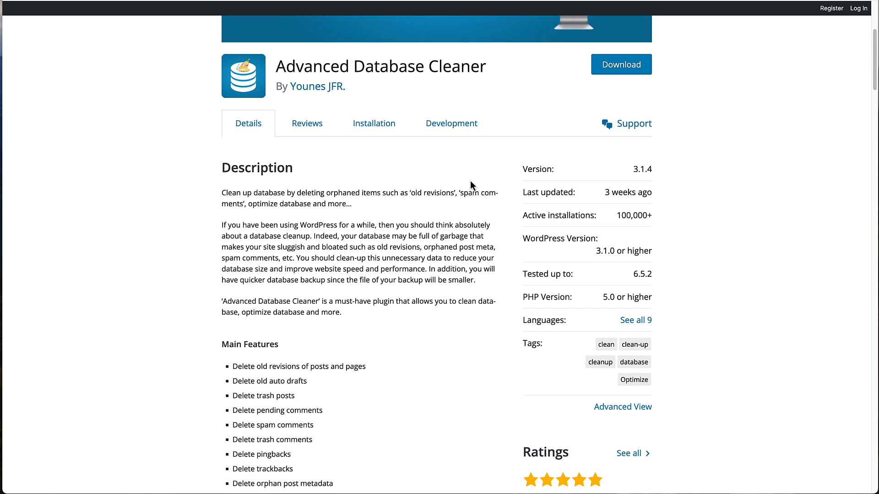
pyautogui.moveTo(691, 220)
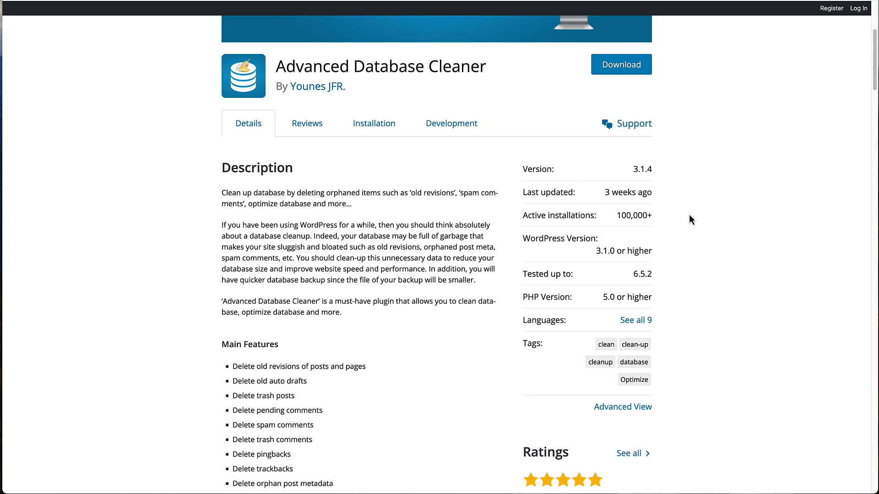
pyautogui.moveTo(612, 232)
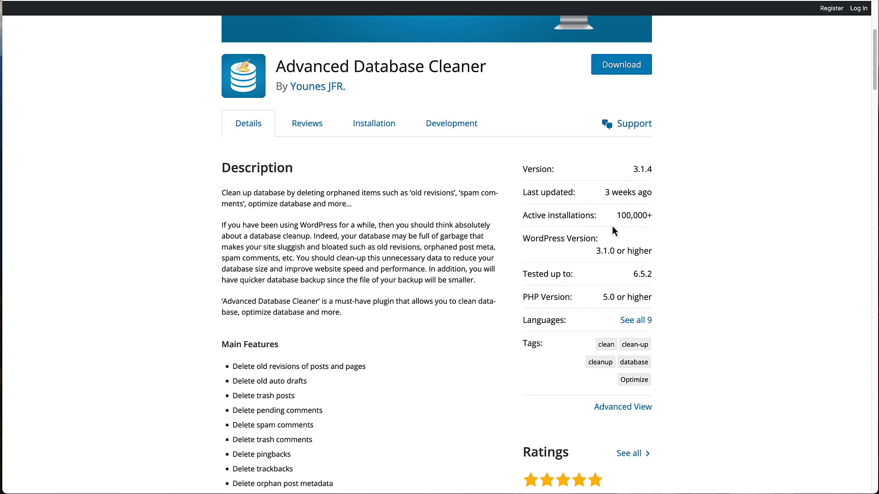
pyautogui.scroll(-3)
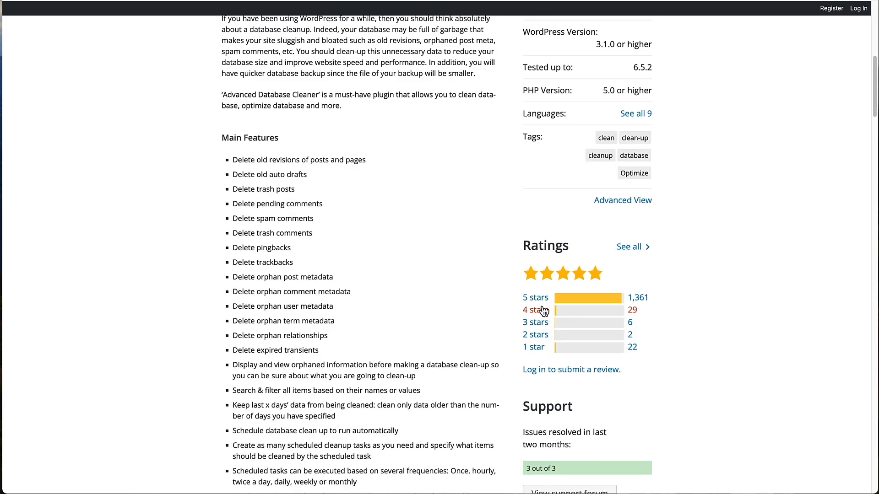
pyautogui.scroll(-3)
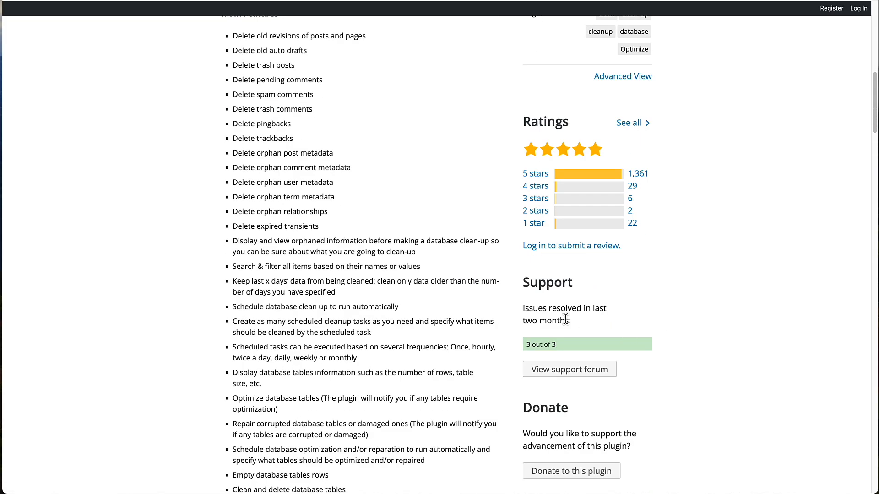
pyautogui.moveTo(537, 339)
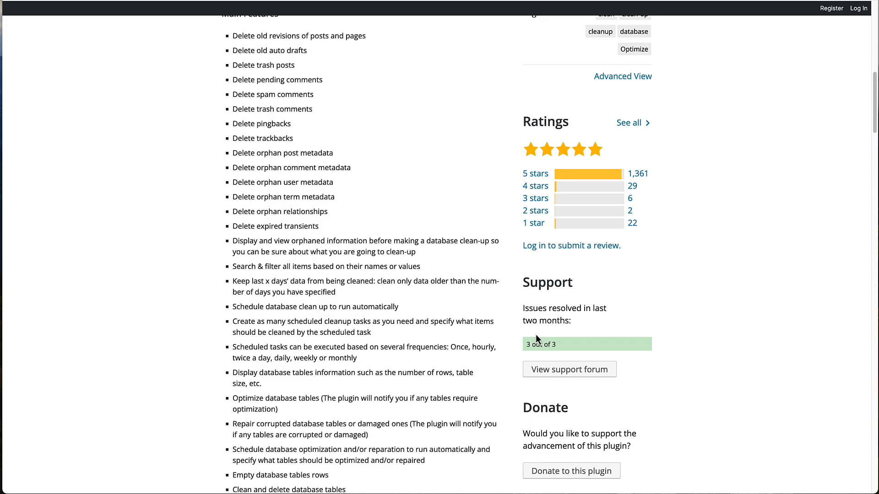
pyautogui.moveTo(458, 316)
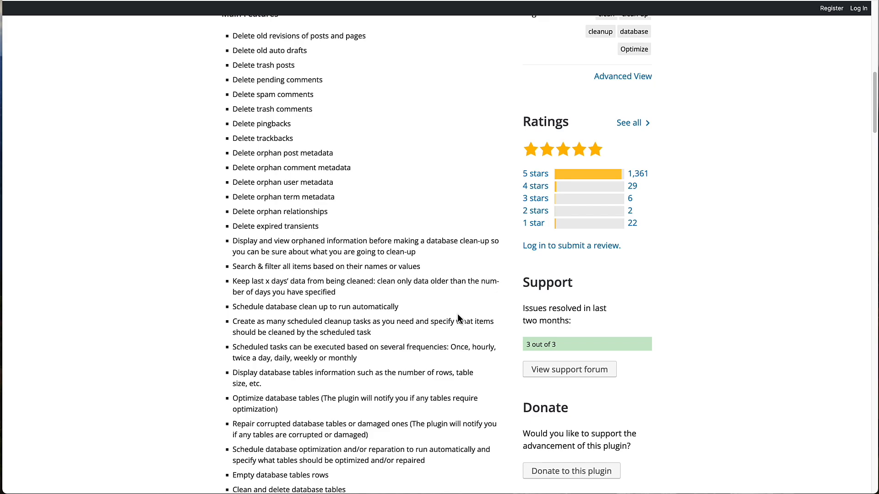
pyautogui.moveTo(459, 316)
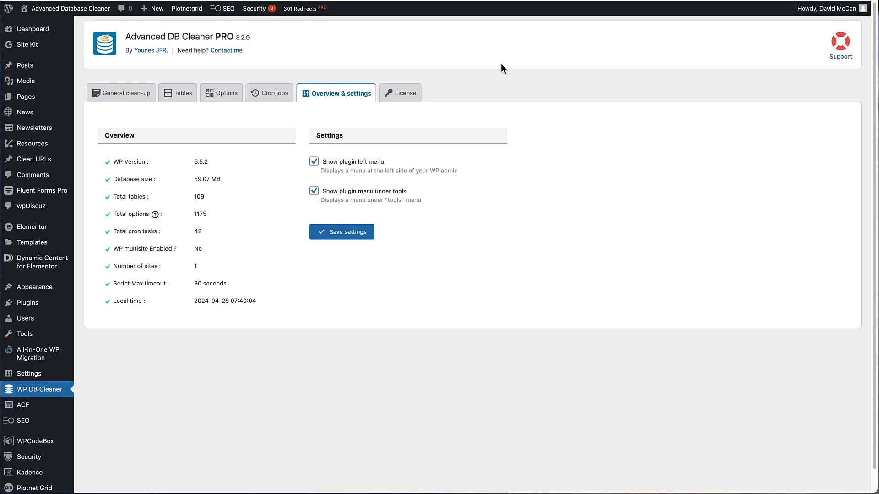
pyautogui.moveTo(282, 50)
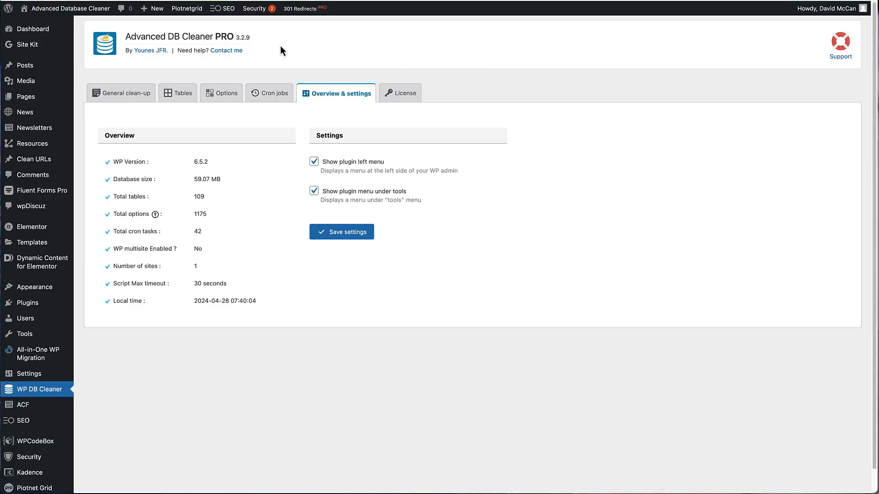
pyautogui.moveTo(187, 43)
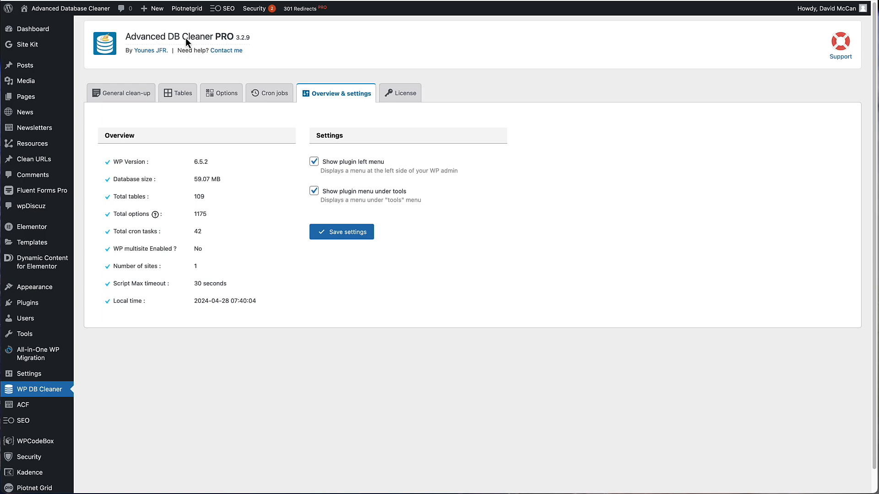
pyautogui.moveTo(404, 77)
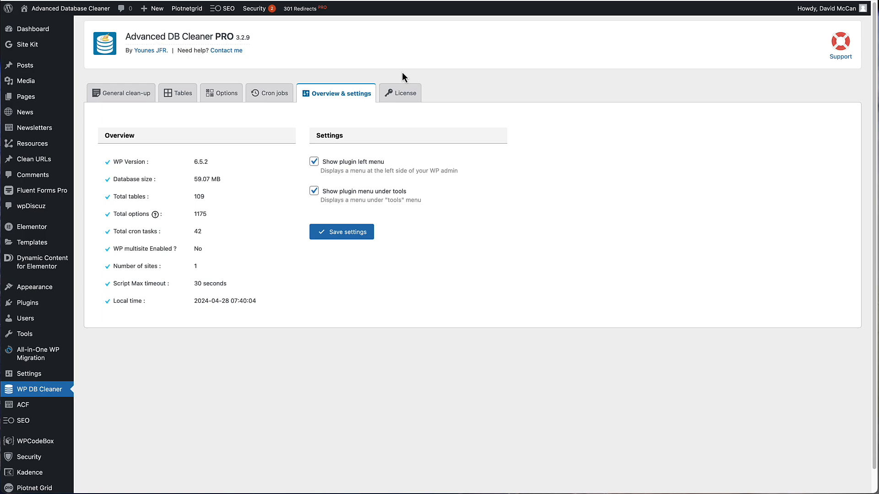
pyautogui.moveTo(352, 94)
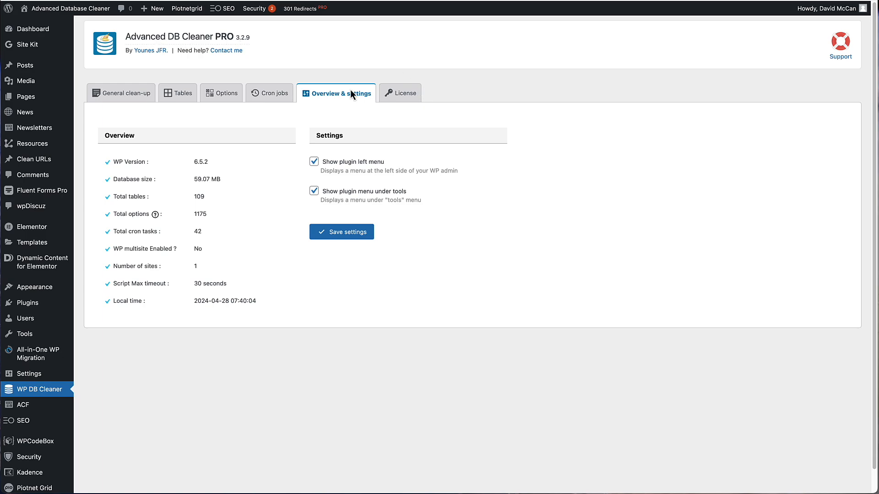
pyautogui.moveTo(235, 96)
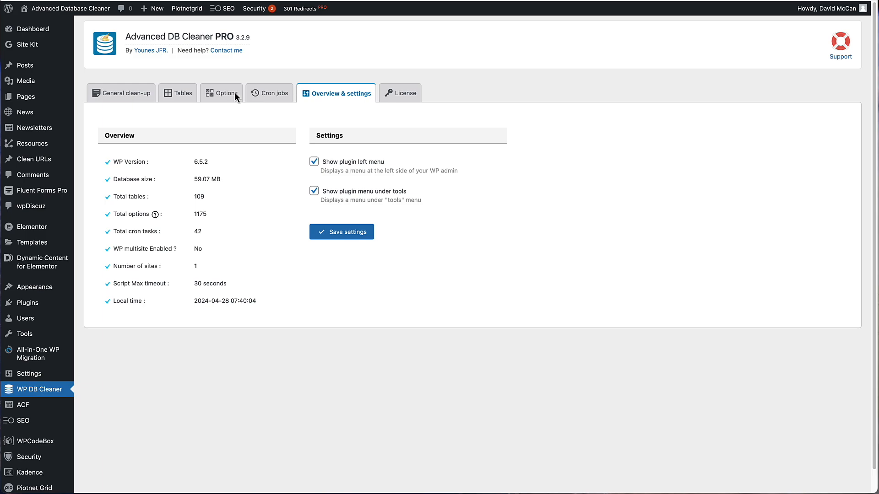
pyautogui.moveTo(319, 229)
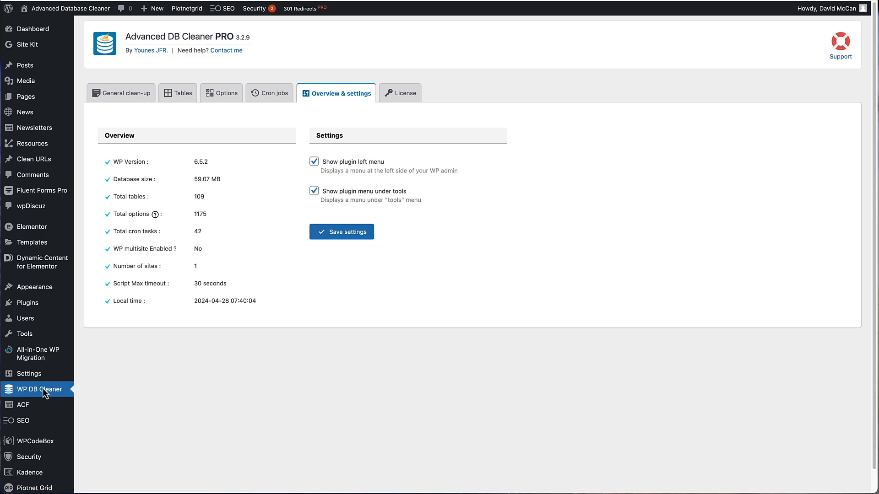
pyautogui.moveTo(20, 395)
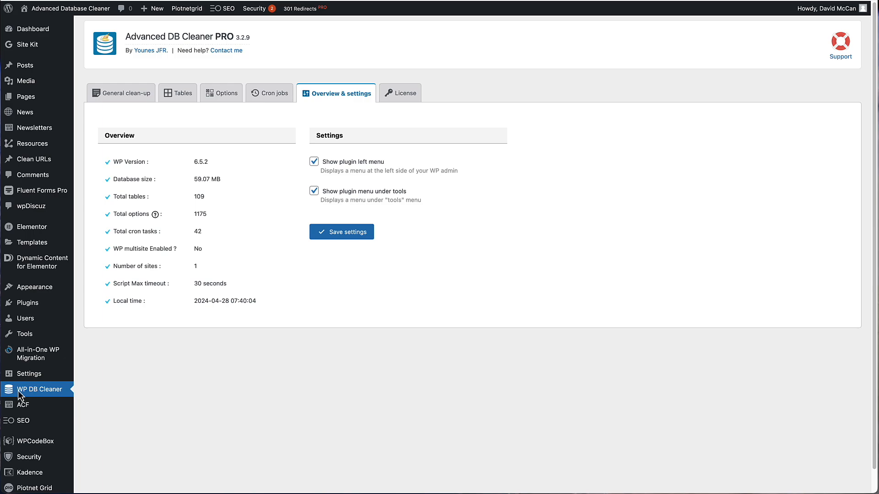
pyautogui.moveTo(364, 162)
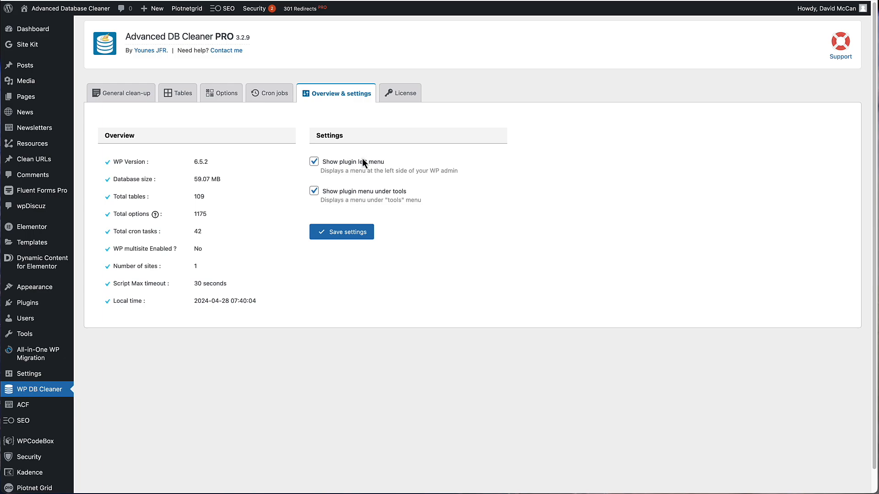
pyautogui.moveTo(326, 170)
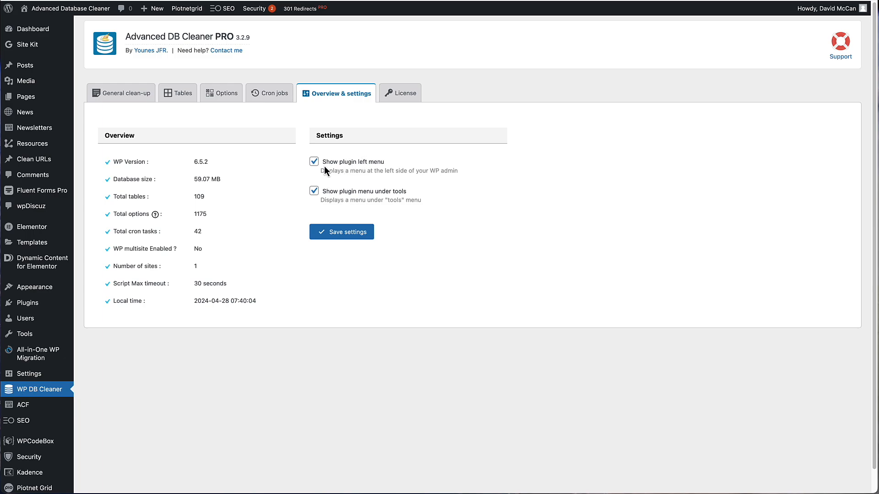
pyautogui.moveTo(329, 171)
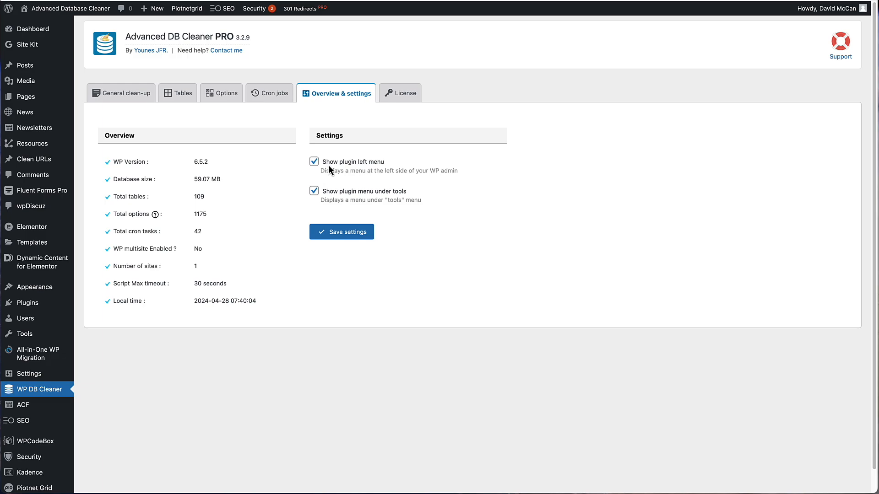
pyautogui.moveTo(357, 171)
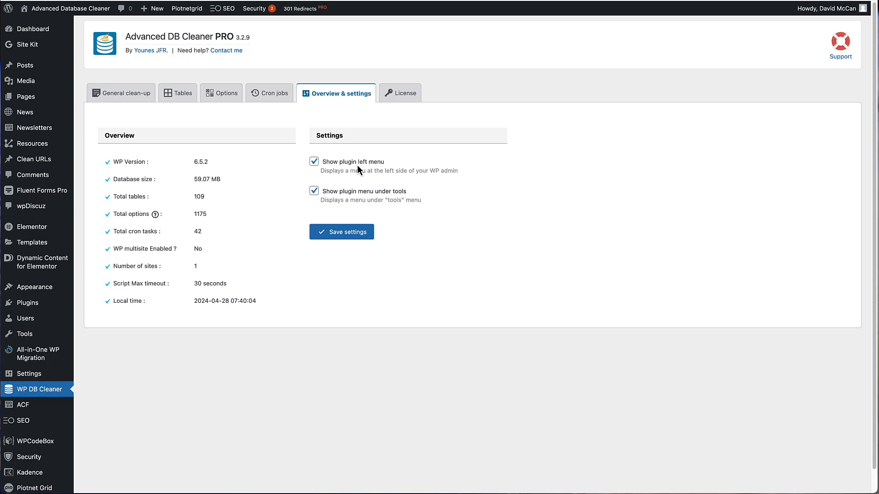
pyautogui.moveTo(338, 200)
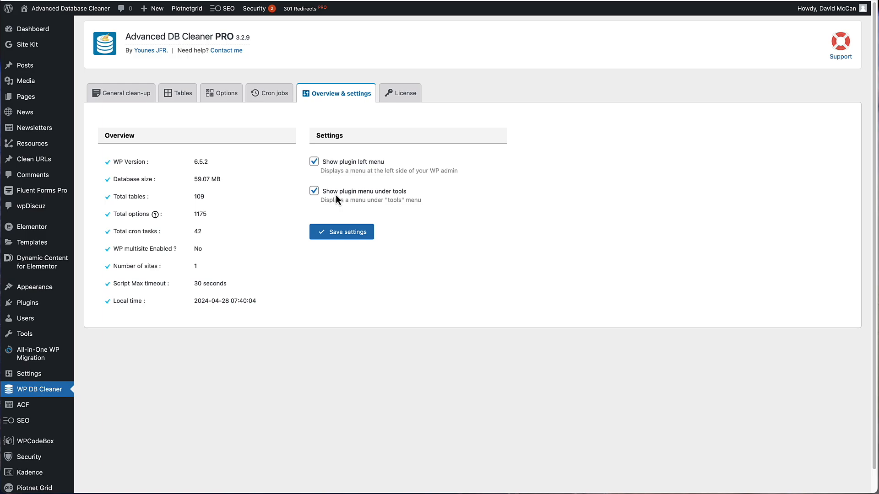
pyautogui.moveTo(394, 200)
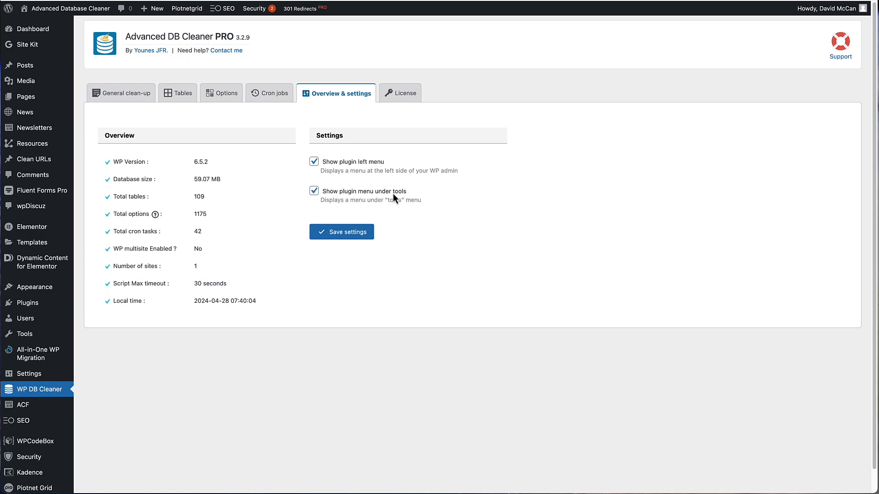
pyautogui.moveTo(25, 335)
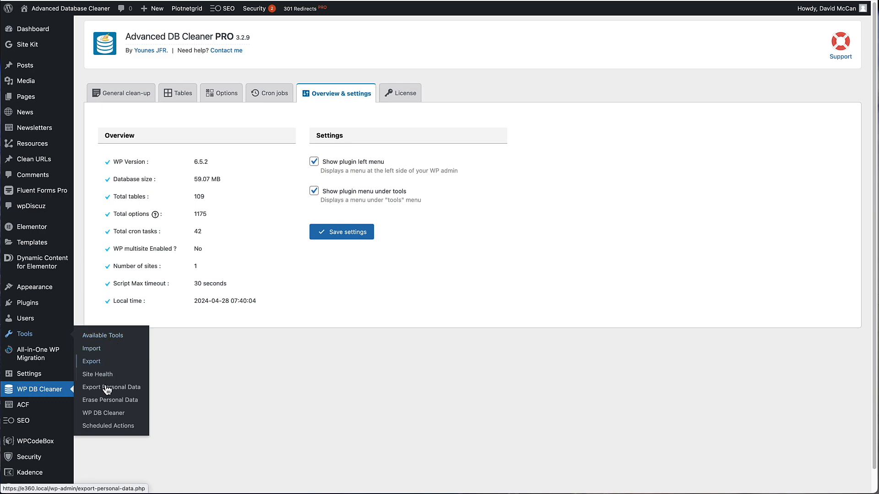
pyautogui.moveTo(452, 274)
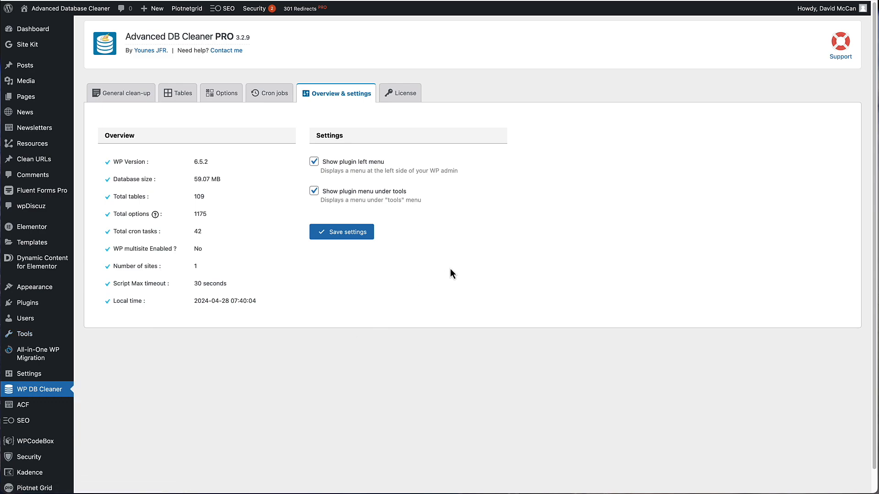
pyautogui.click(314, 161)
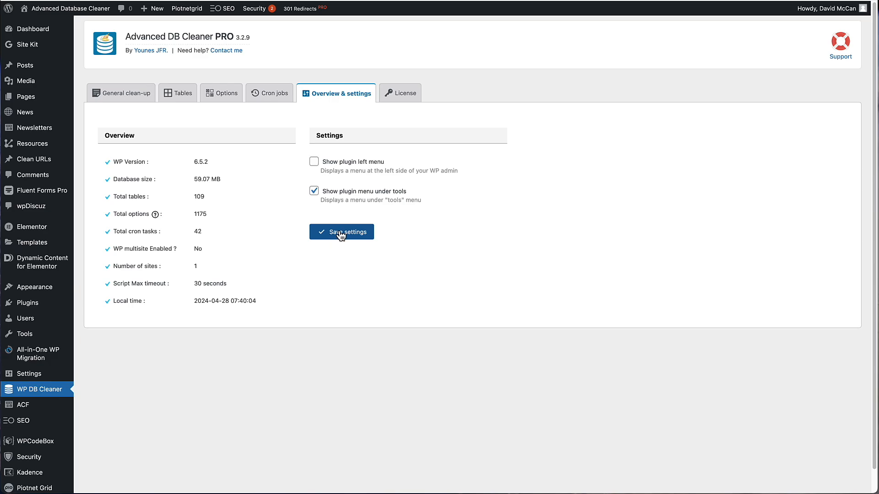
pyautogui.click(342, 232)
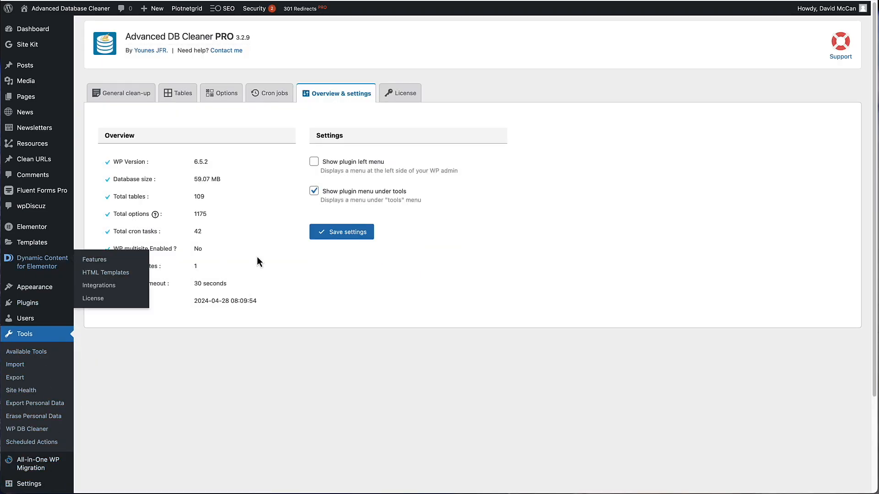
pyautogui.click(314, 162)
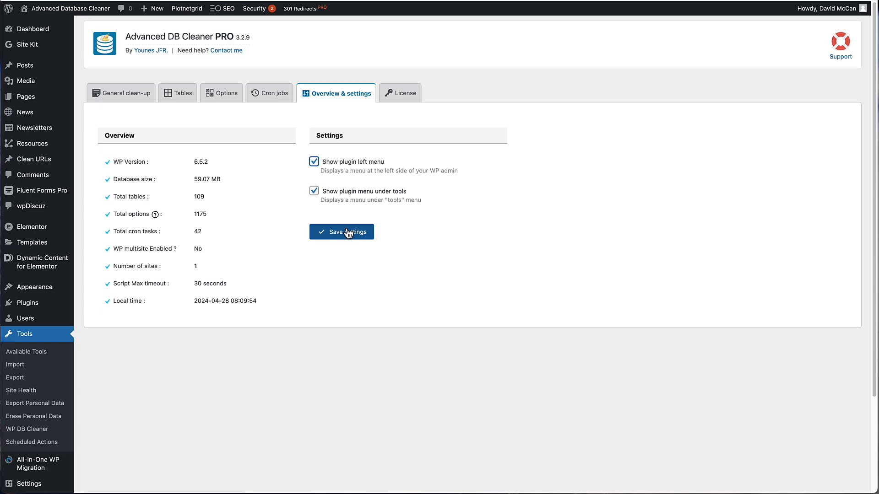
pyautogui.click(342, 232)
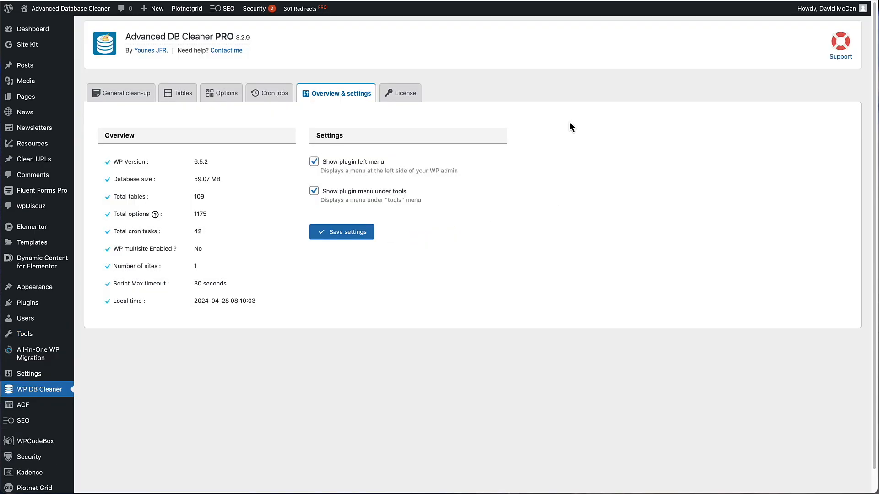
pyautogui.moveTo(554, 130)
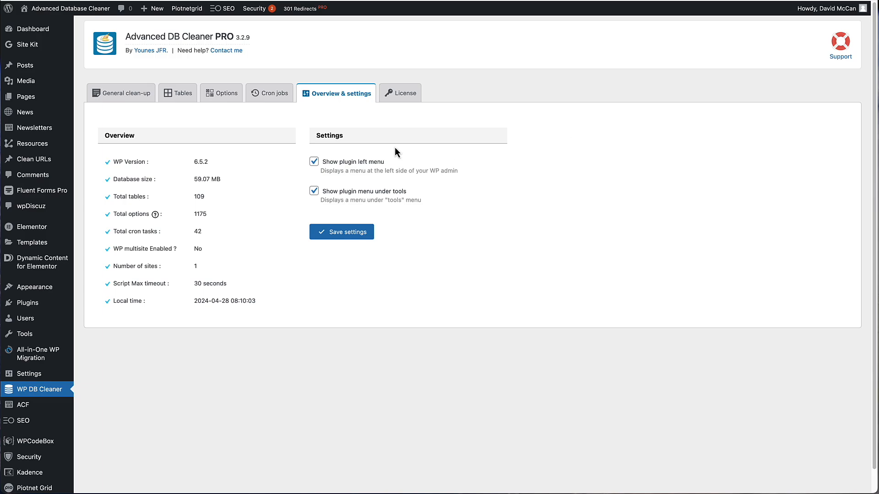
pyautogui.moveTo(200, 175)
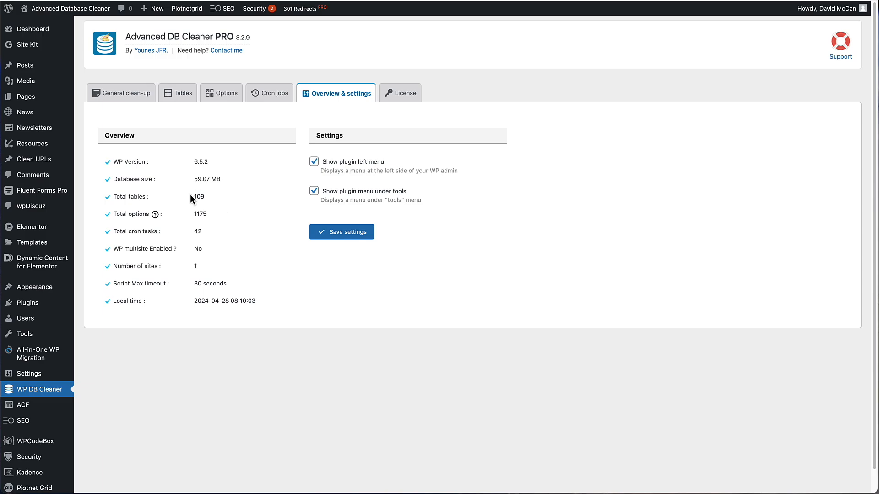
pyautogui.moveTo(202, 213)
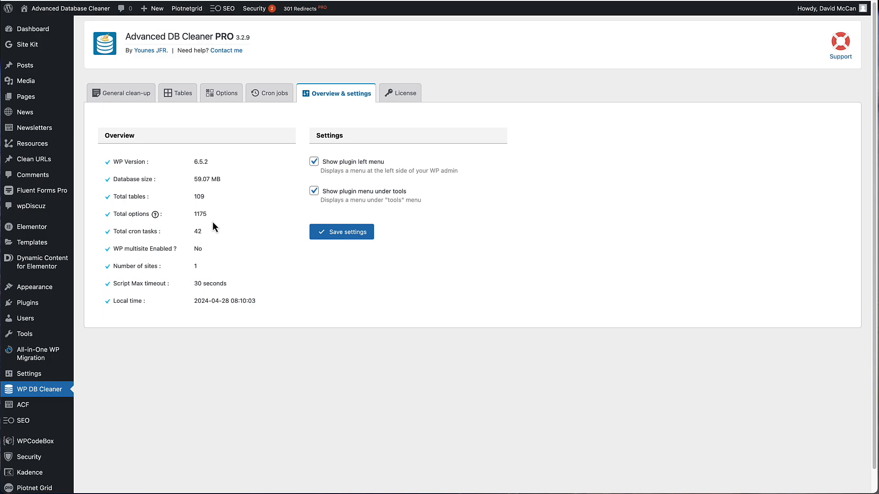
pyautogui.moveTo(228, 231)
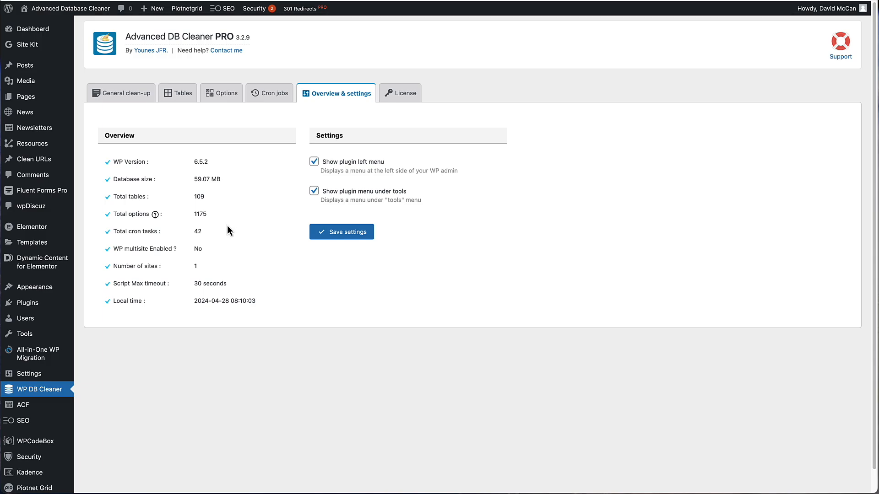
pyautogui.moveTo(172, 123)
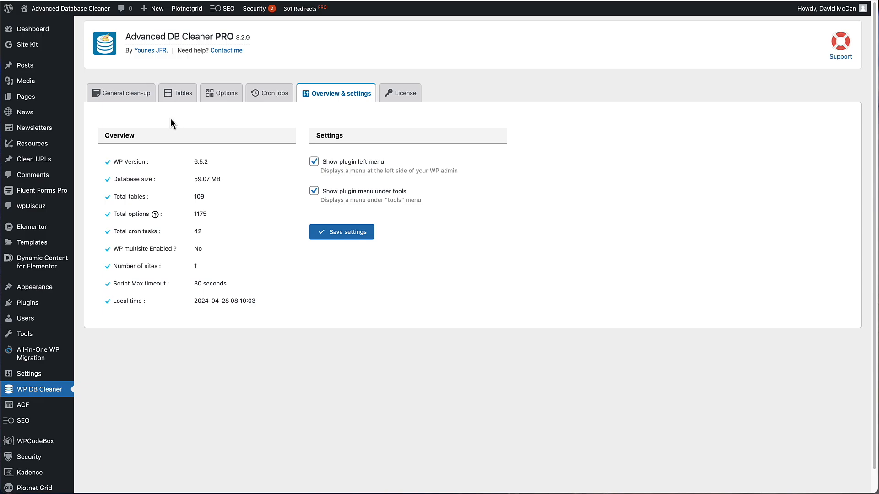
pyautogui.moveTo(137, 127)
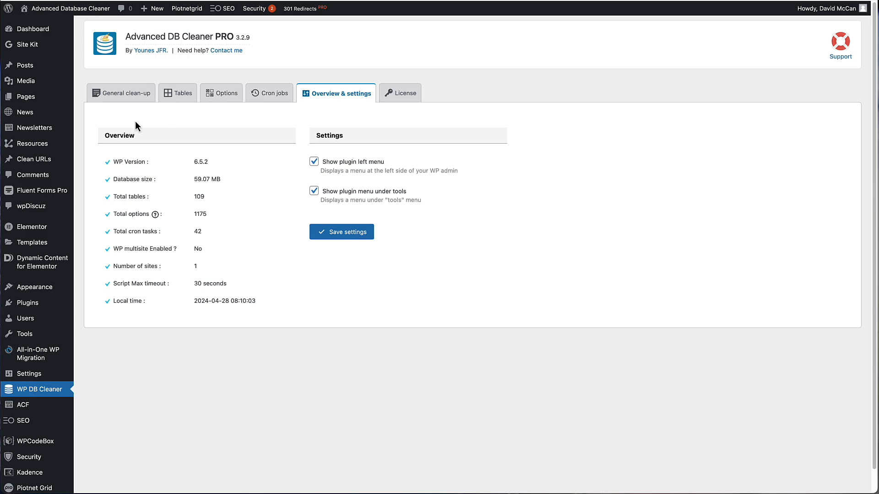
pyautogui.moveTo(274, 93)
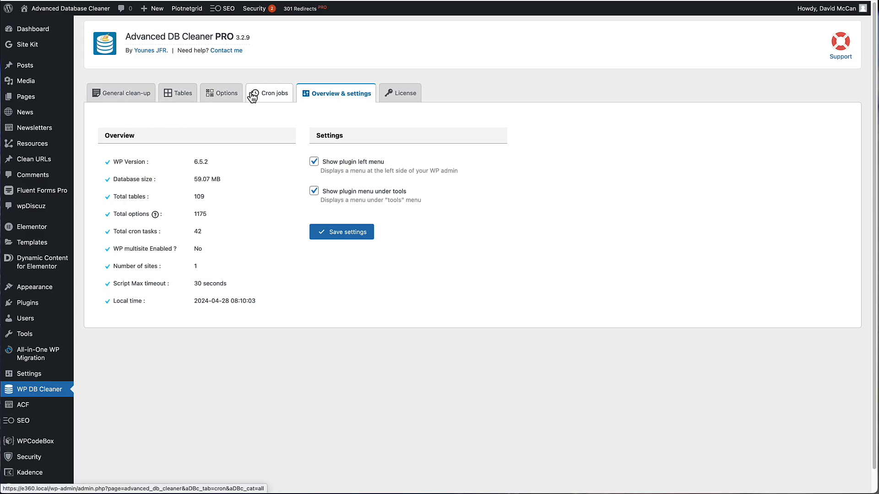
pyautogui.moveTo(126, 93)
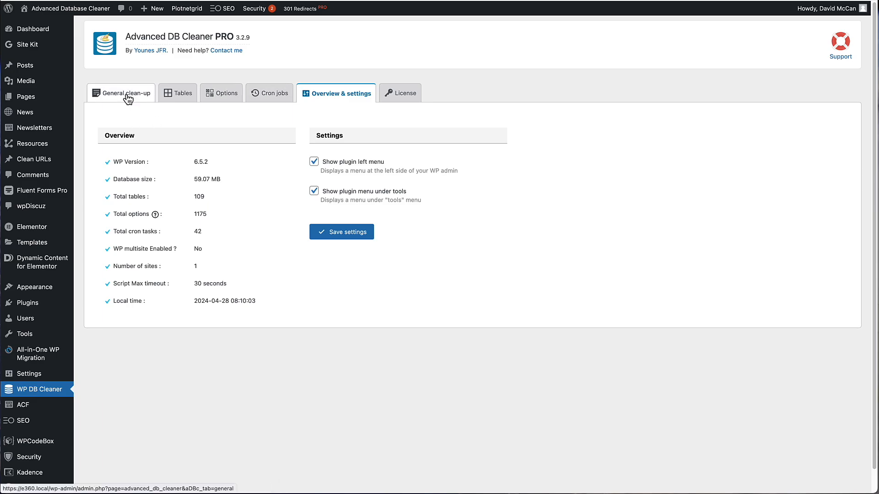
pyautogui.moveTo(601, 161)
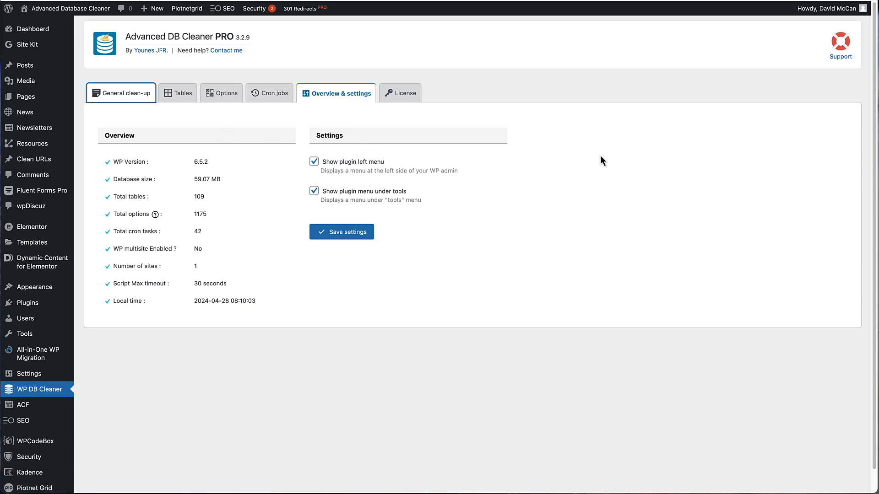
# Show the General clean-up list with 678 revisions and 2,543 orphaned post meta
pyautogui.click(125, 92)
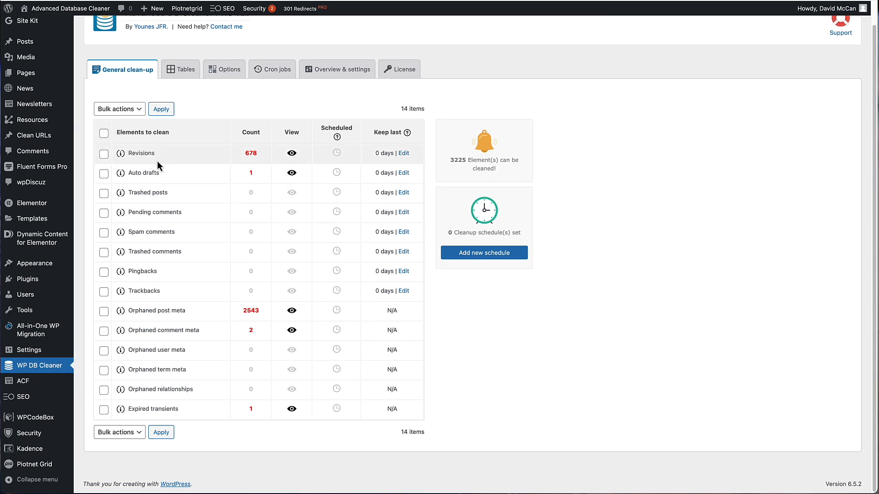
pyautogui.moveTo(202, 177)
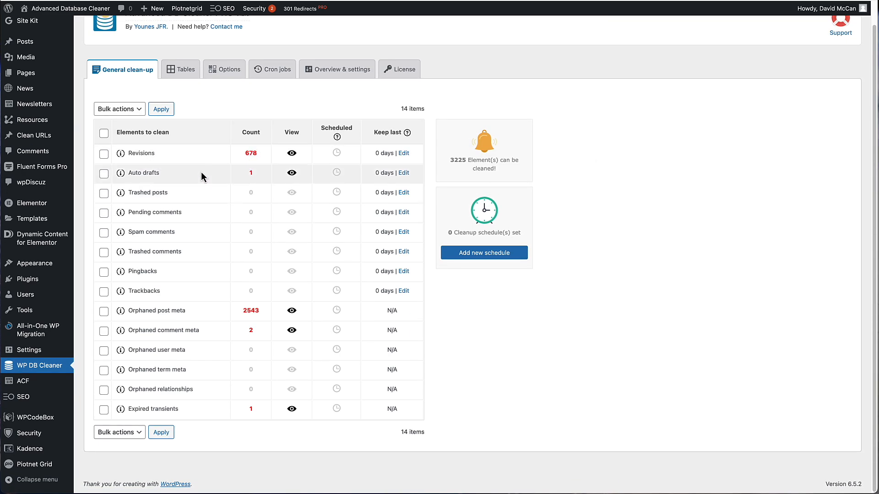
pyautogui.moveTo(164, 324)
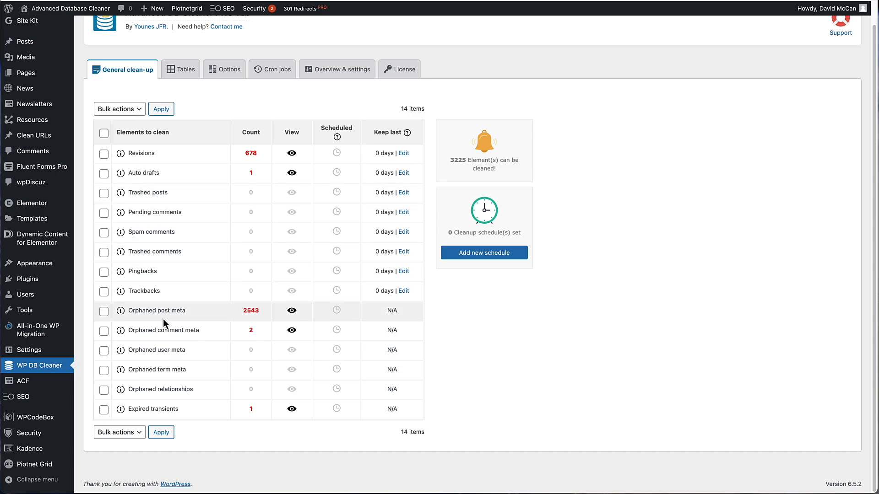
pyautogui.moveTo(205, 321)
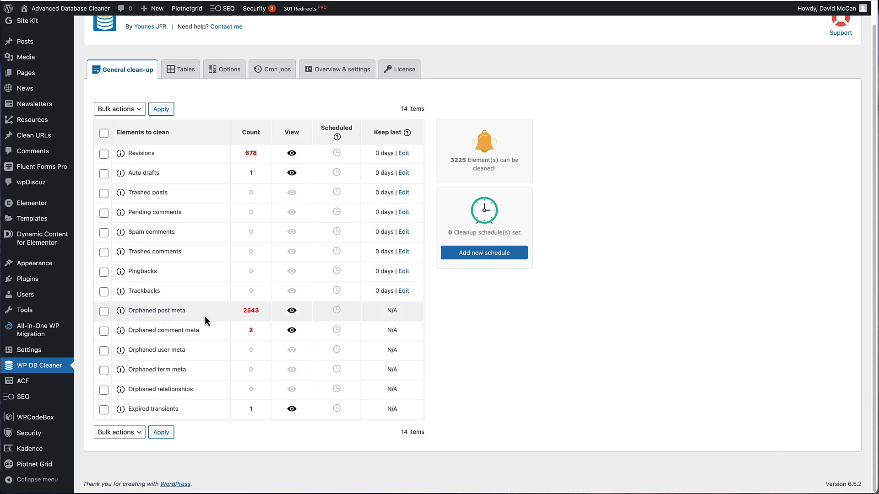
pyautogui.moveTo(263, 324)
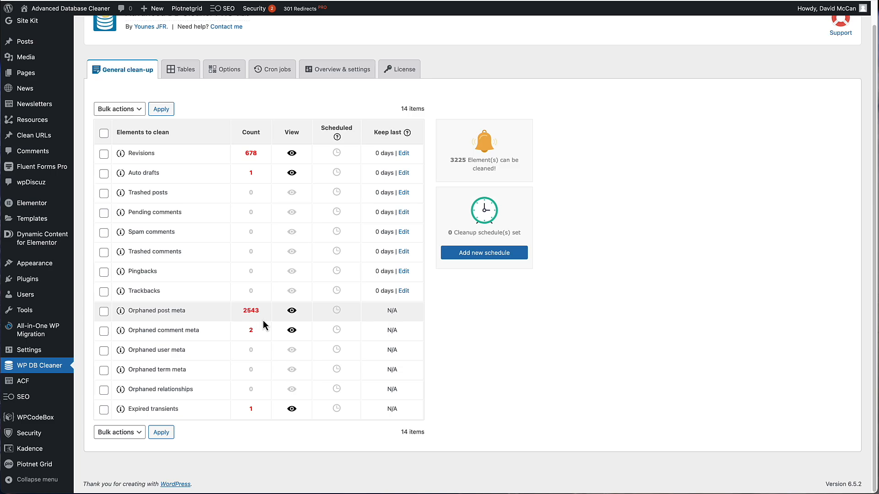
pyautogui.moveTo(236, 320)
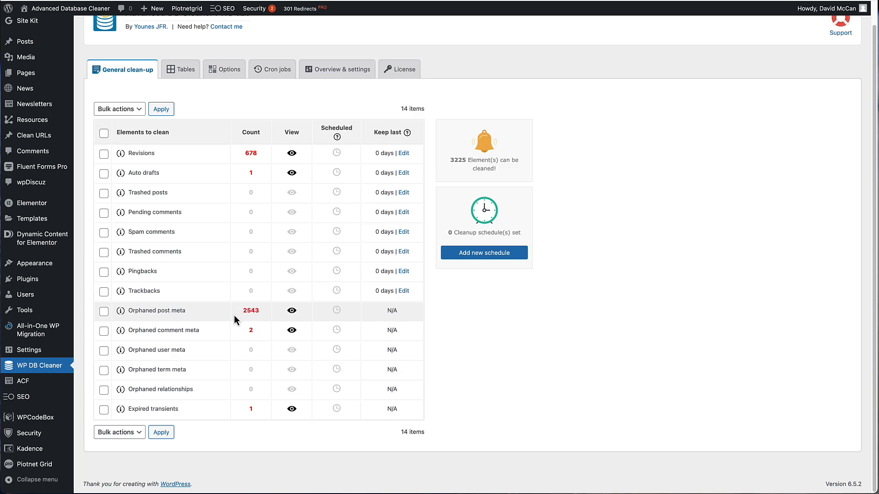
pyautogui.moveTo(267, 322)
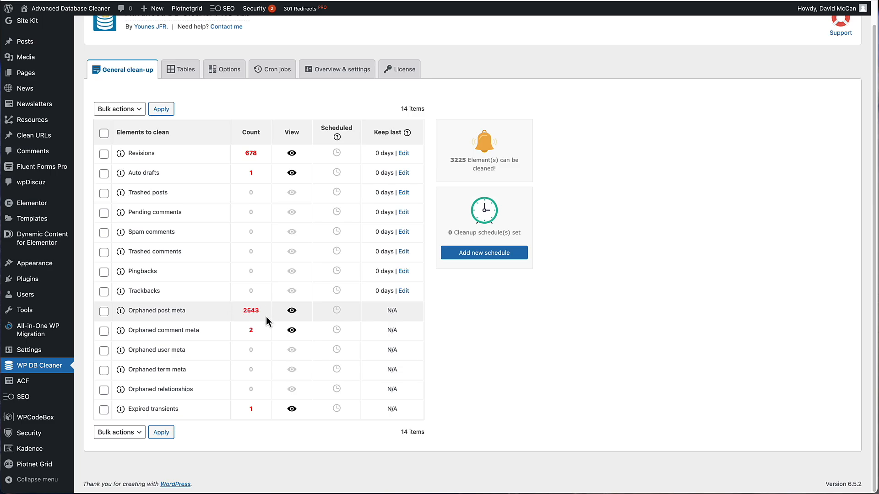
pyautogui.moveTo(264, 313)
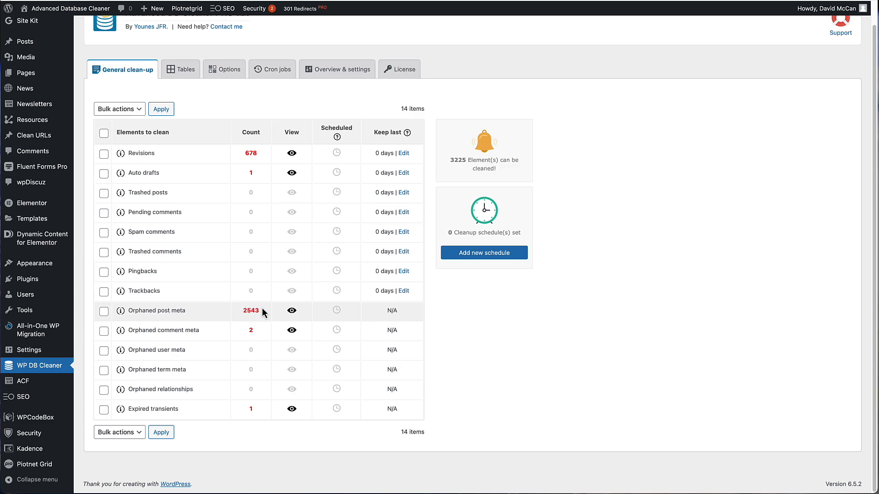
pyautogui.moveTo(255, 342)
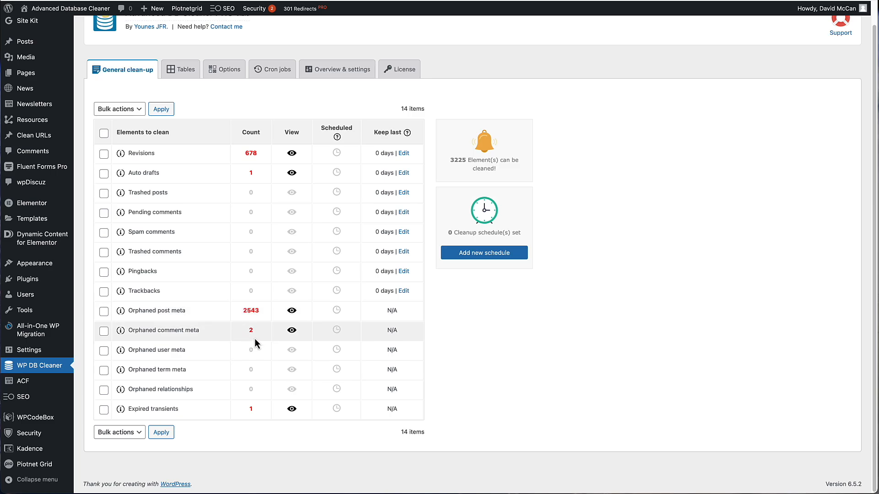
pyautogui.moveTo(237, 405)
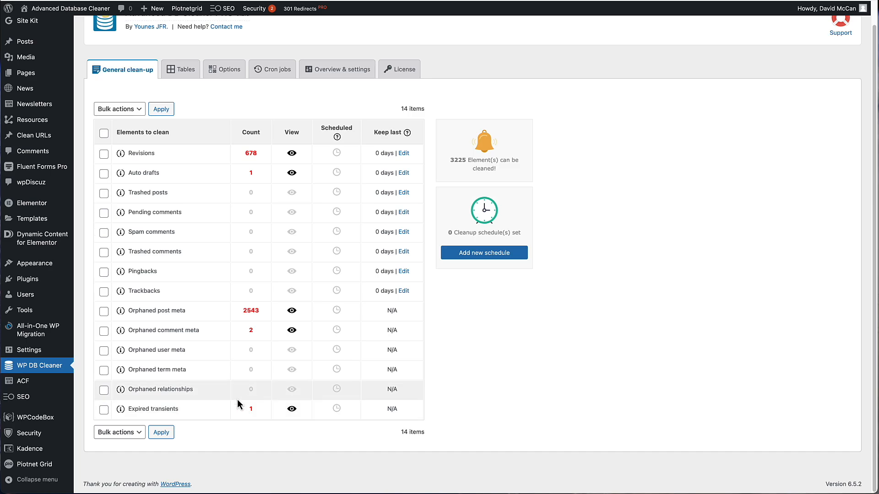
pyautogui.moveTo(143, 291)
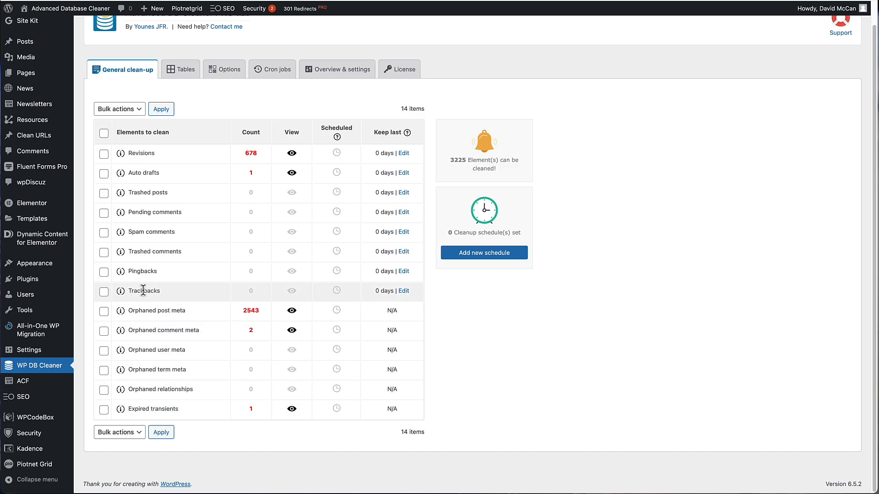
pyautogui.moveTo(147, 303)
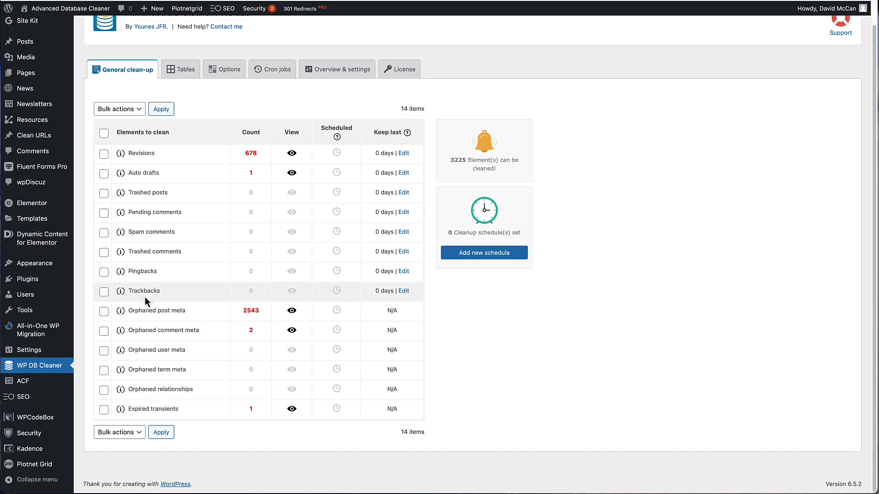
pyautogui.moveTo(157, 245)
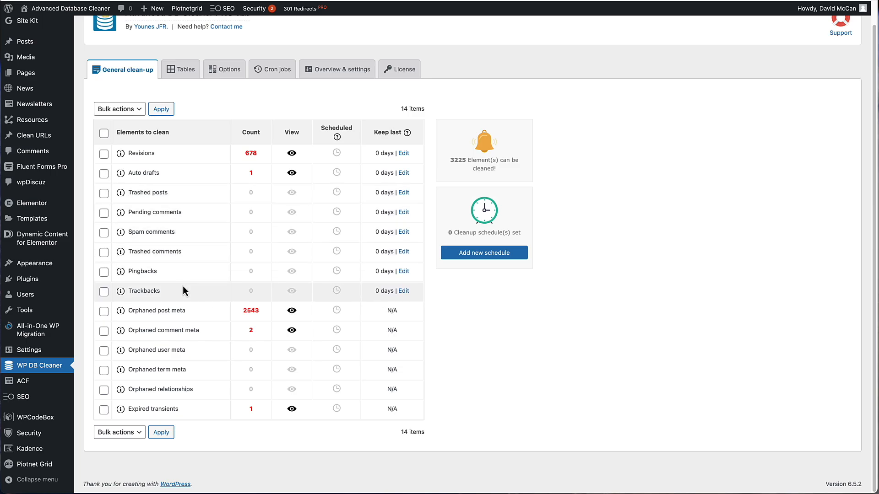
pyautogui.moveTo(138, 153)
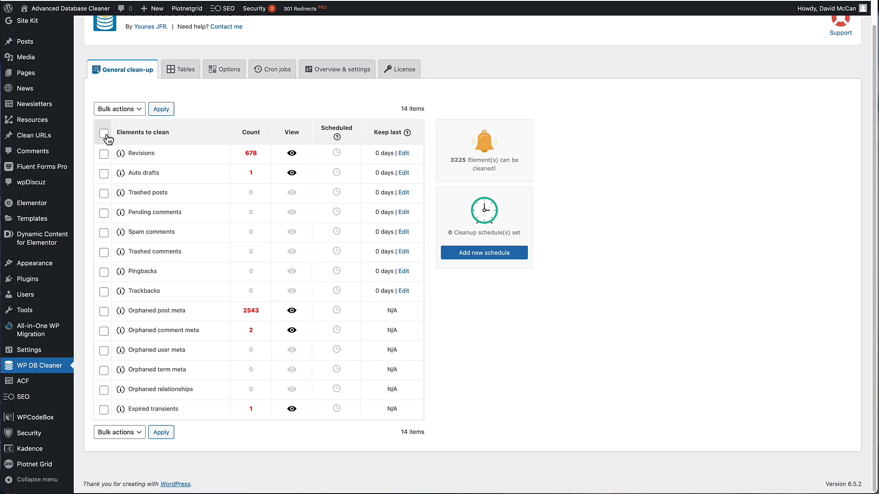
# Select all 14 clean-up element types and apply the Clean bulk action
pyautogui.click(103, 133)
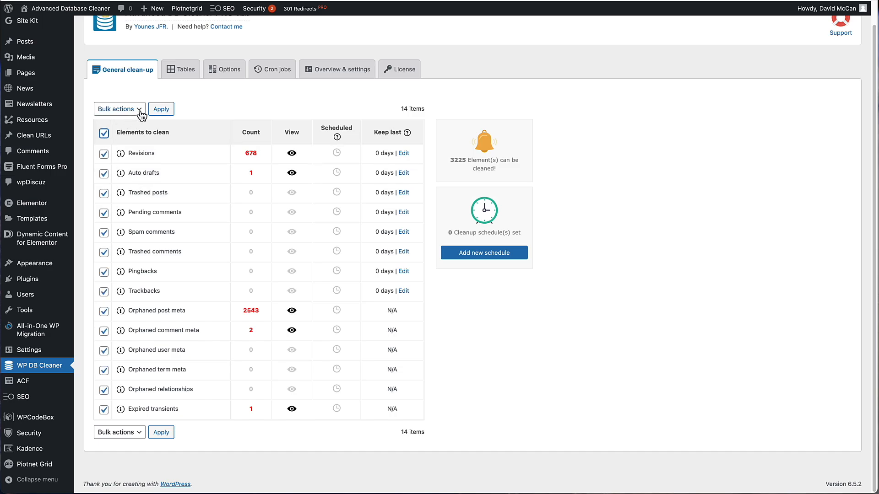
pyautogui.click(119, 109)
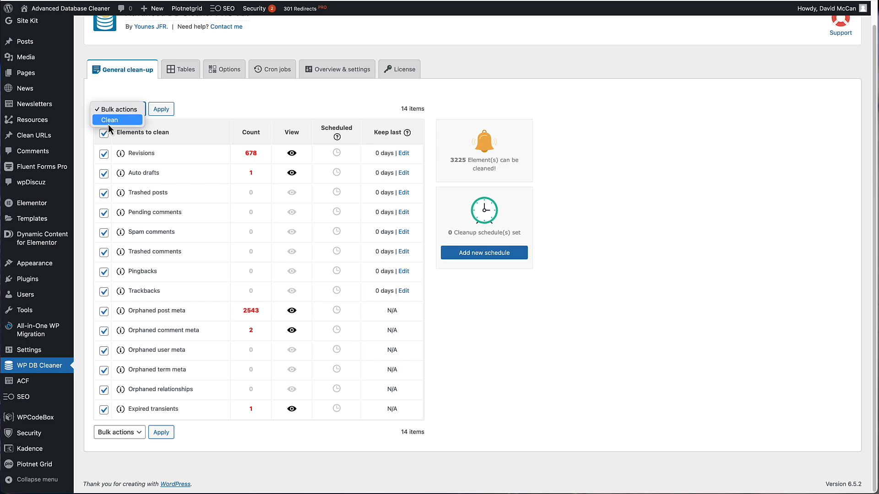
pyautogui.click(109, 120)
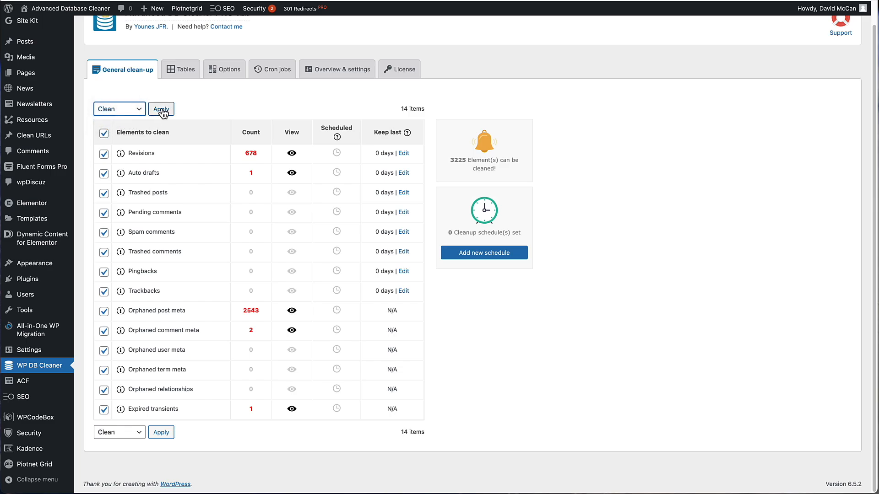
pyautogui.click(161, 109)
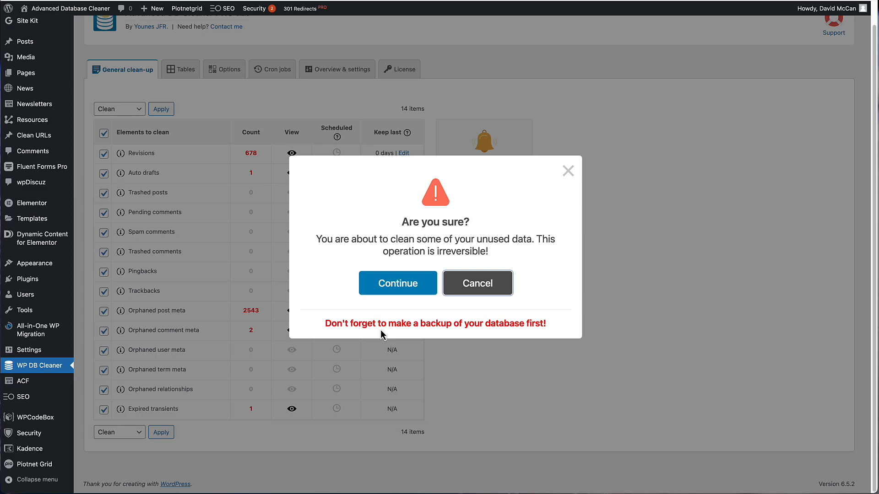
# Confirm the irreversible cleanup so every element count drops to zero
pyautogui.click(477, 283)
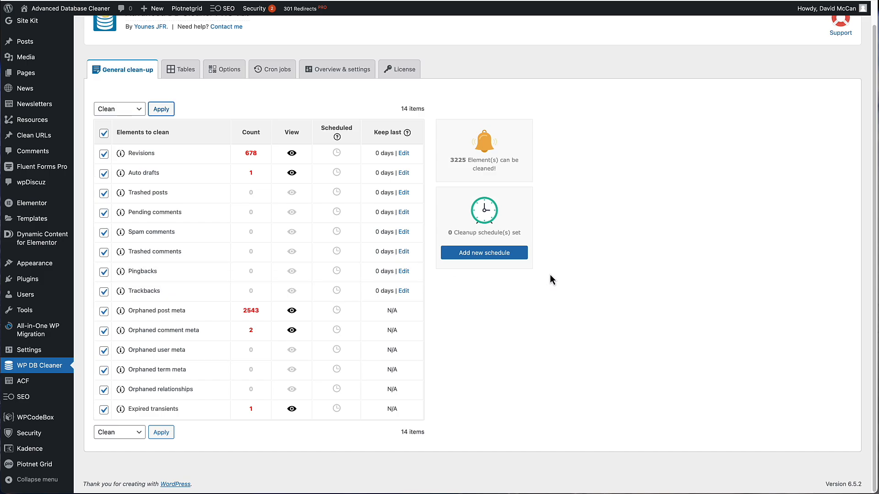
pyautogui.click(161, 109)
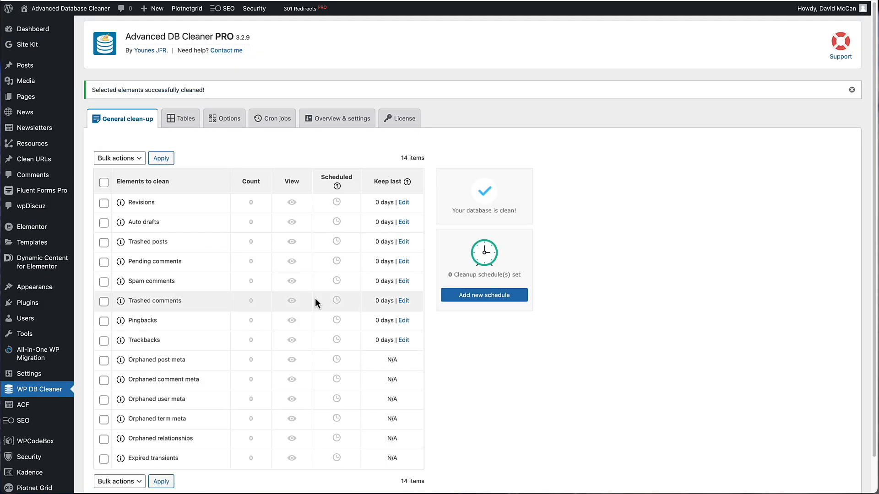
pyautogui.scroll(-3)
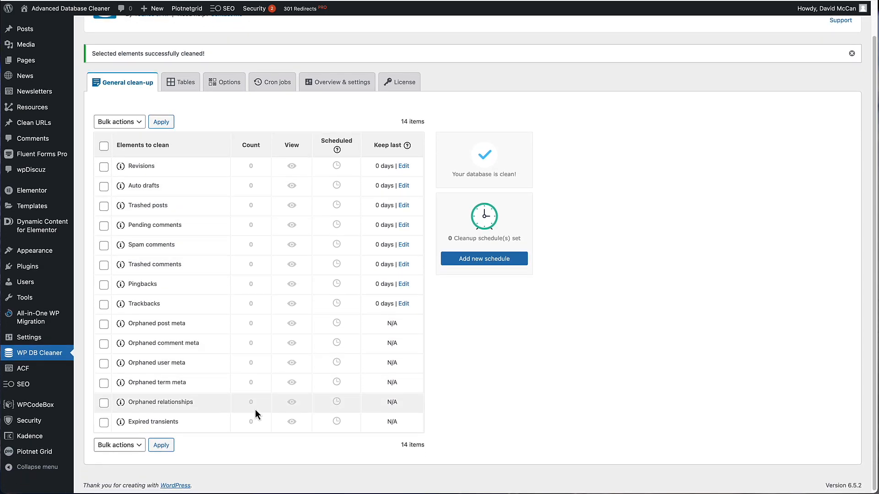
pyautogui.moveTo(511, 195)
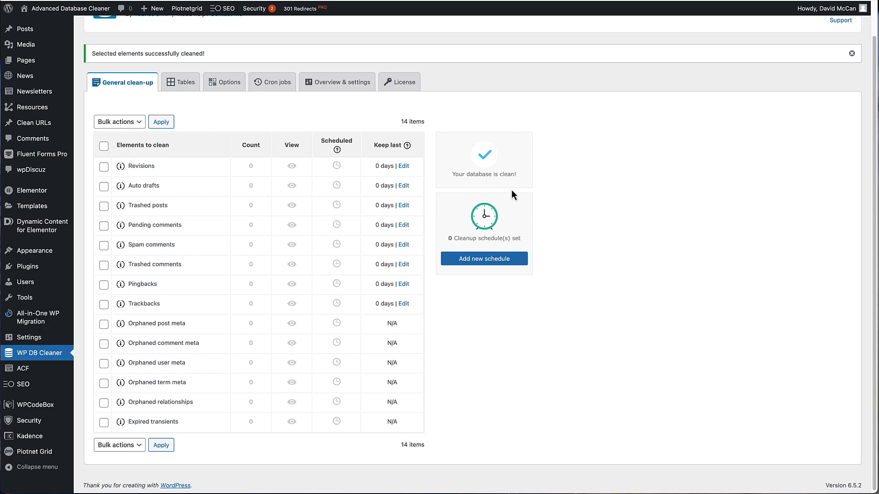
pyautogui.moveTo(502, 227)
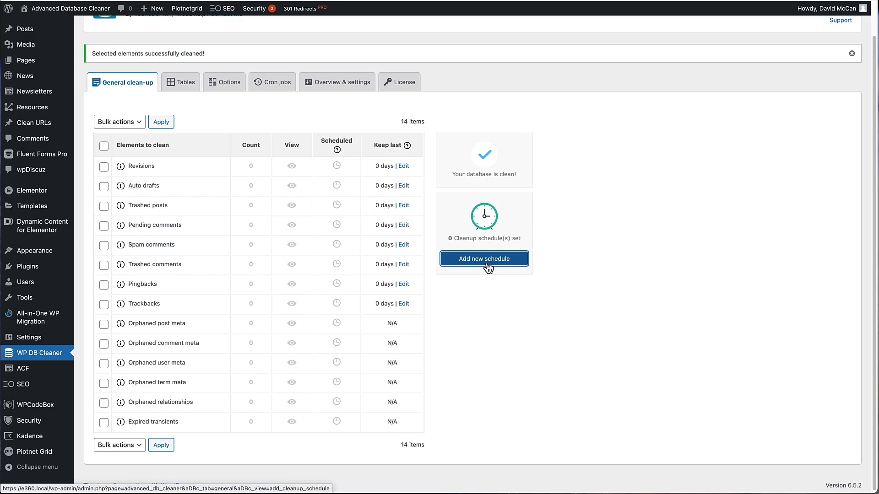
# Open the add-schedule form and inspect frequency options, leaving it at Once
pyautogui.click(483, 258)
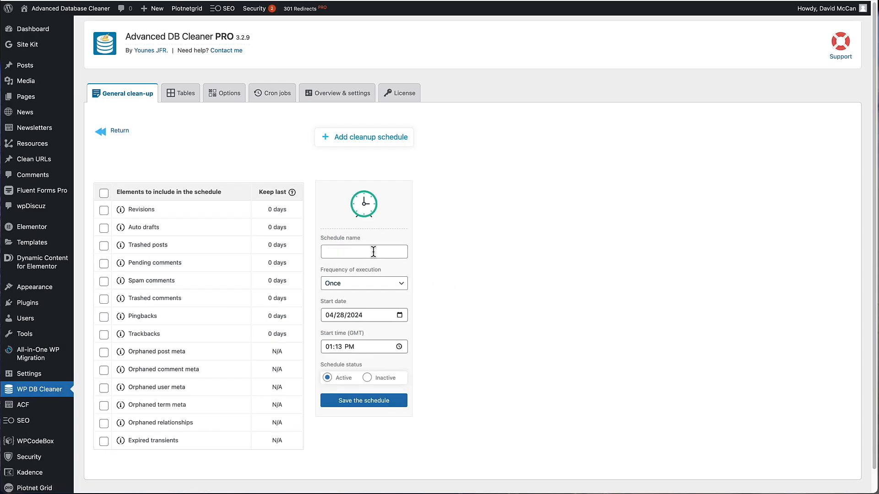
pyautogui.click(363, 283)
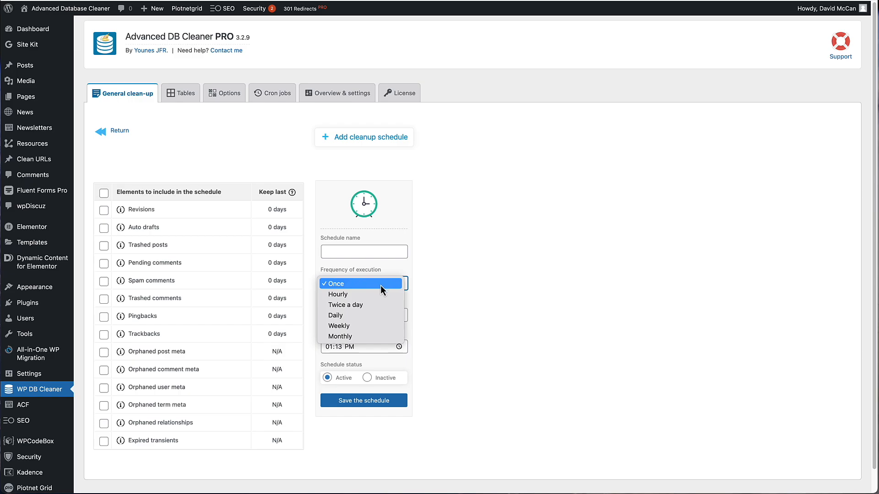
pyautogui.moveTo(335, 315)
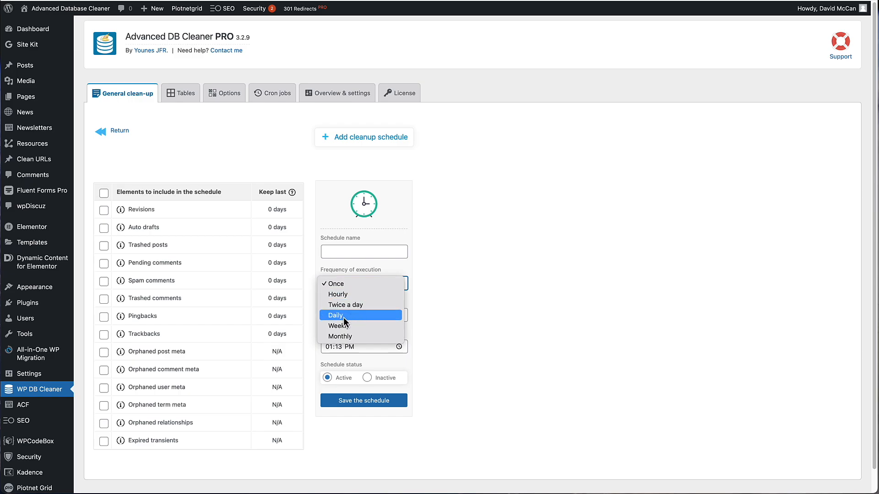
pyautogui.moveTo(349, 337)
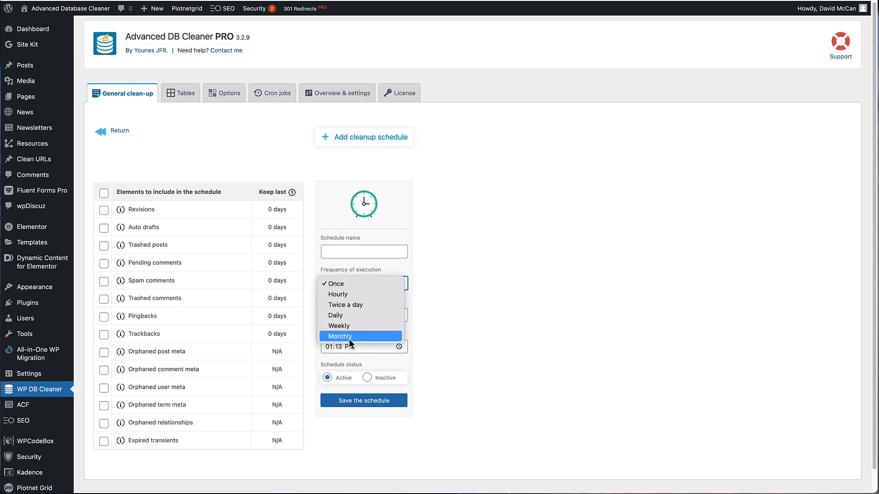
pyautogui.click(334, 283)
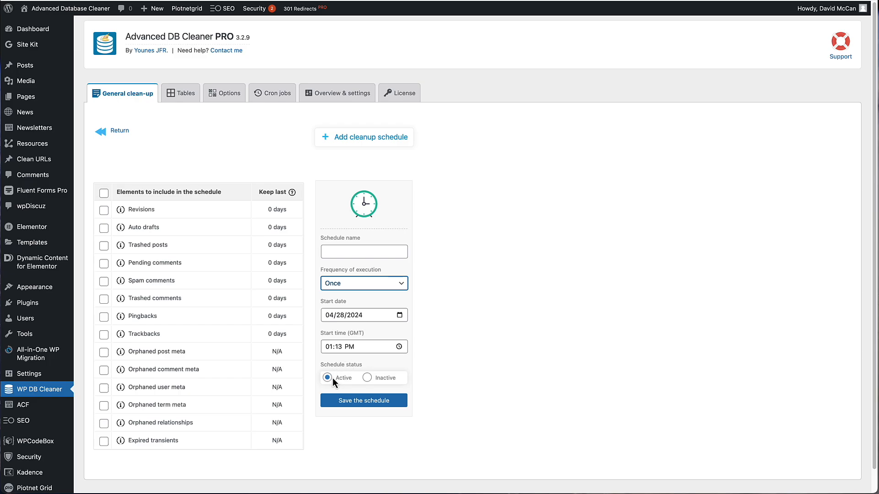
pyautogui.moveTo(361, 383)
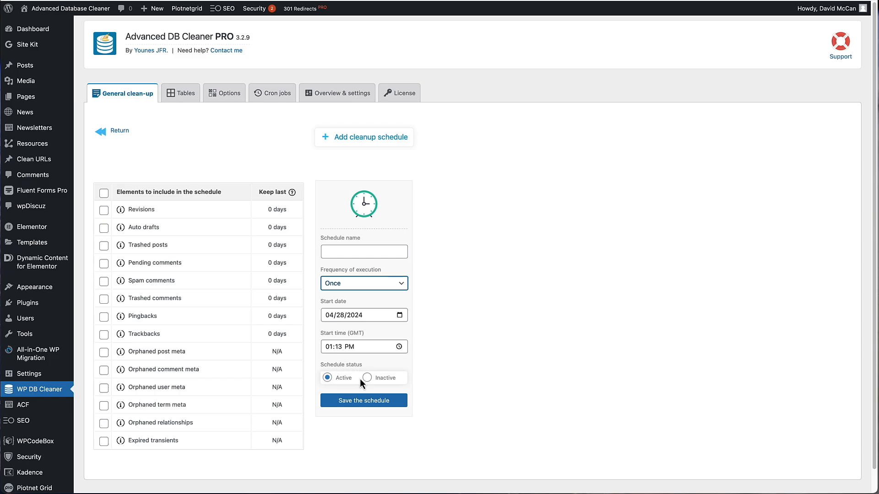
pyautogui.moveTo(350, 272)
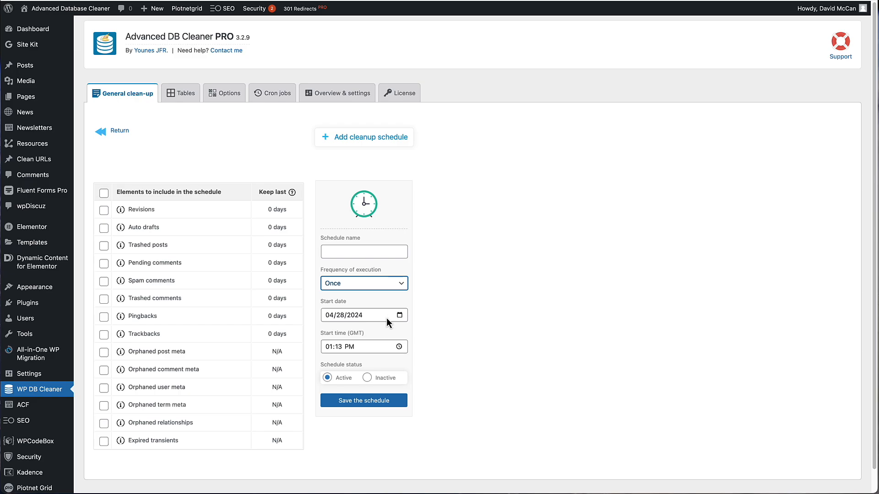
pyautogui.moveTo(275, 226)
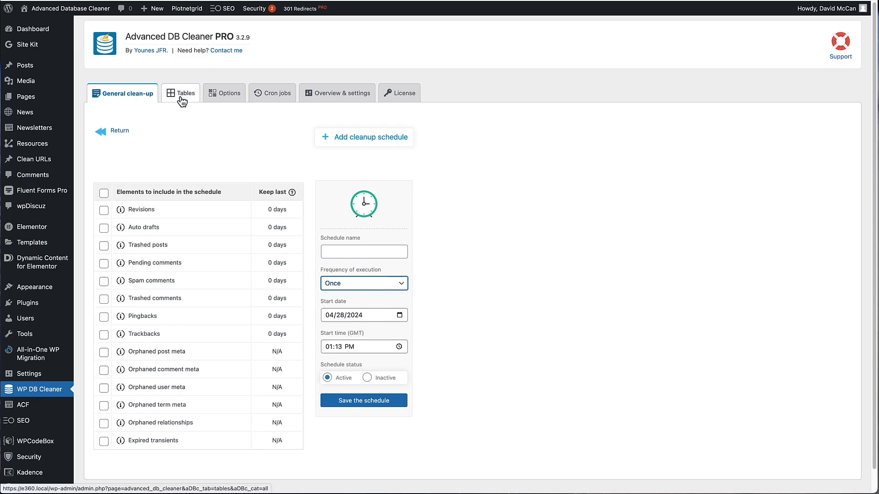
pyautogui.moveTo(495, 152)
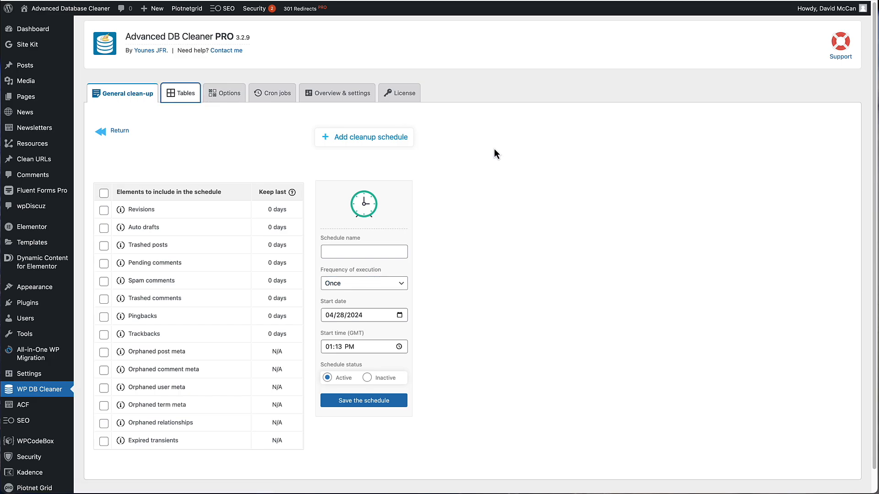
# In the Tables tab, check wp_betterlinks, wp_betterlinks_clicks, _terms and _terms_relationships
pyautogui.click(185, 93)
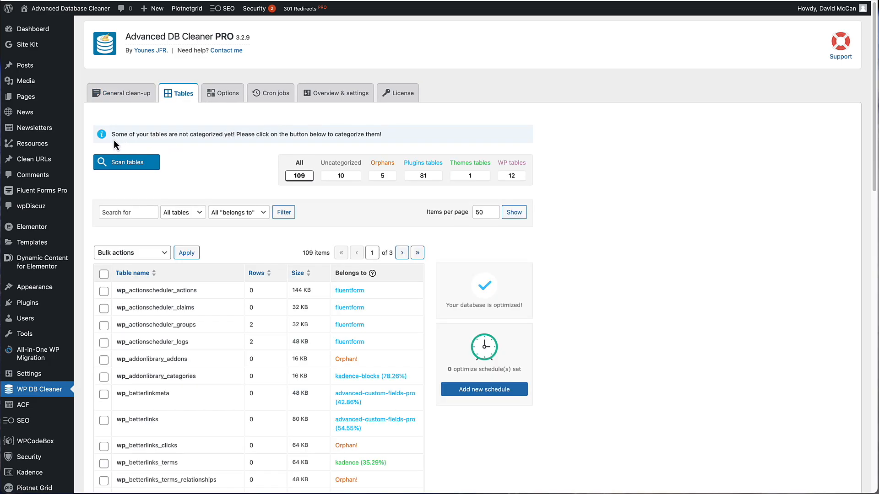
pyautogui.moveTo(155, 153)
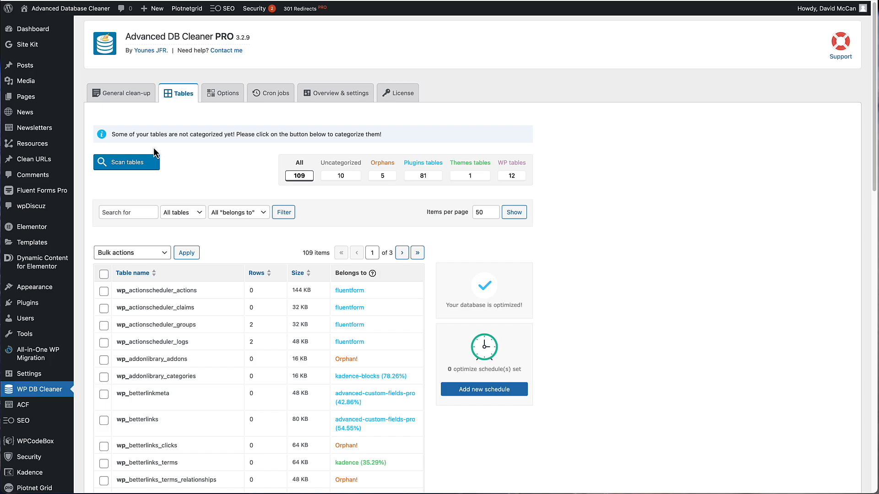
pyautogui.moveTo(165, 162)
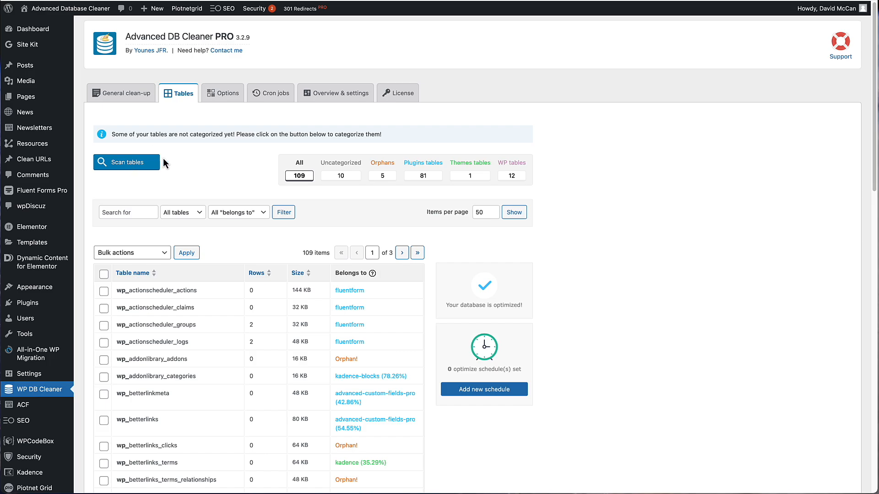
pyautogui.moveTo(145, 162)
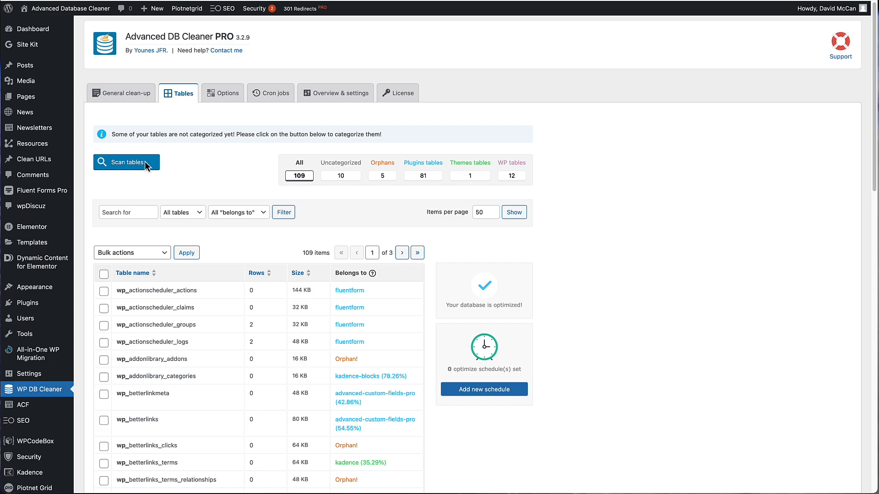
pyautogui.moveTo(170, 173)
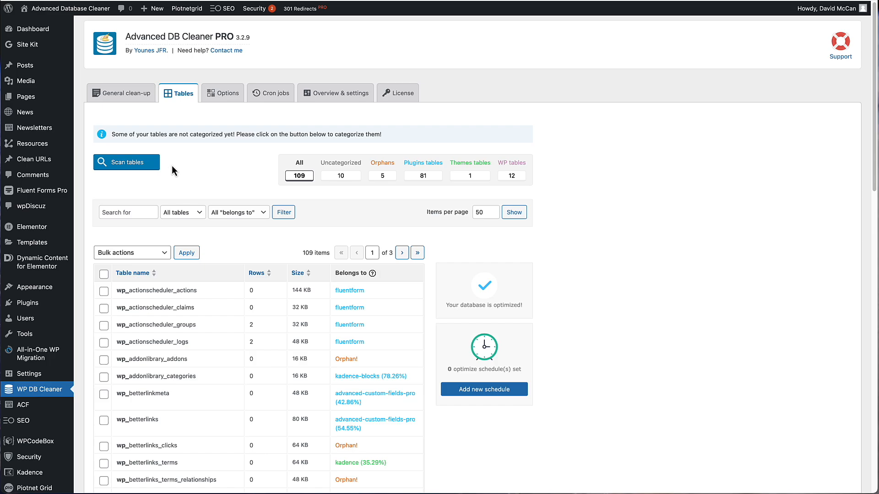
pyautogui.moveTo(126, 174)
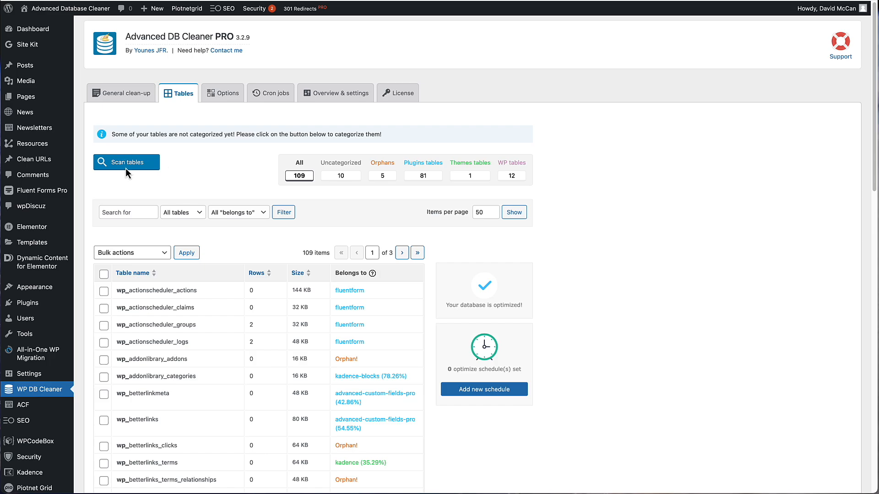
pyautogui.moveTo(190, 179)
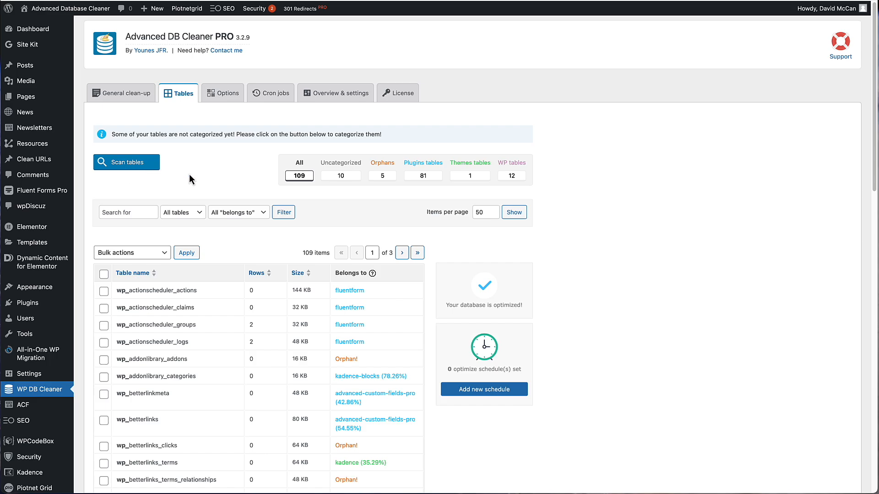
pyautogui.moveTo(398, 190)
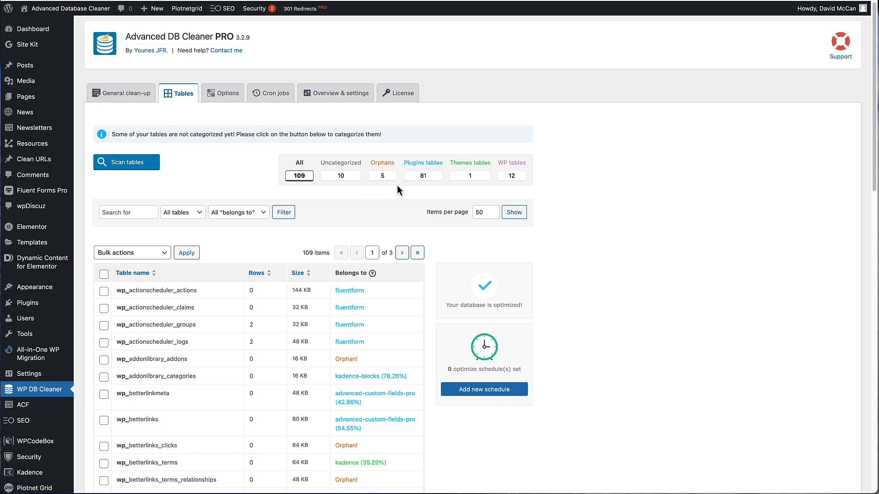
pyautogui.moveTo(370, 200)
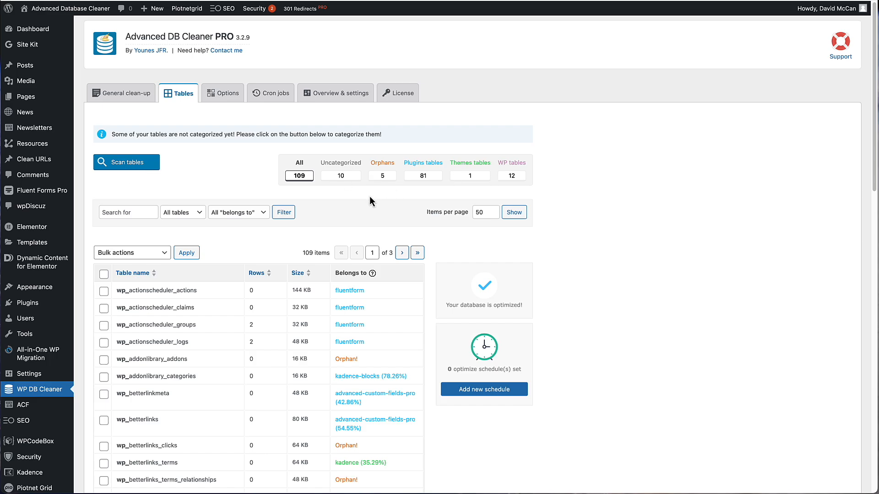
pyautogui.moveTo(369, 186)
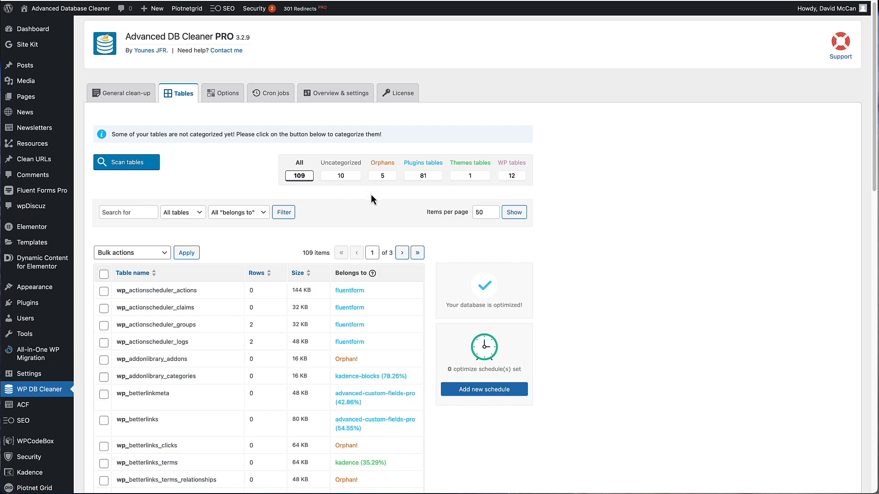
pyautogui.moveTo(353, 207)
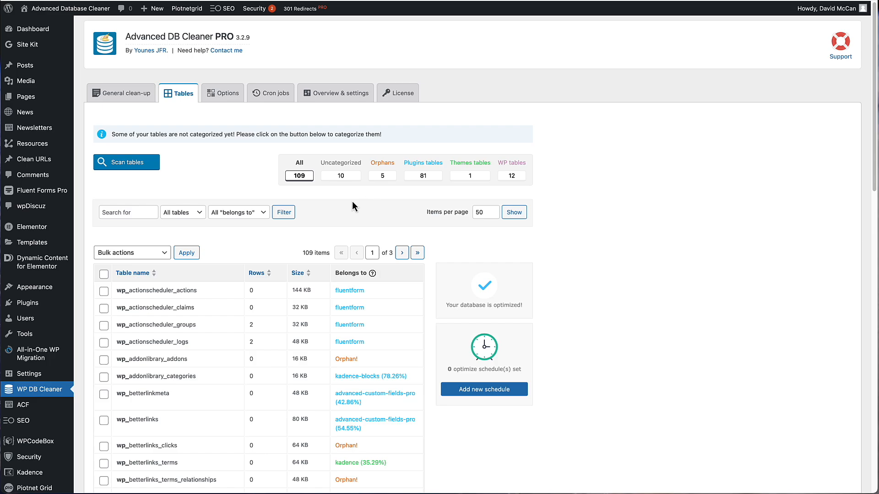
pyautogui.moveTo(219, 357)
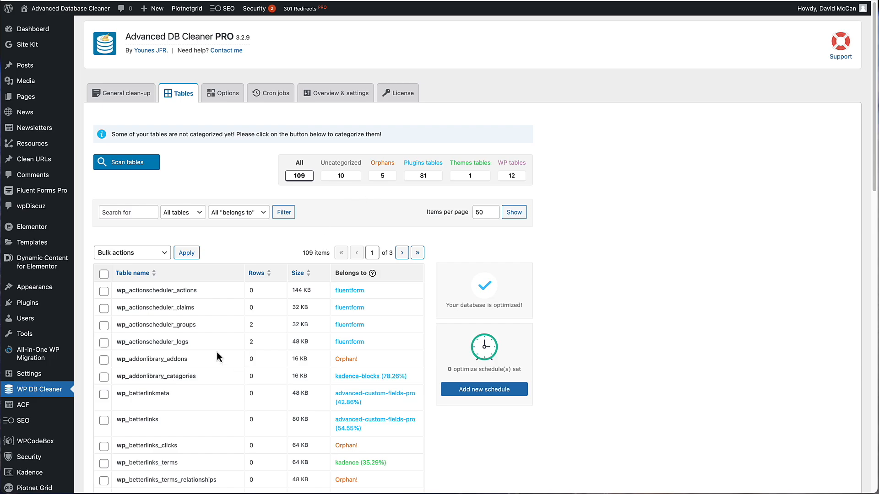
pyautogui.moveTo(153, 374)
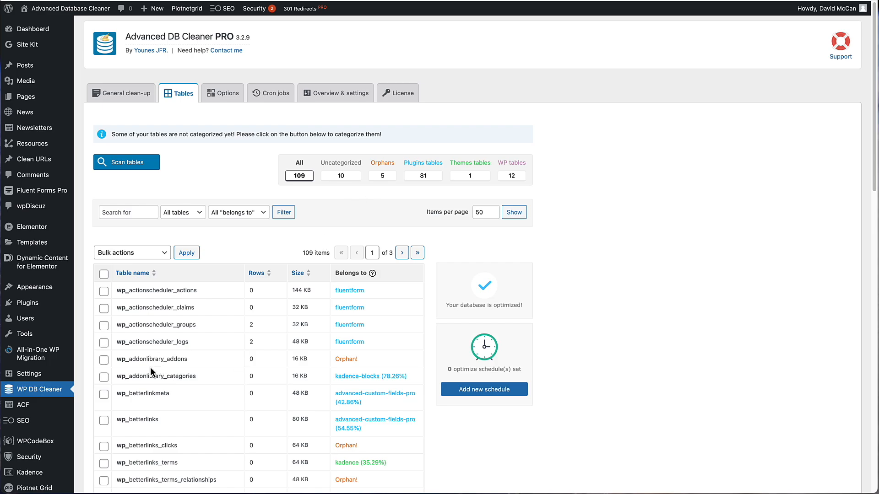
pyautogui.scroll(-3)
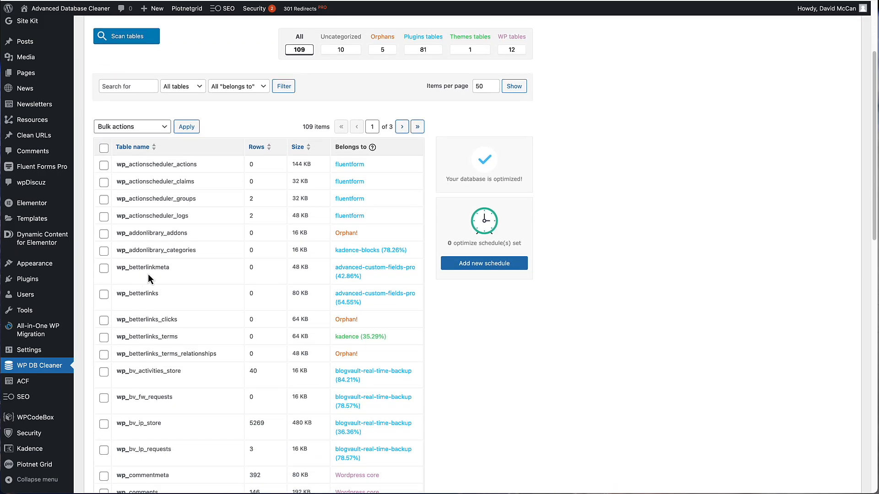
pyautogui.moveTo(155, 282)
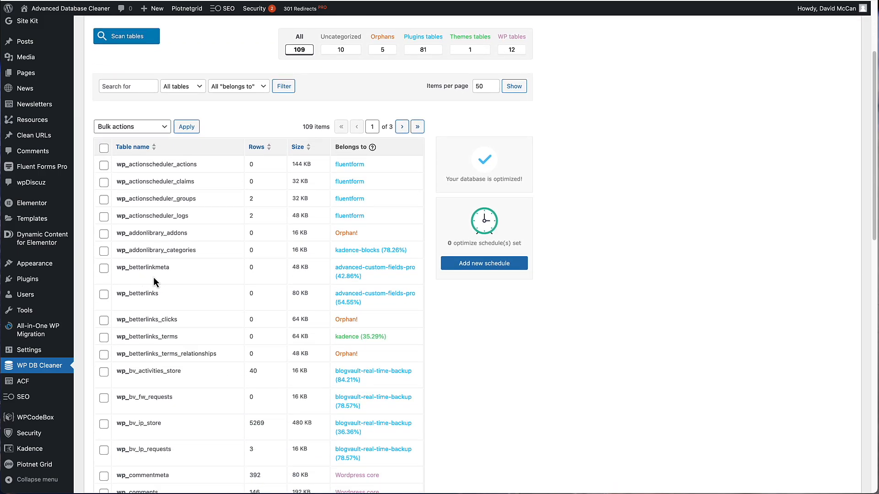
pyautogui.moveTo(32, 144)
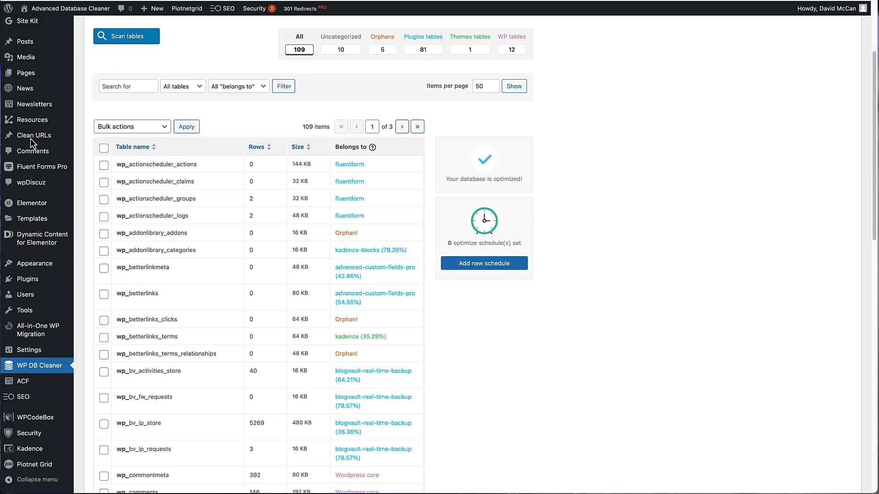
pyautogui.moveTo(129, 282)
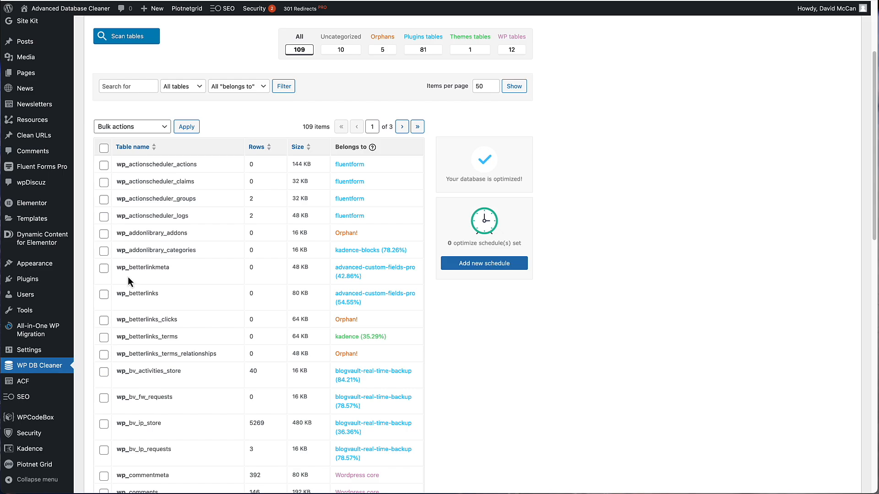
pyautogui.moveTo(106, 274)
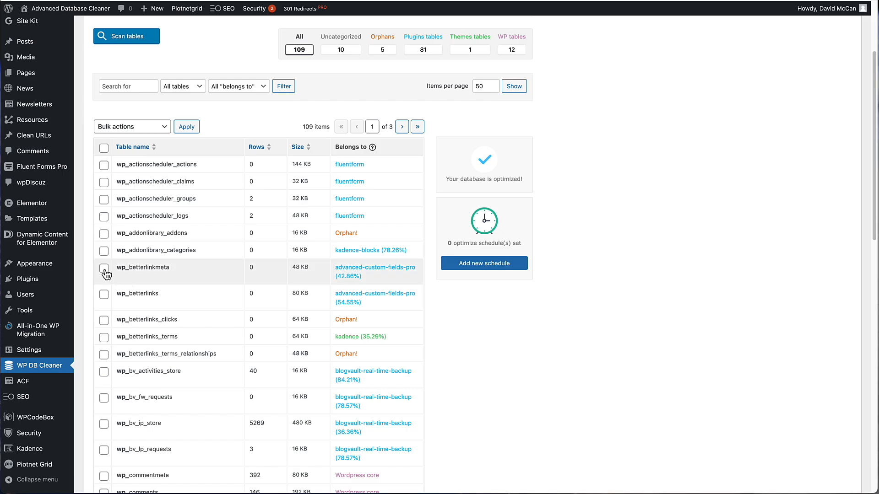
pyautogui.moveTo(353, 287)
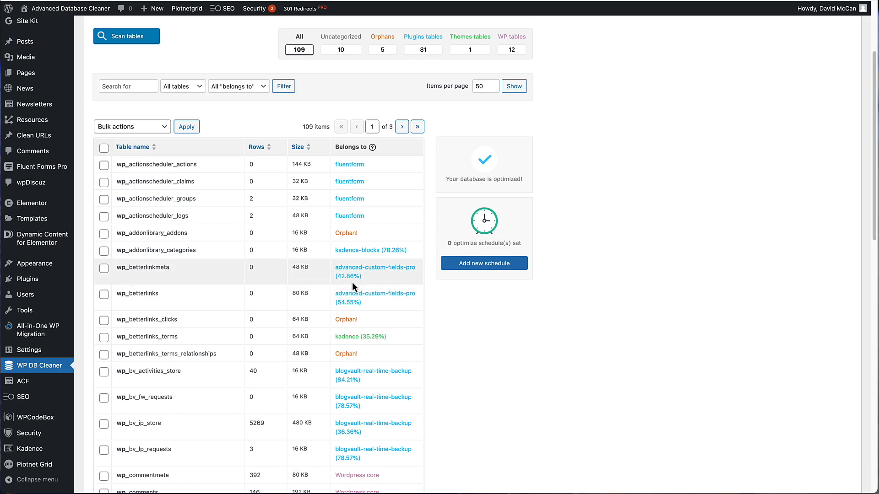
pyautogui.moveTo(142, 267)
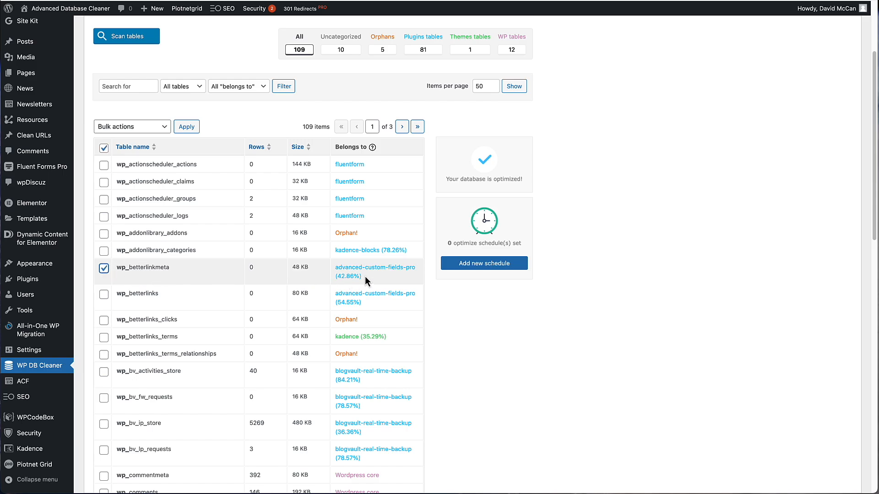
pyautogui.click(103, 294)
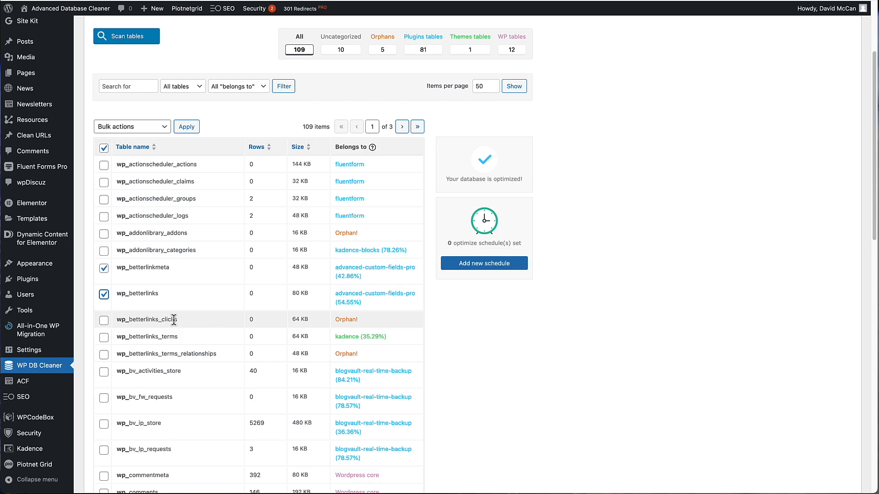
pyautogui.click(103, 320)
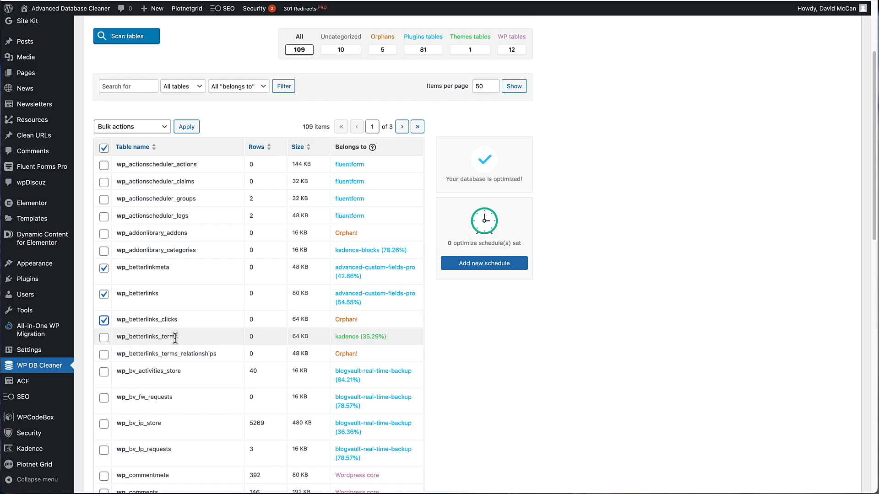
pyautogui.click(104, 336)
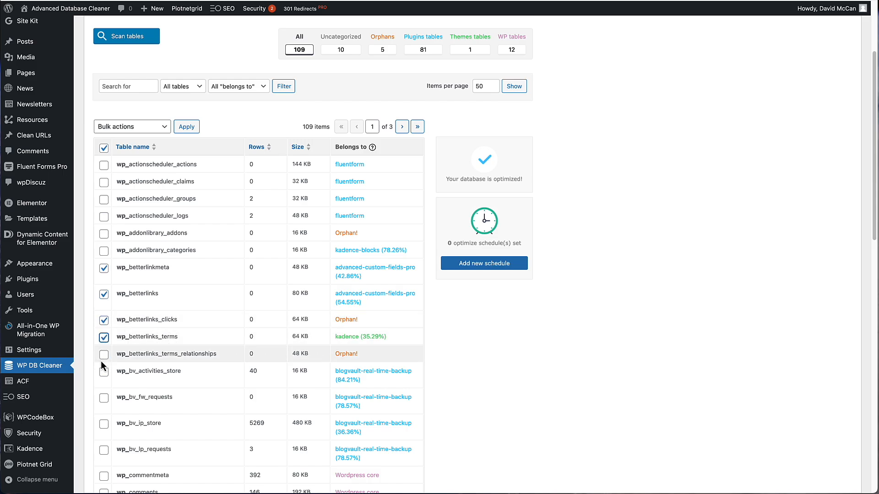
pyautogui.click(103, 355)
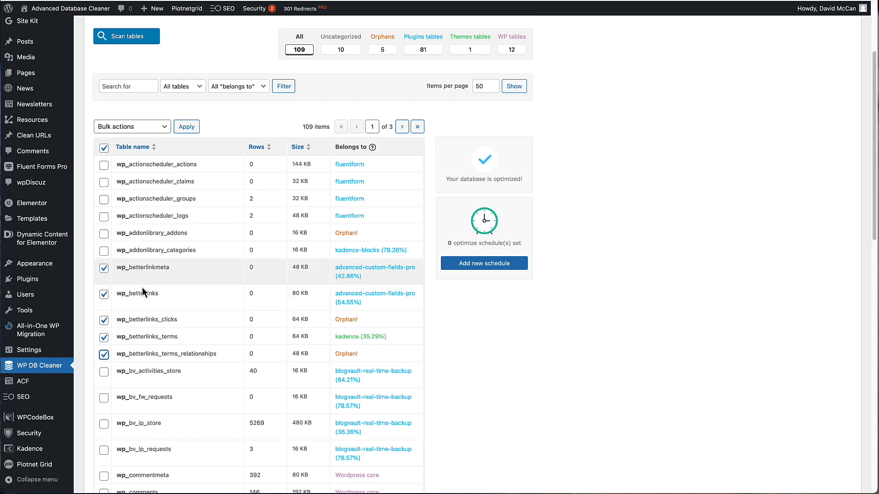
pyautogui.moveTo(142, 178)
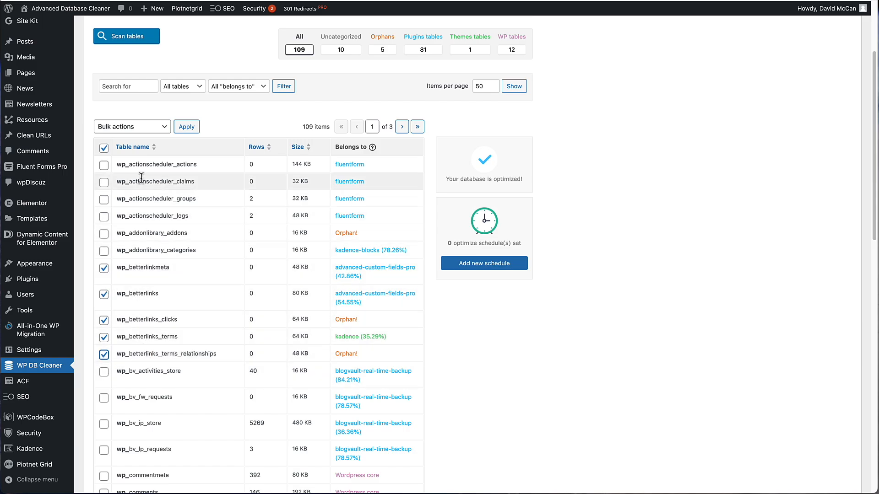
# Bulk-delete the checked betterlinks tables, reducing the list from 109 to 104 tables
pyautogui.click(131, 127)
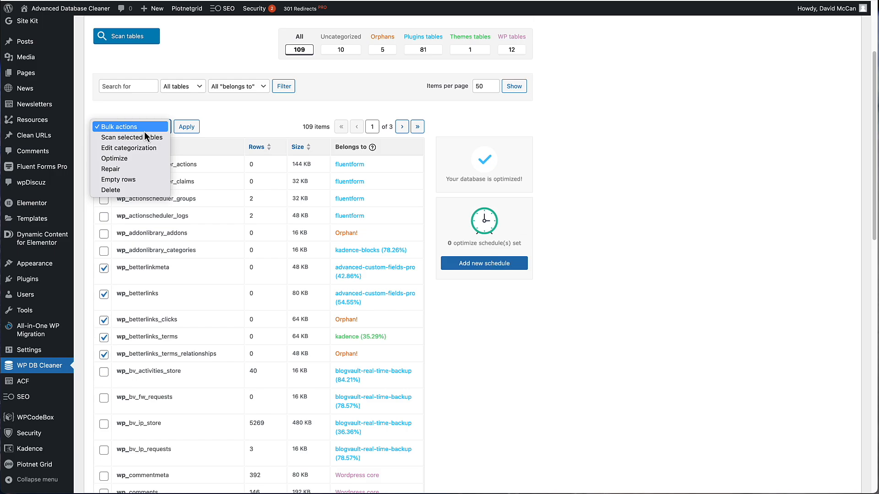
pyautogui.moveTo(132, 137)
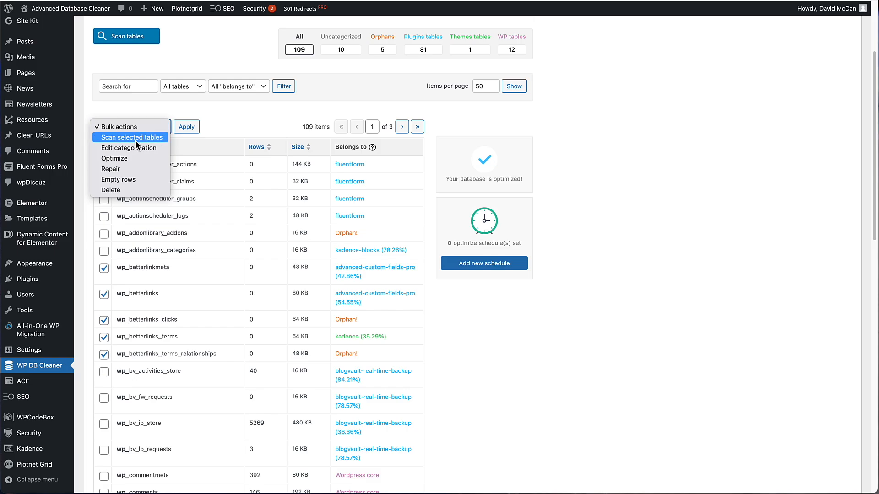
pyautogui.moveTo(129, 147)
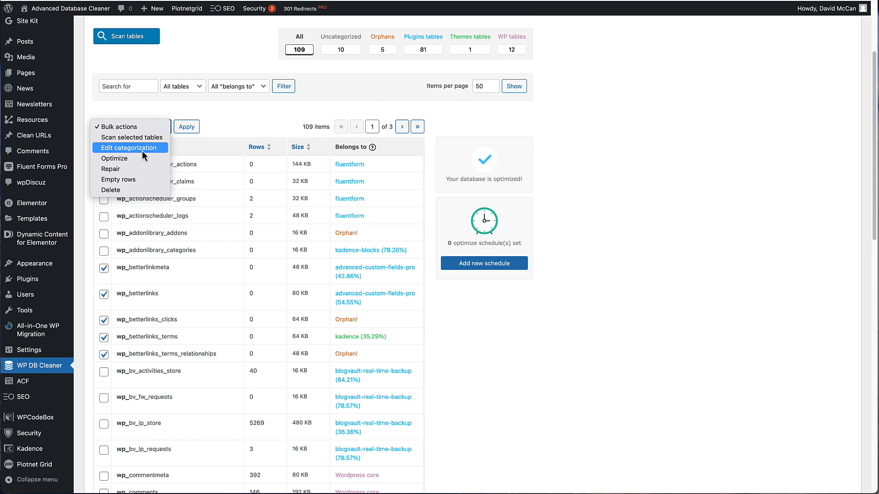
pyautogui.moveTo(114, 158)
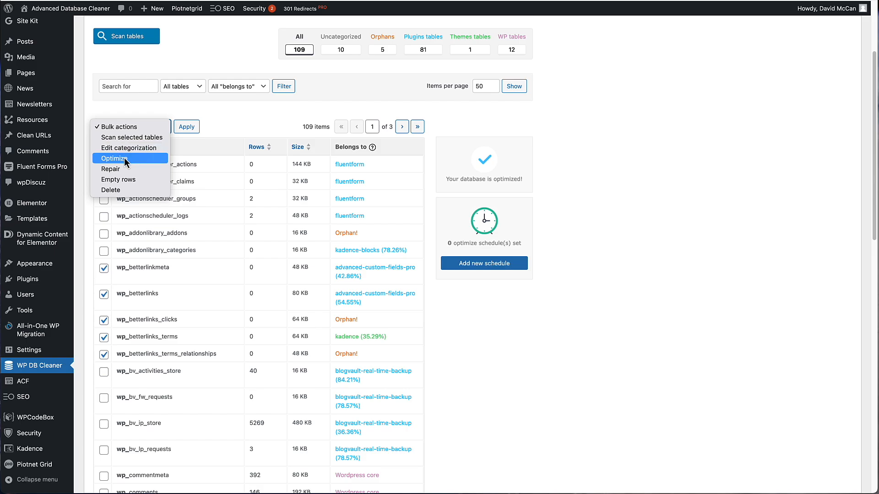
pyautogui.moveTo(118, 169)
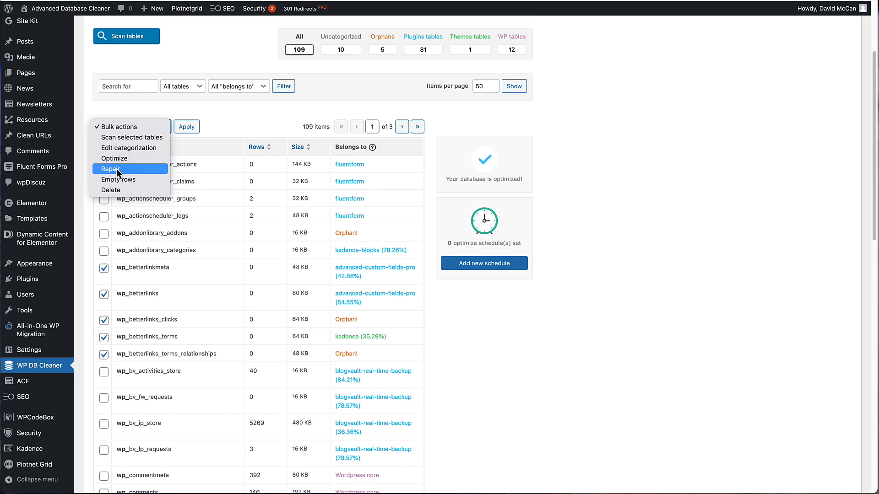
pyautogui.moveTo(118, 180)
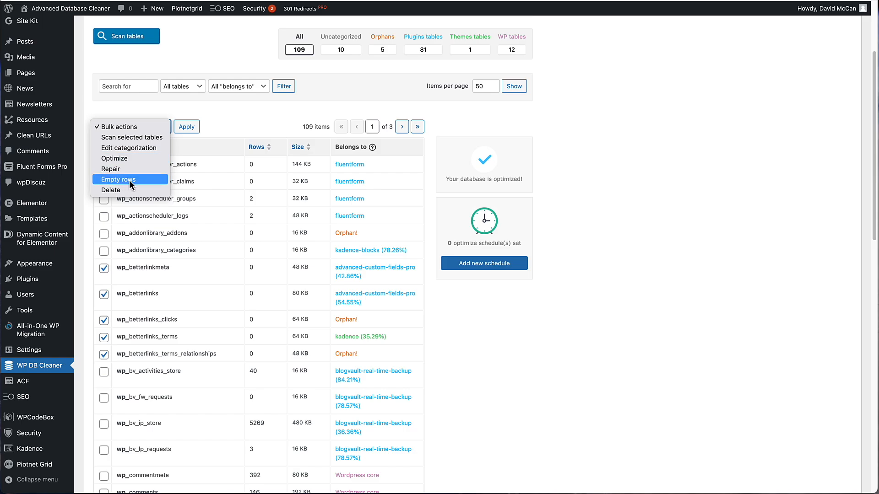
pyautogui.moveTo(129, 190)
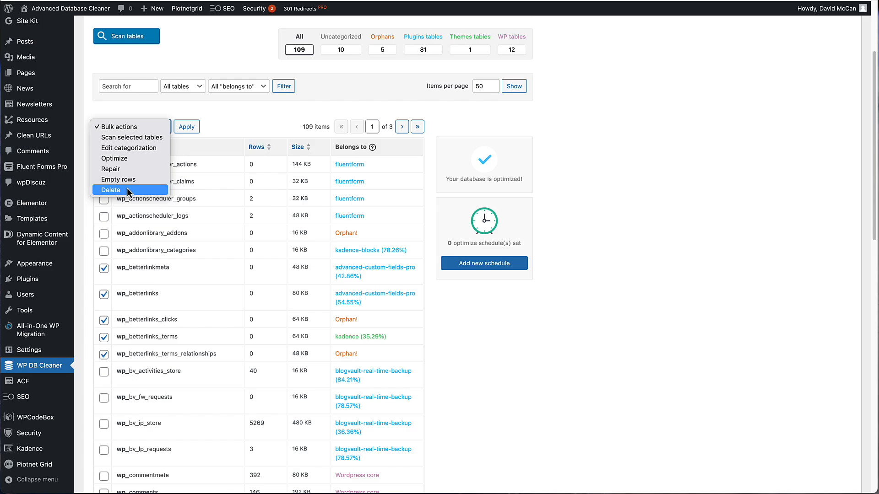
pyautogui.click(186, 126)
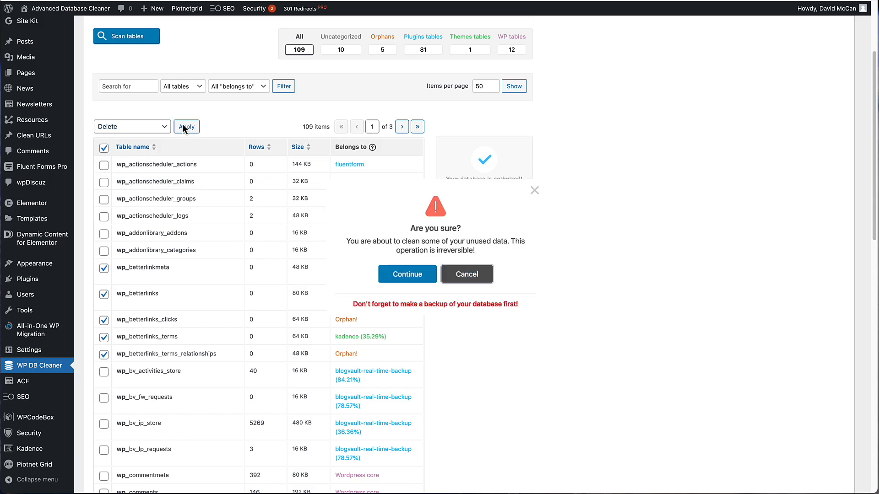
pyautogui.click(407, 275)
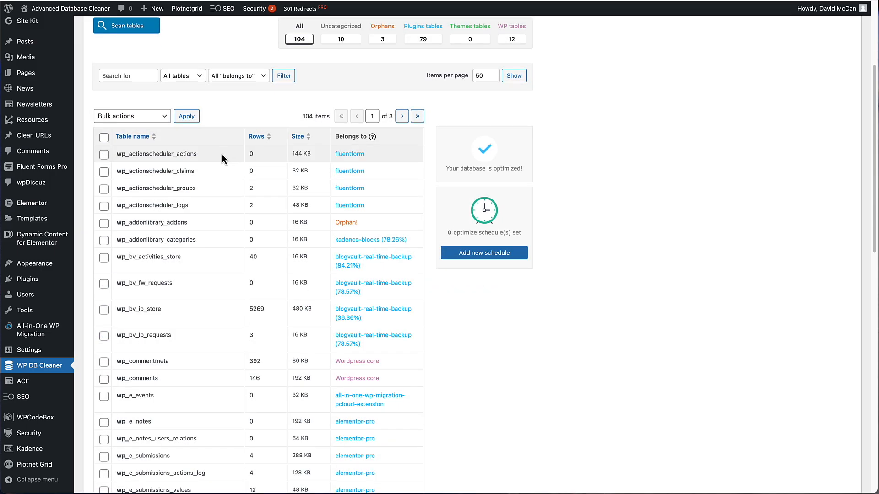
pyautogui.moveTo(353, 167)
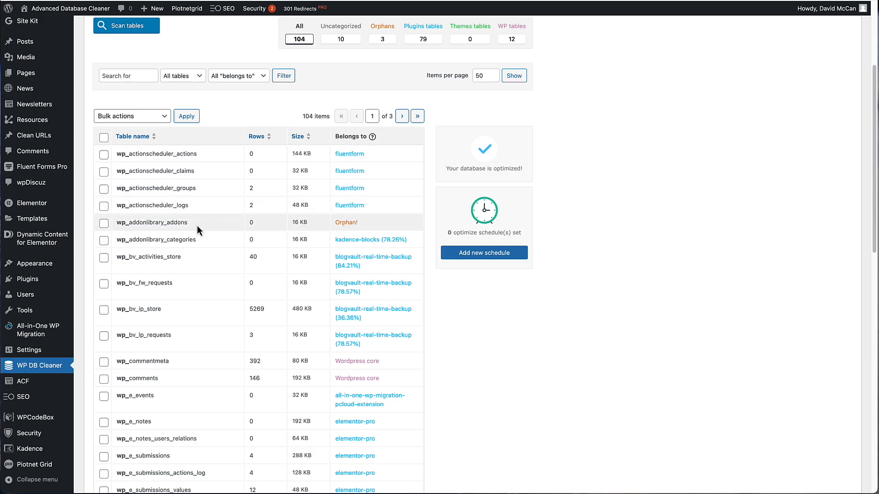
pyautogui.moveTo(163, 222)
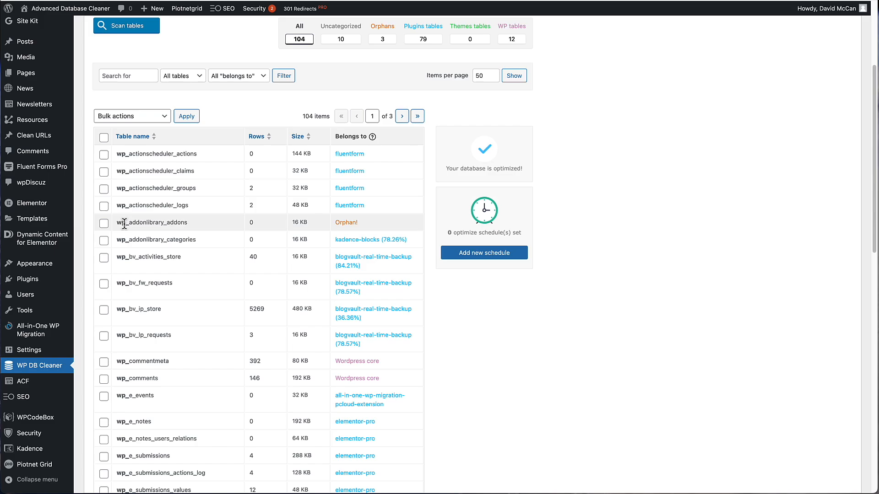
pyautogui.moveTo(155, 241)
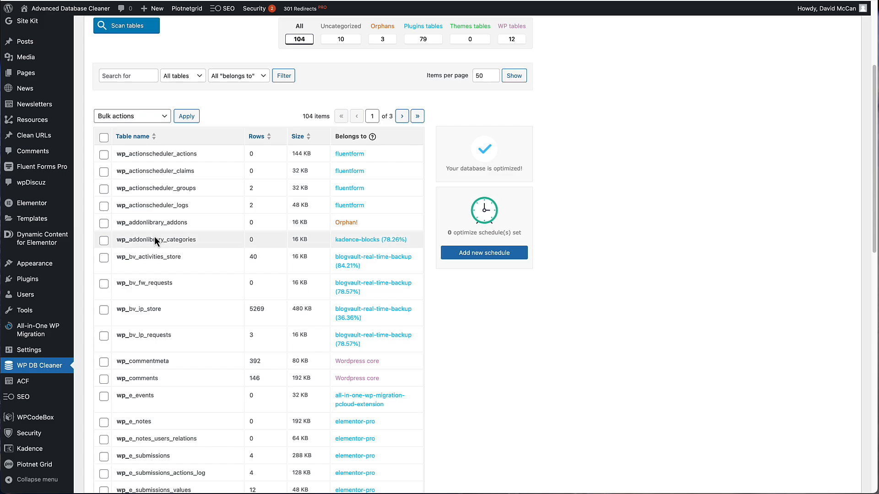
# Scroll through page 1 and move to page 2 of tables, starting at wp_links
pyautogui.scroll(-3)
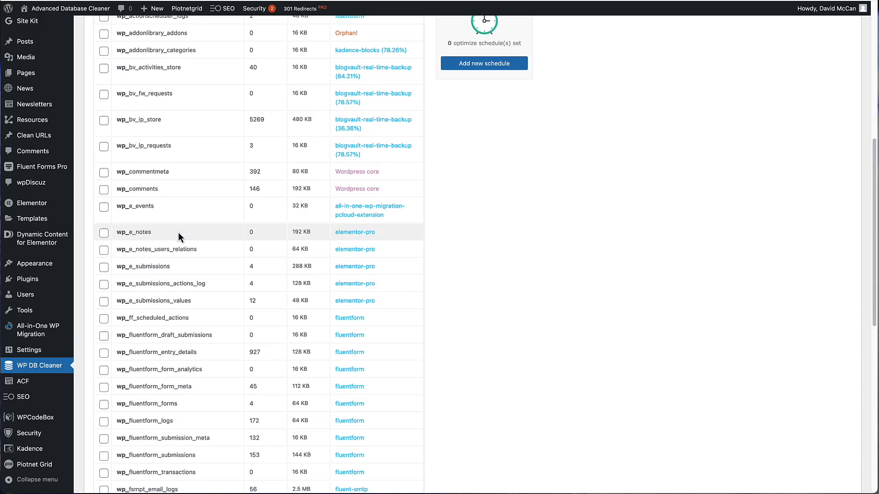
pyautogui.scroll(-3)
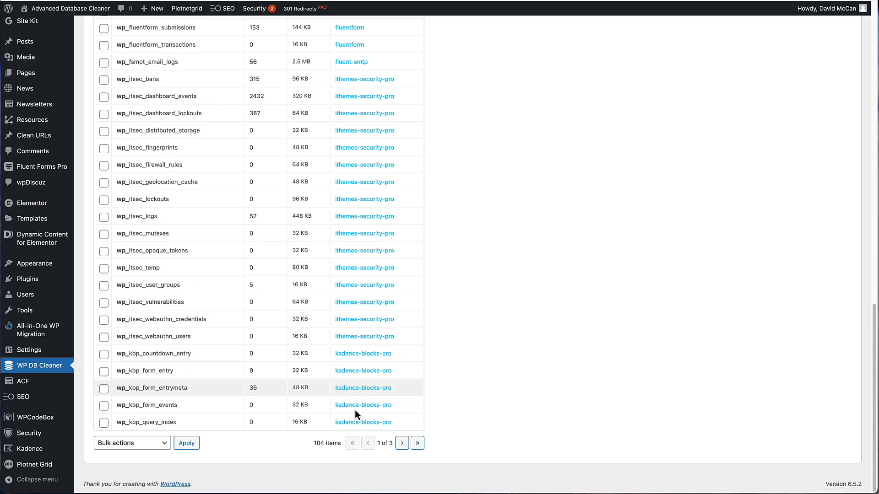
pyautogui.click(402, 443)
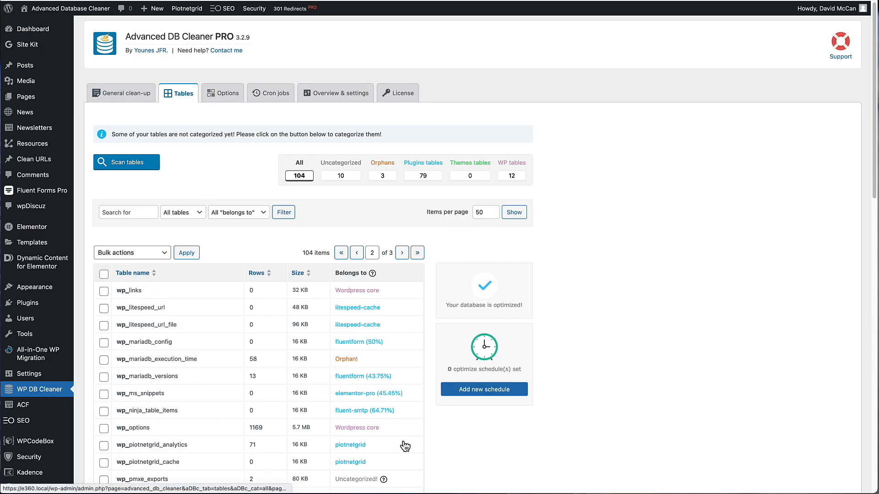
pyautogui.scroll(-3)
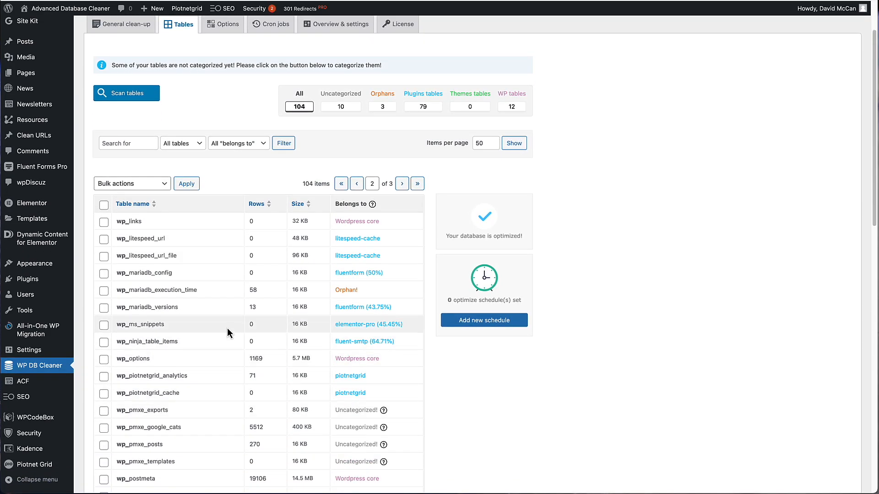
pyautogui.scroll(-3)
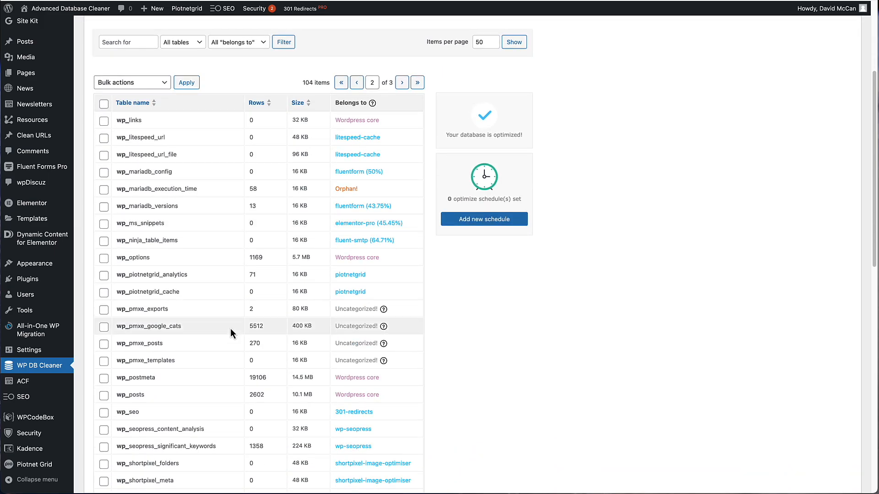
pyautogui.moveTo(130, 329)
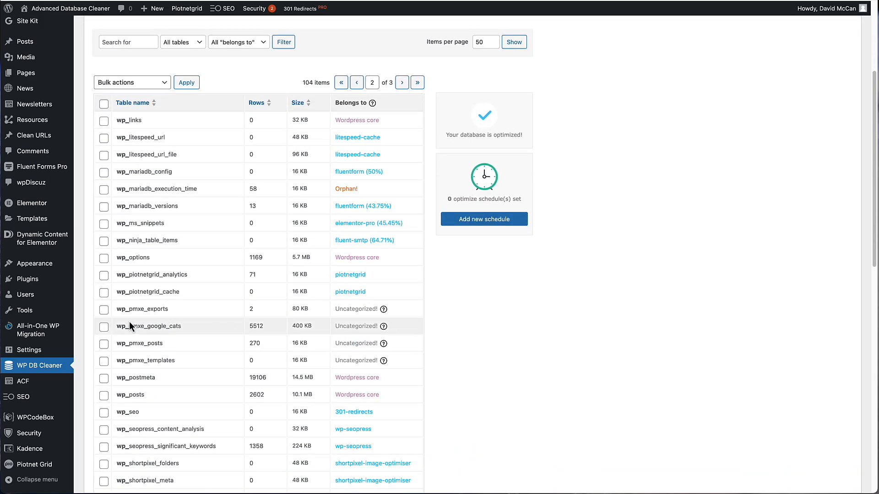
pyautogui.moveTo(126, 309)
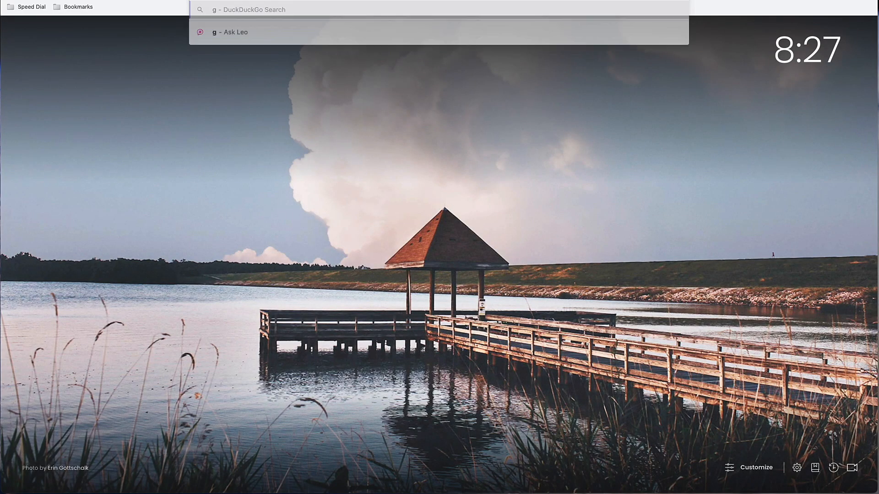
# Google 'pmxe_exports table' and open the WordPress.org thread about plugin traces after uninstall
pyautogui.write('google.co')
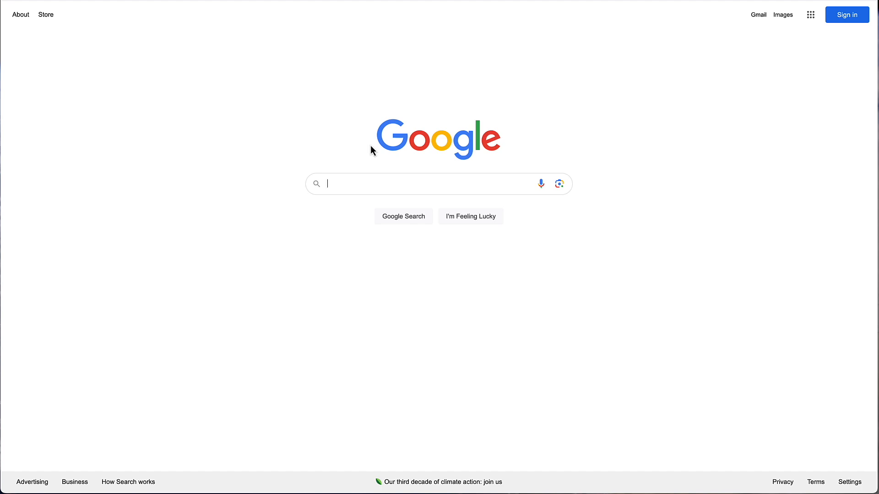
pyautogui.write('pmxe_exports')
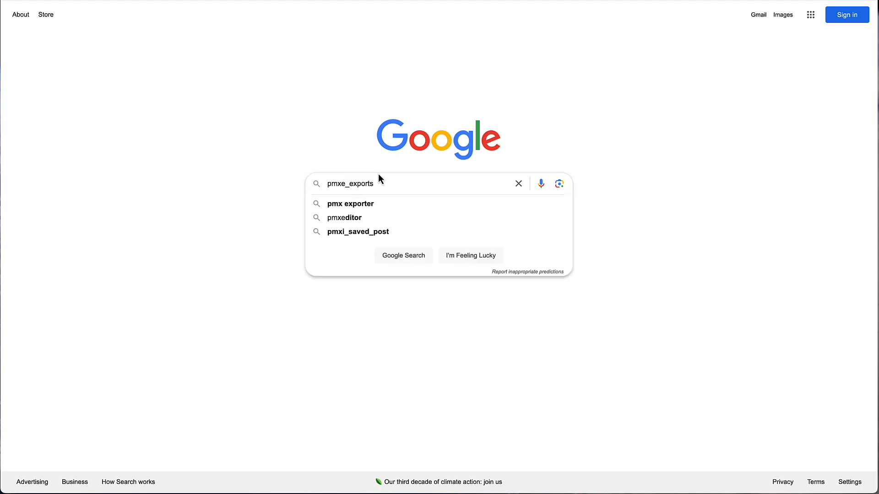
pyautogui.write('ta')
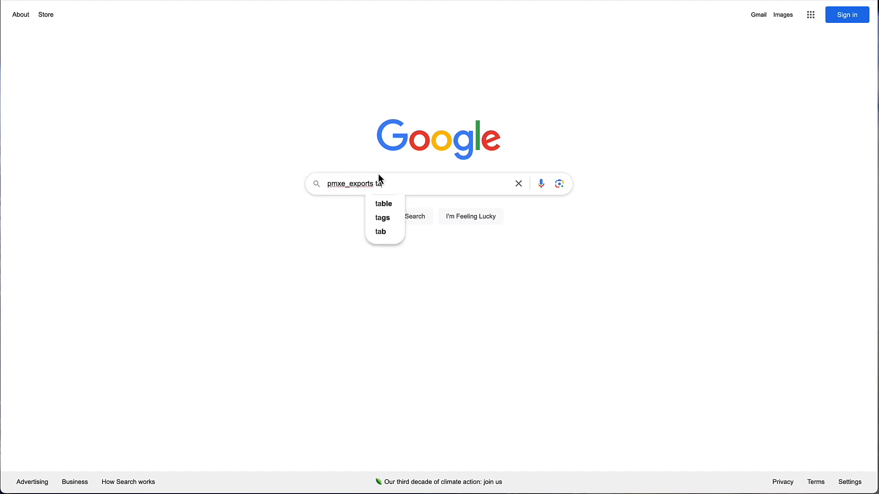
pyautogui.click(383, 204)
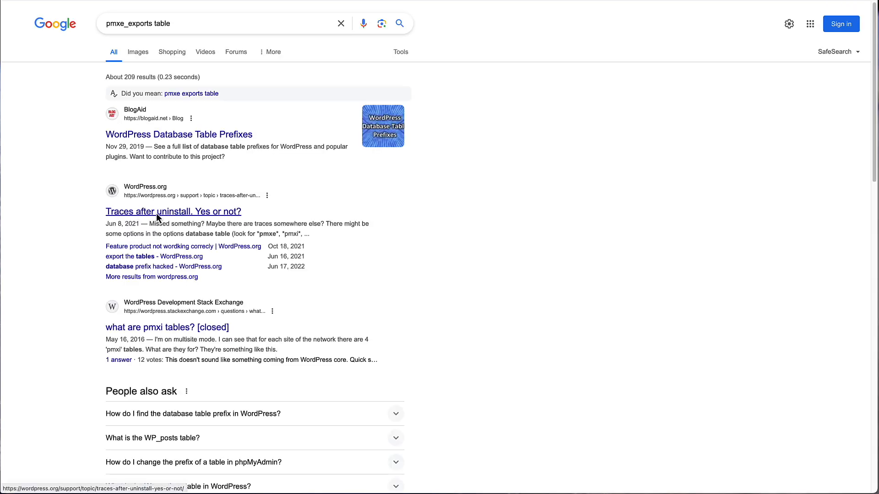
pyautogui.click(173, 212)
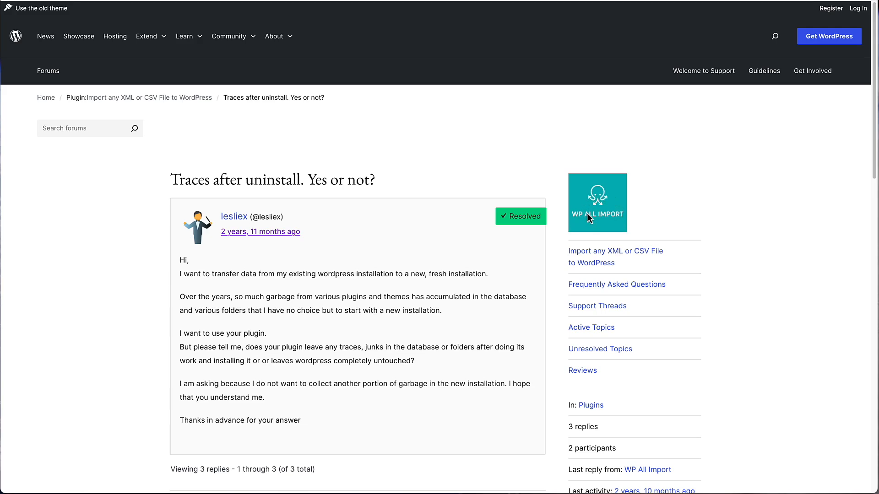
pyautogui.scroll(-3)
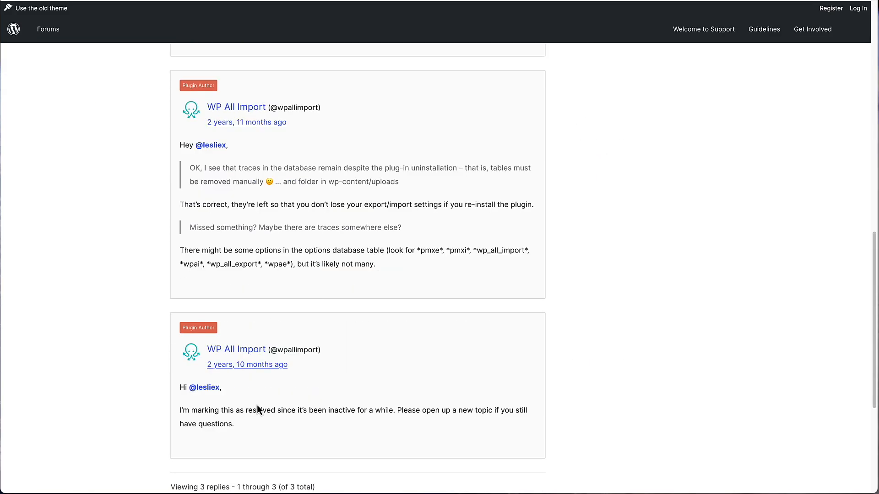
pyautogui.moveTo(212, 207)
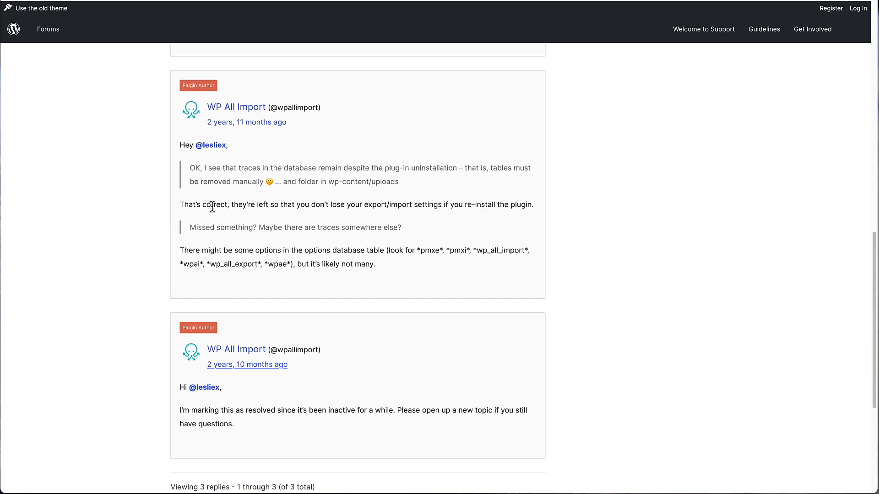
pyautogui.scroll(3)
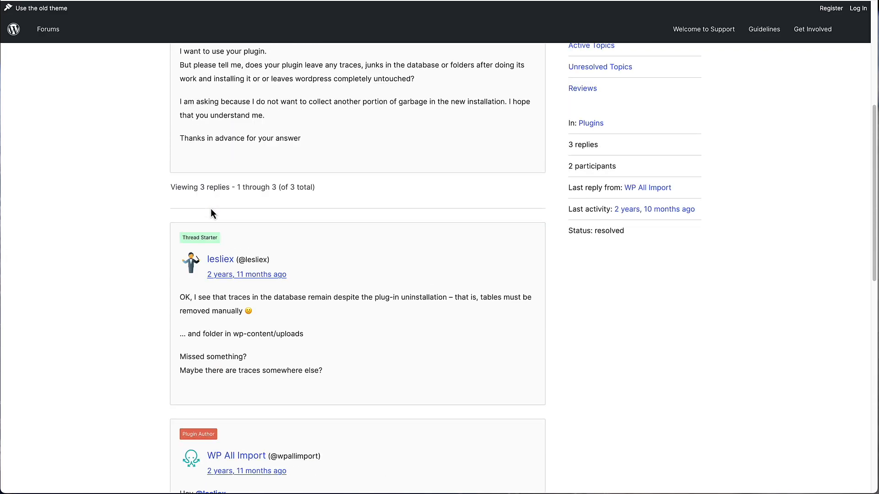
pyautogui.scroll(3)
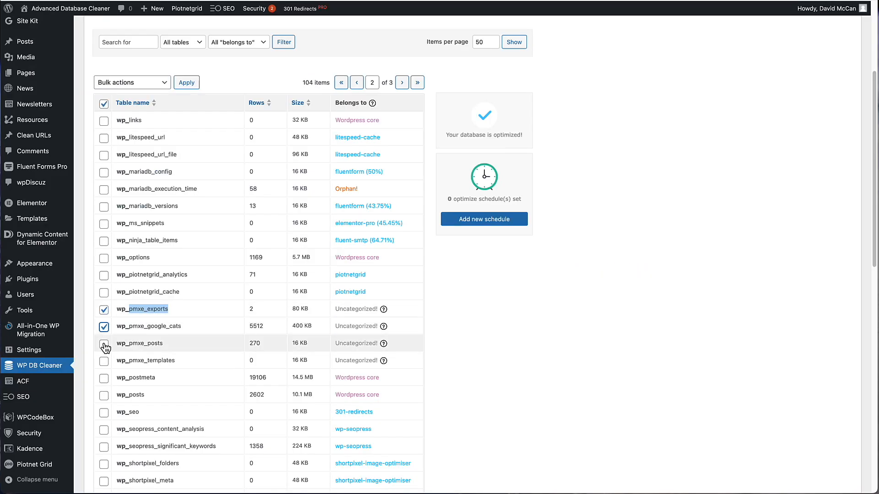
# Check the wp_pmxe tables and bulk-delete them, leaving 100 tables
pyautogui.click(104, 343)
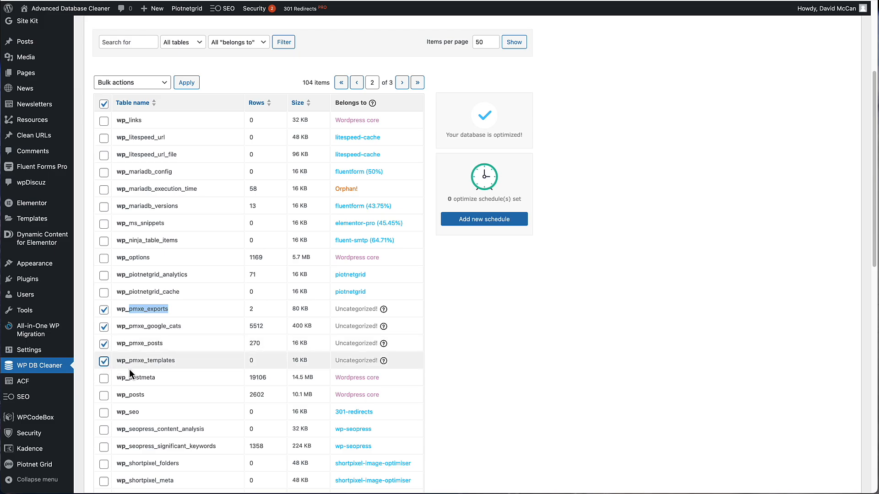
pyautogui.moveTo(148, 99)
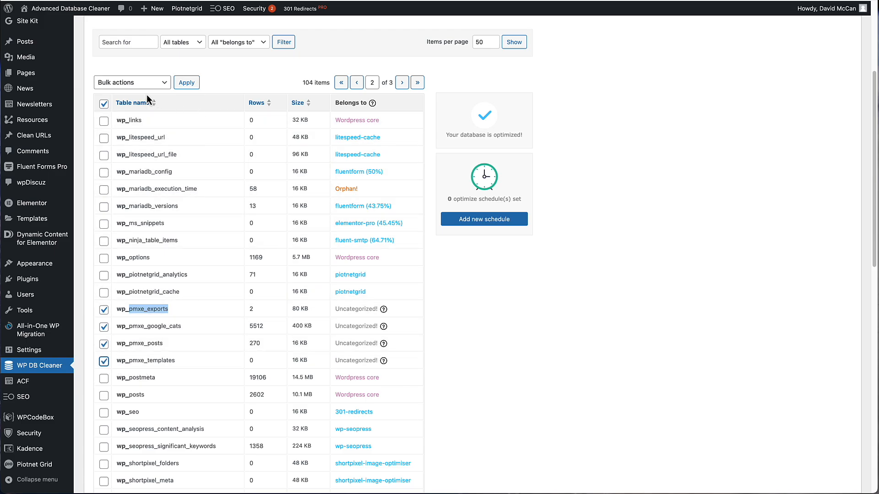
pyautogui.click(132, 83)
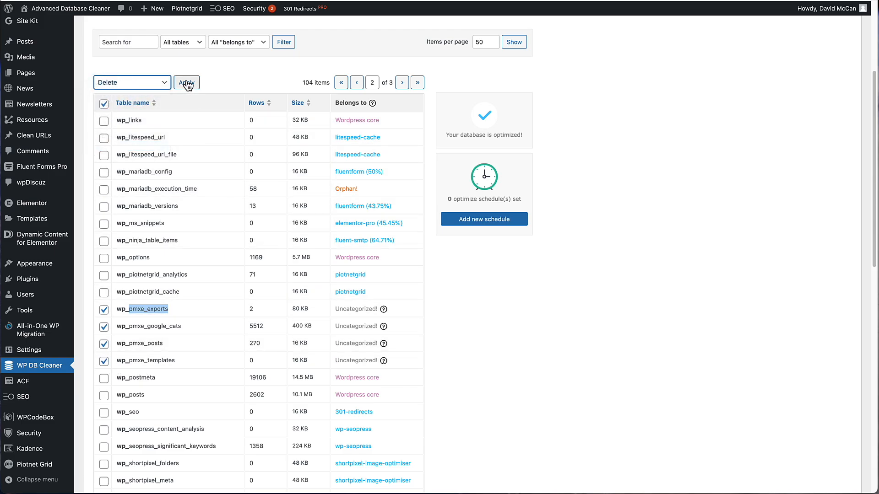
pyautogui.click(187, 82)
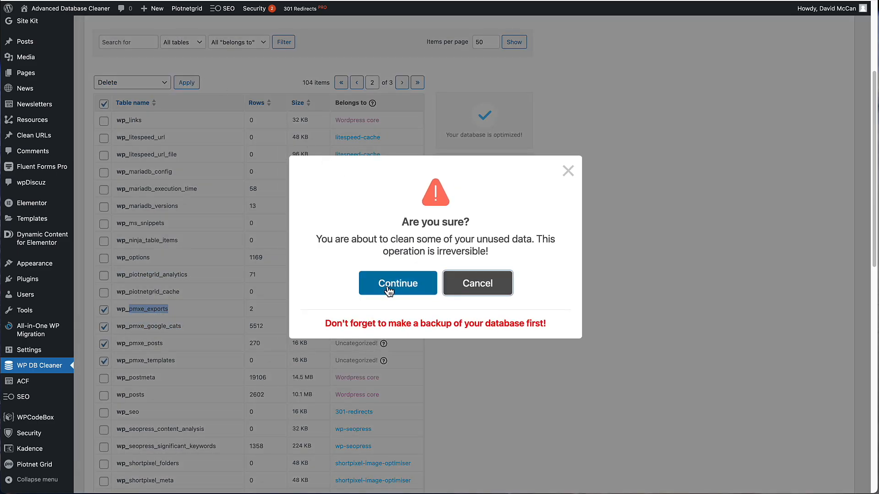
pyautogui.click(397, 283)
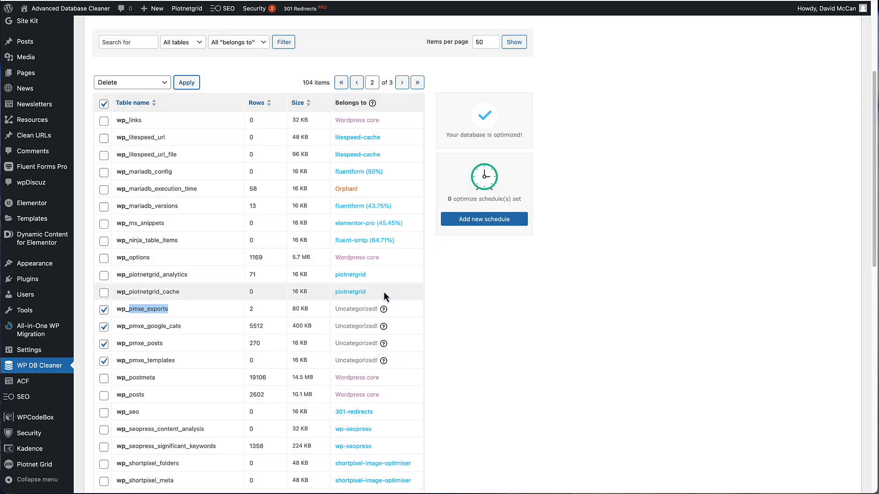
pyautogui.click(186, 82)
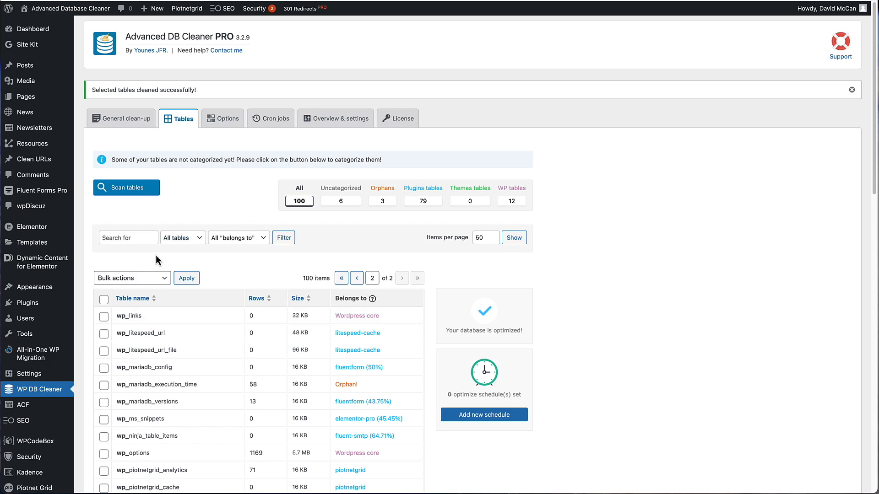
pyautogui.moveTo(232, 255)
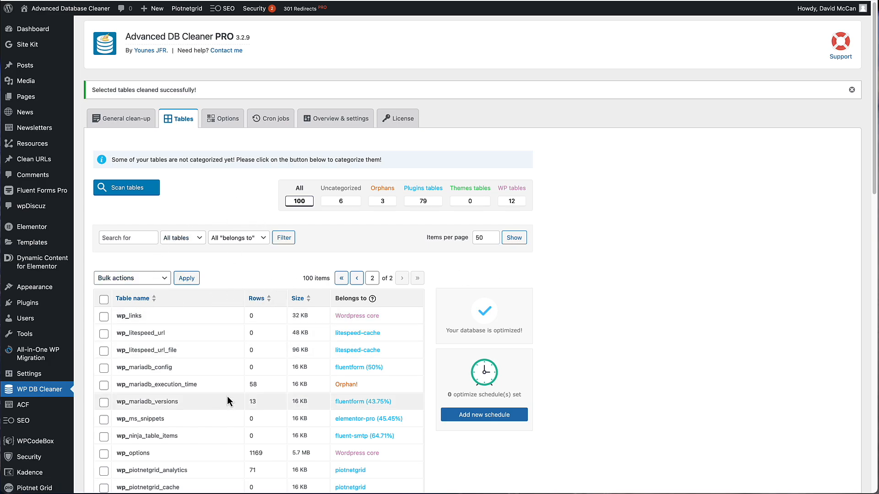
pyautogui.moveTo(340, 349)
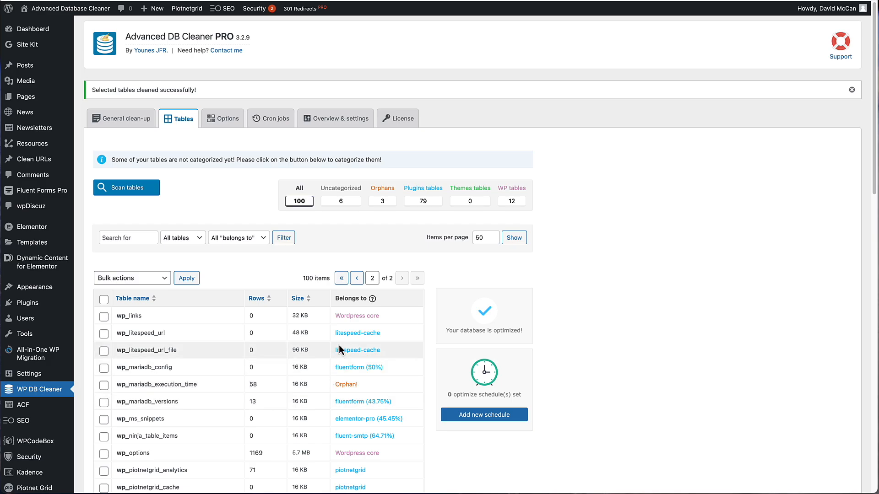
pyautogui.moveTo(285, 365)
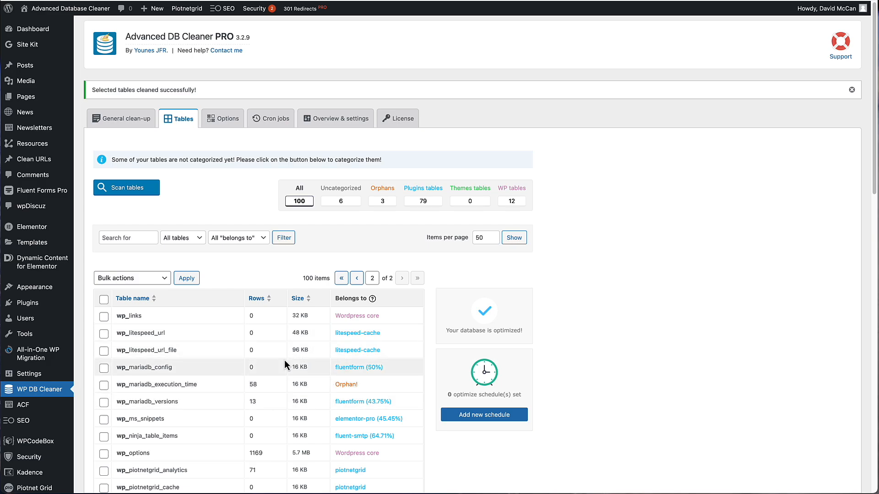
pyautogui.moveTo(484, 415)
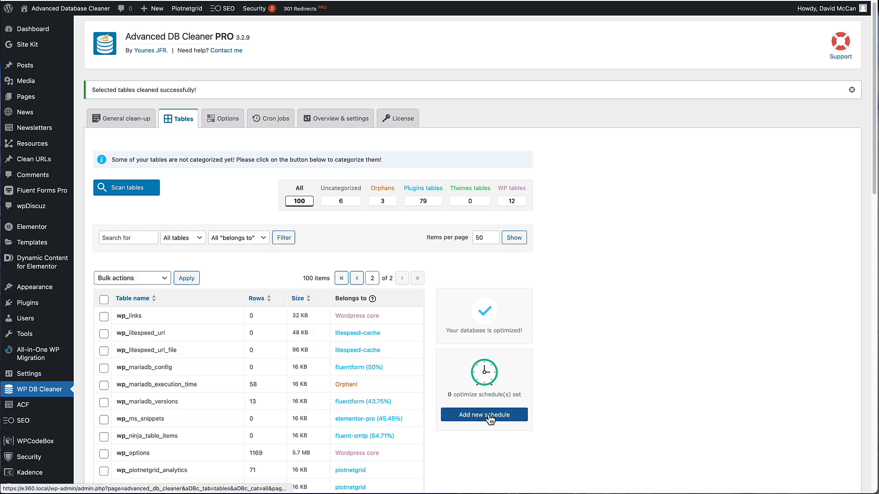
# Open the add-optimize-schedule form for tables, leaving frequency at Once
pyautogui.click(484, 414)
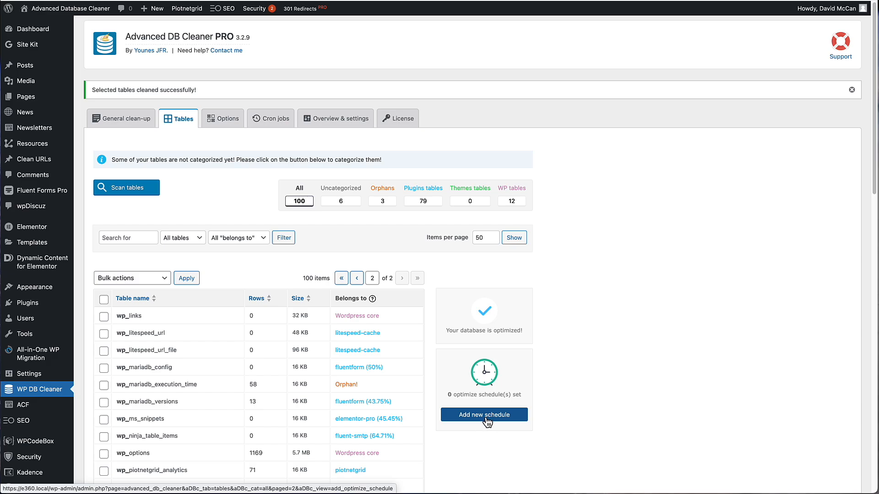
pyautogui.click(483, 415)
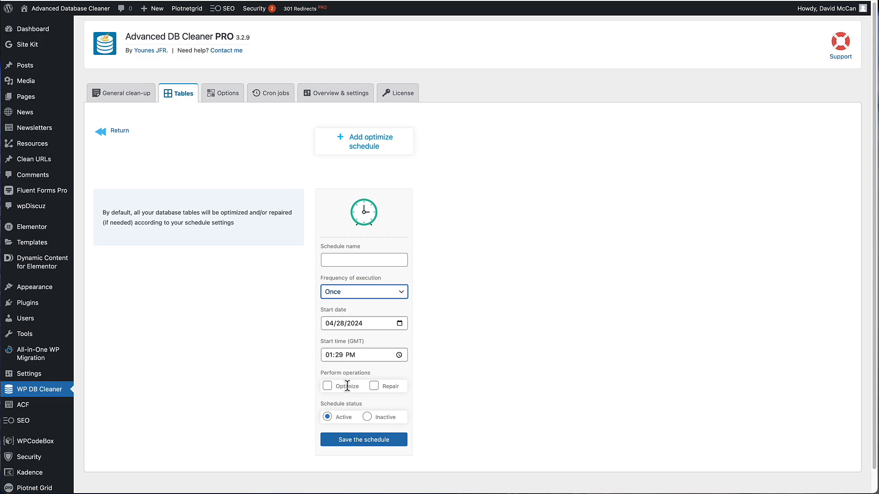
pyautogui.moveTo(320, 393)
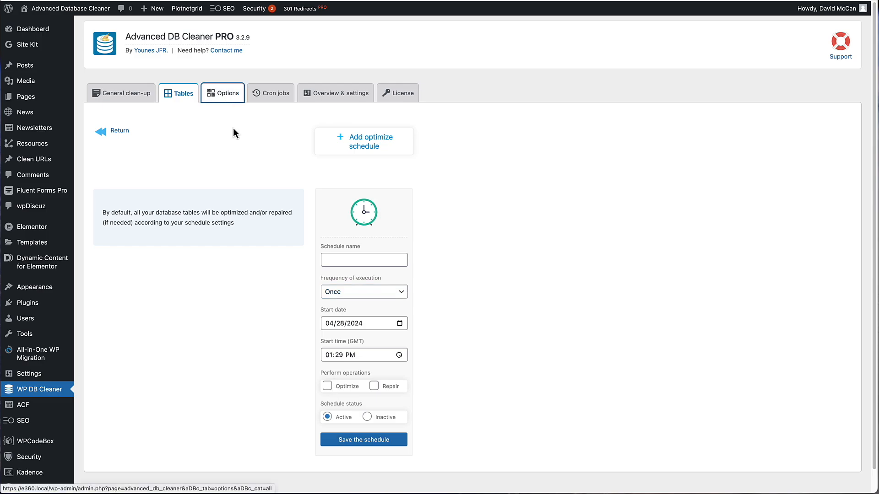
# Show the Options tab's table of 1,128 options, including 203 orphans
pyautogui.click(222, 93)
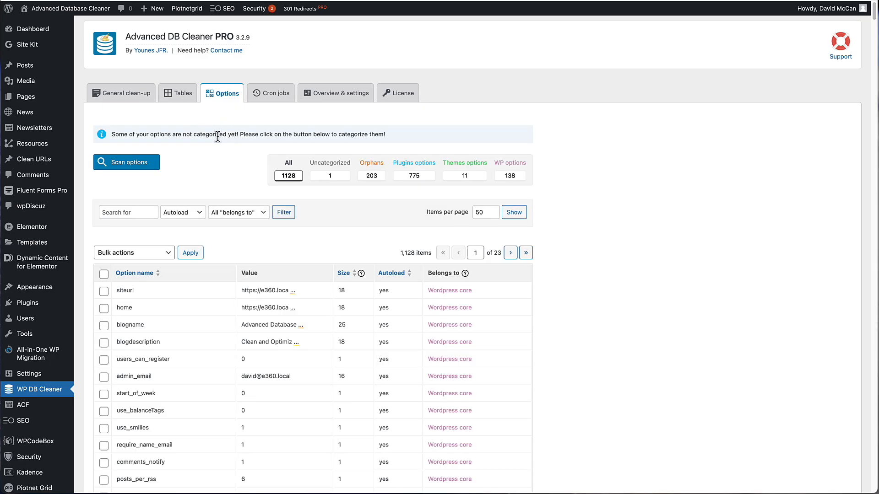
pyautogui.moveTo(232, 114)
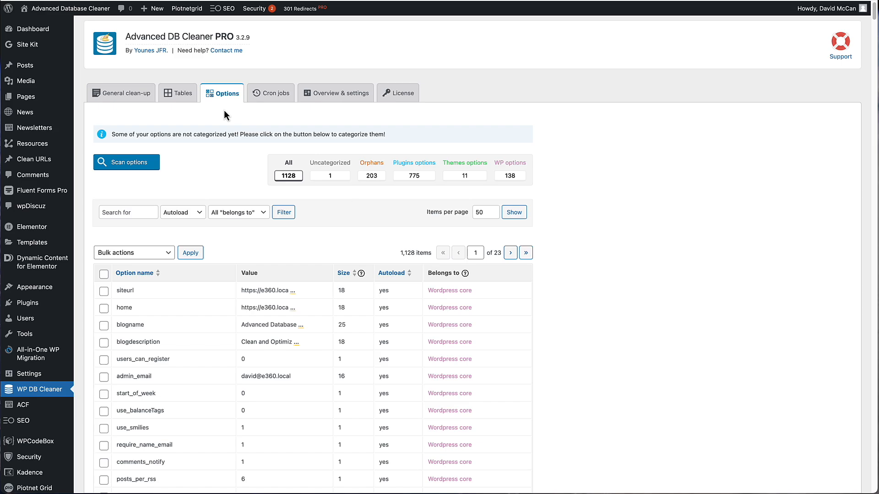
pyautogui.moveTo(361, 201)
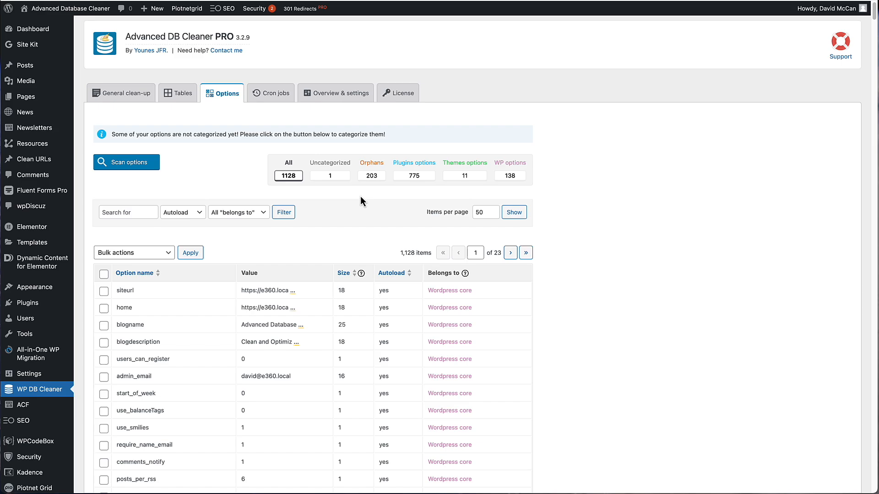
pyautogui.moveTo(347, 195)
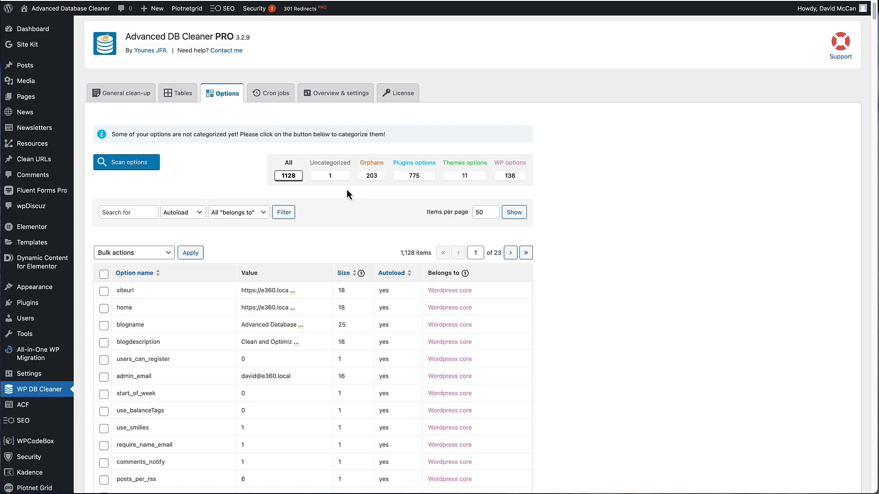
pyautogui.moveTo(285, 187)
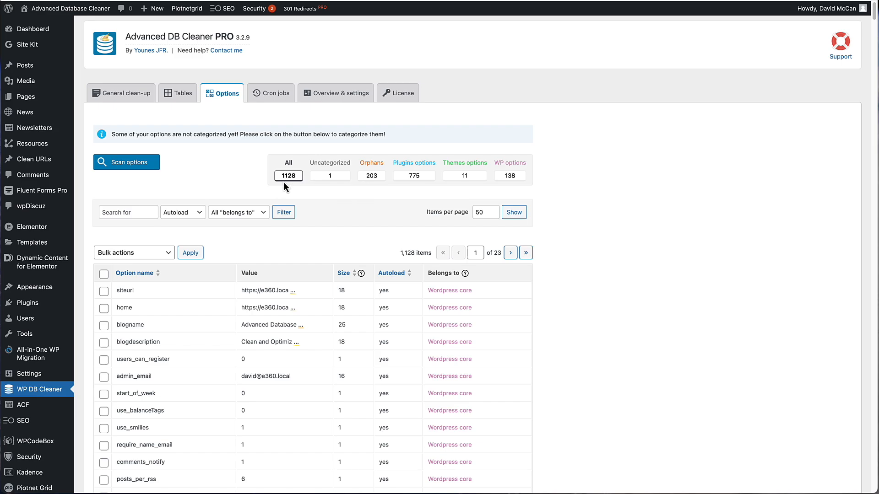
pyautogui.moveTo(305, 207)
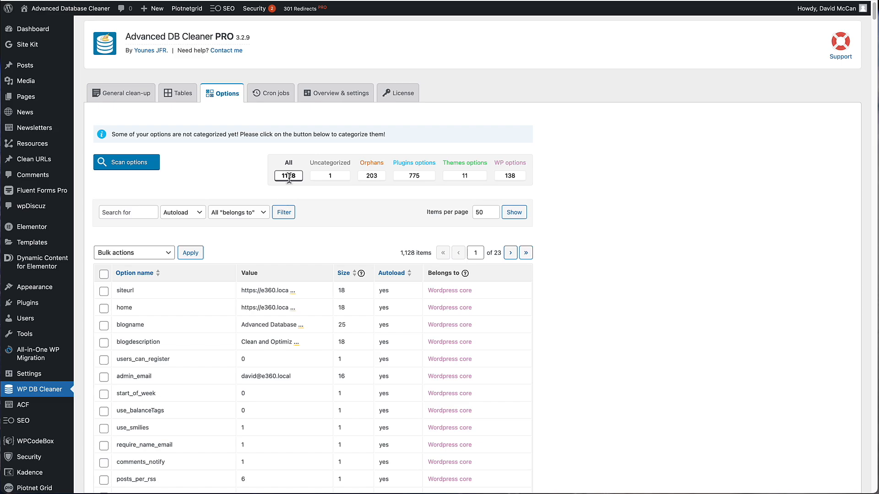
pyautogui.moveTo(313, 193)
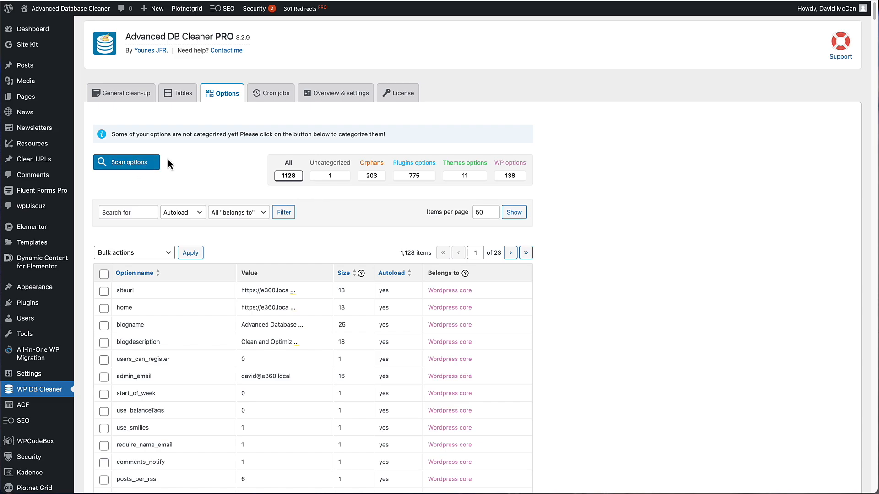
pyautogui.scroll(-3)
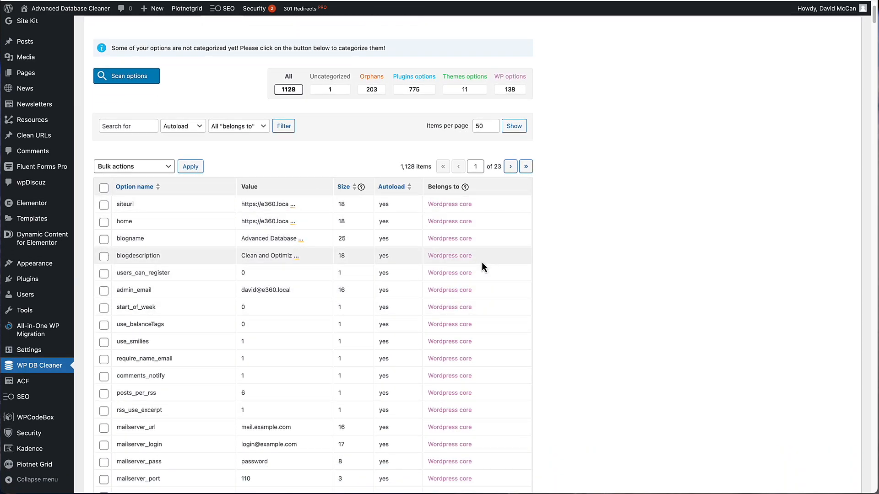
pyautogui.moveTo(477, 275)
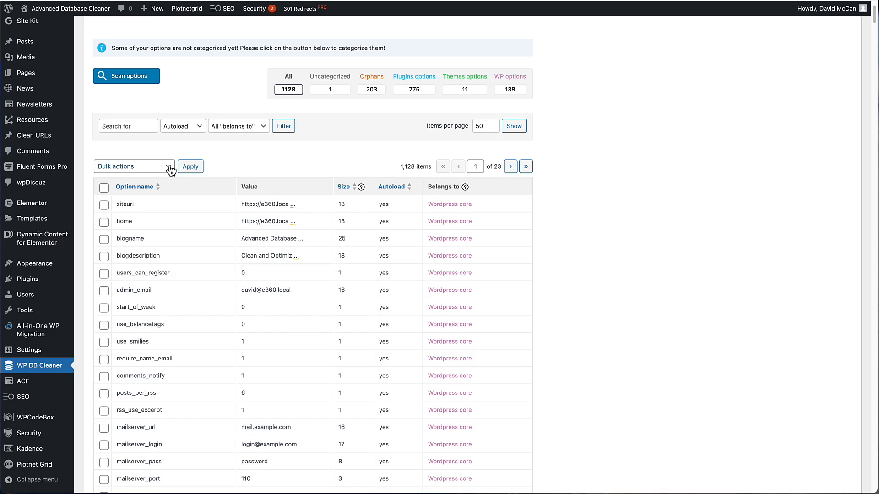
pyautogui.click(134, 165)
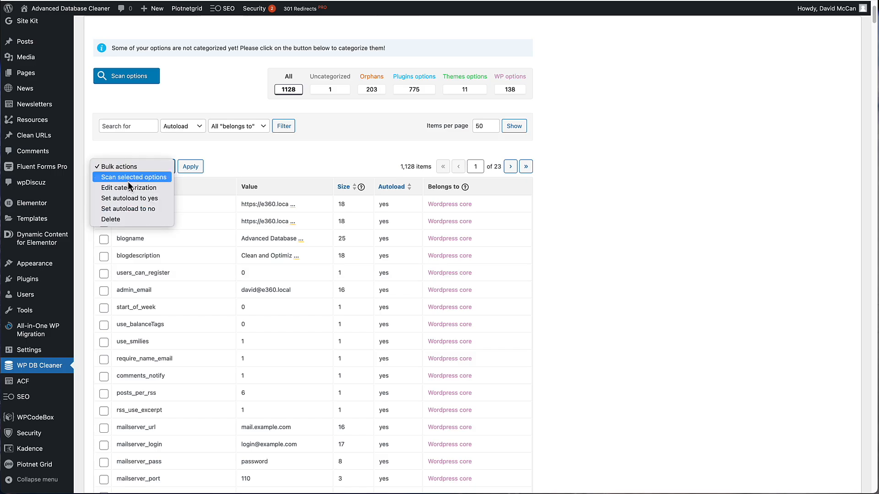
pyautogui.moveTo(138, 180)
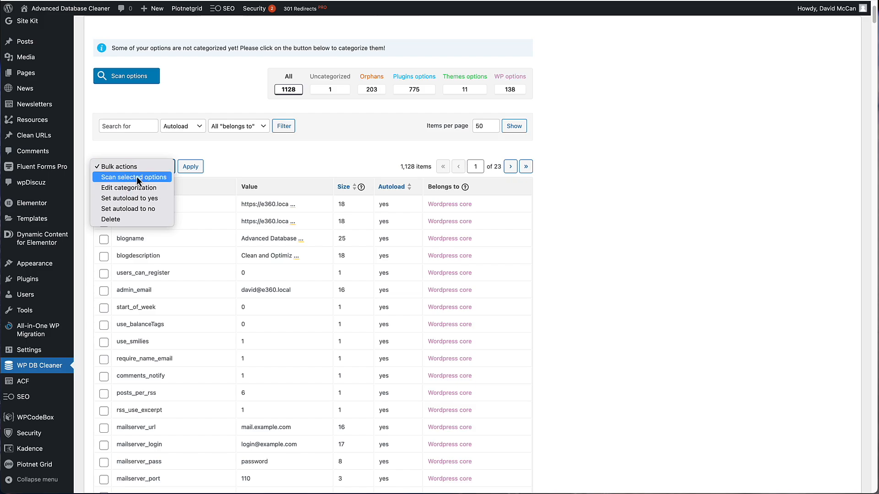
pyautogui.moveTo(130, 198)
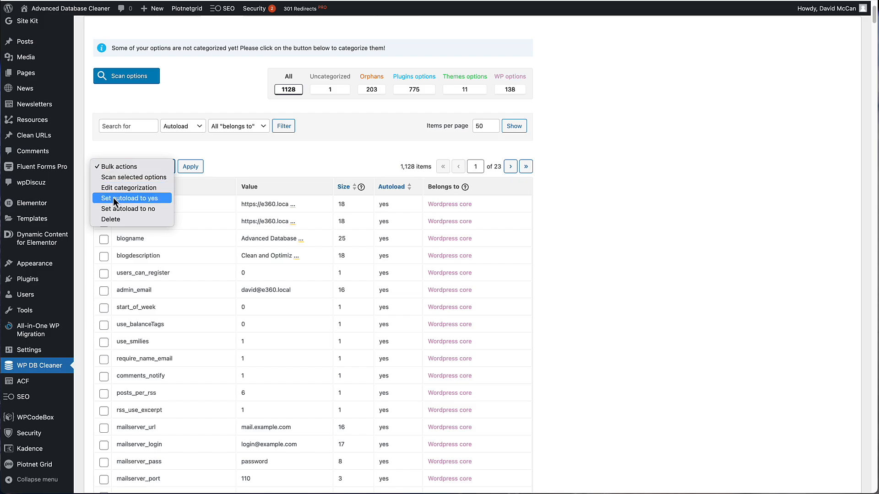
pyautogui.moveTo(116, 208)
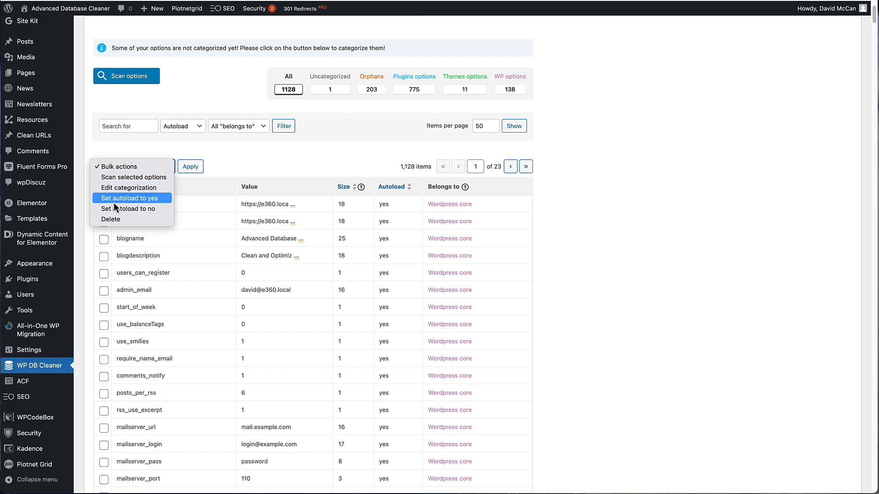
pyautogui.moveTo(138, 209)
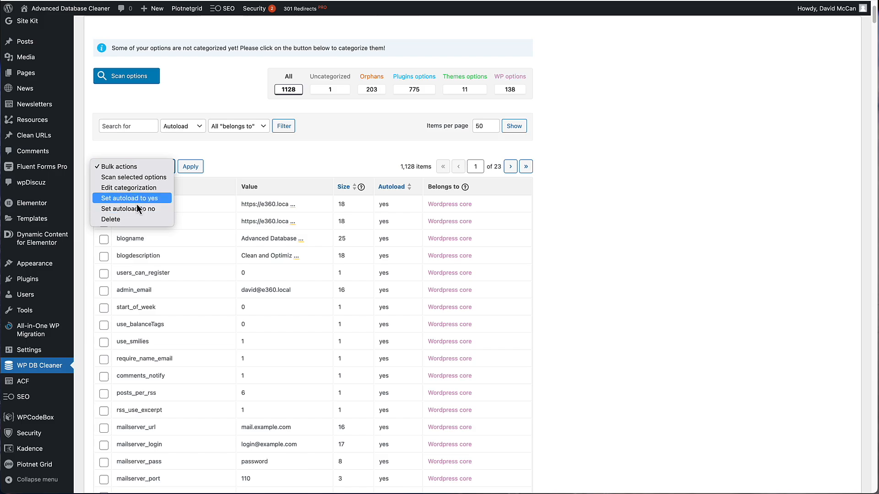
pyautogui.moveTo(140, 219)
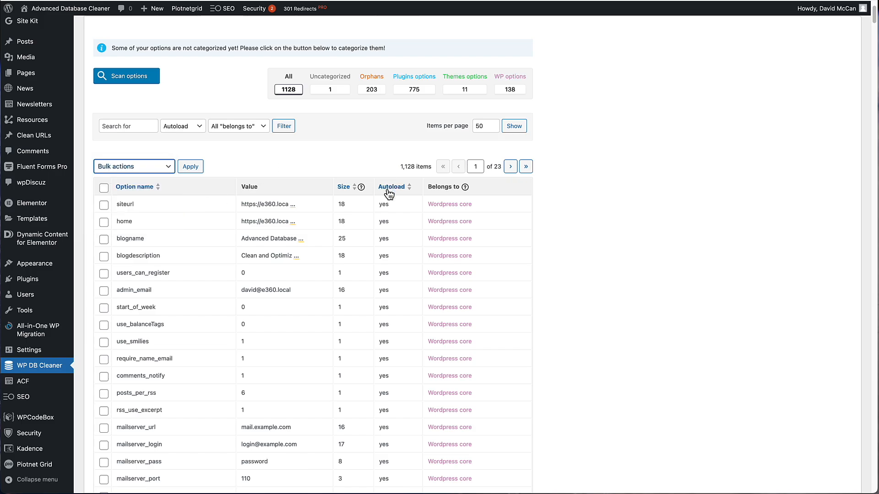
pyautogui.moveTo(388, 167)
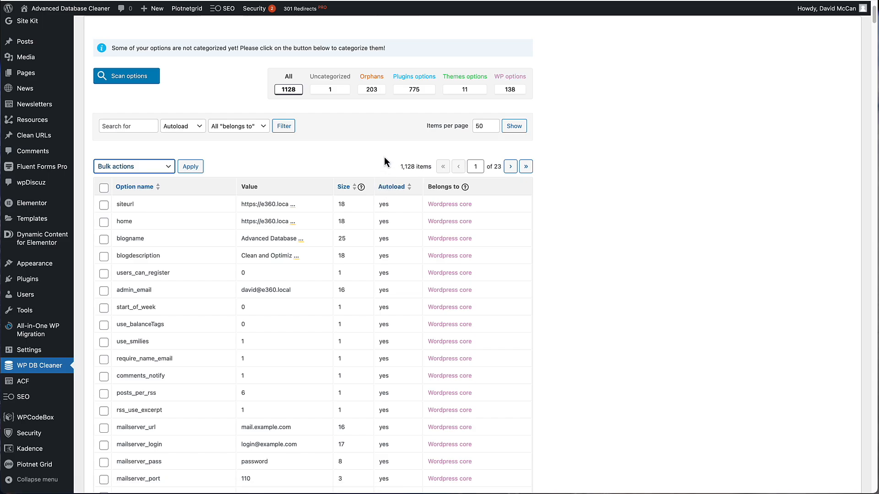
pyautogui.moveTo(364, 178)
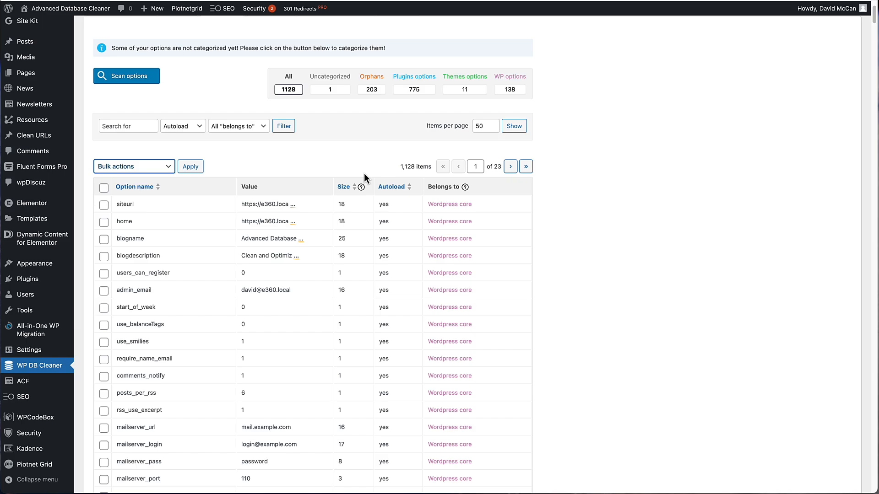
pyautogui.moveTo(374, 220)
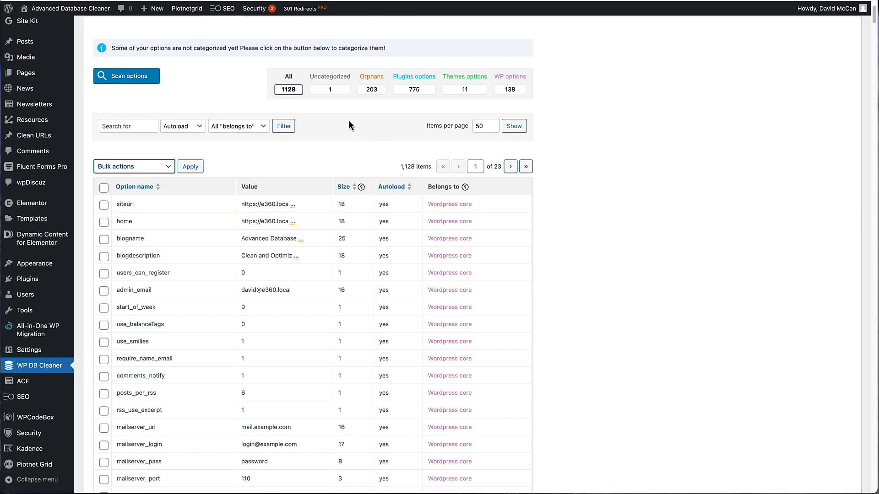
pyautogui.moveTo(302, 104)
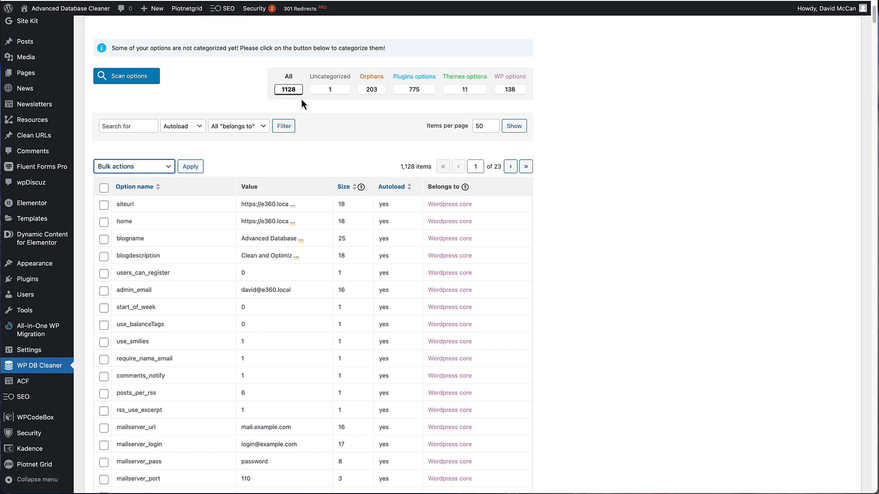
pyautogui.moveTo(352, 157)
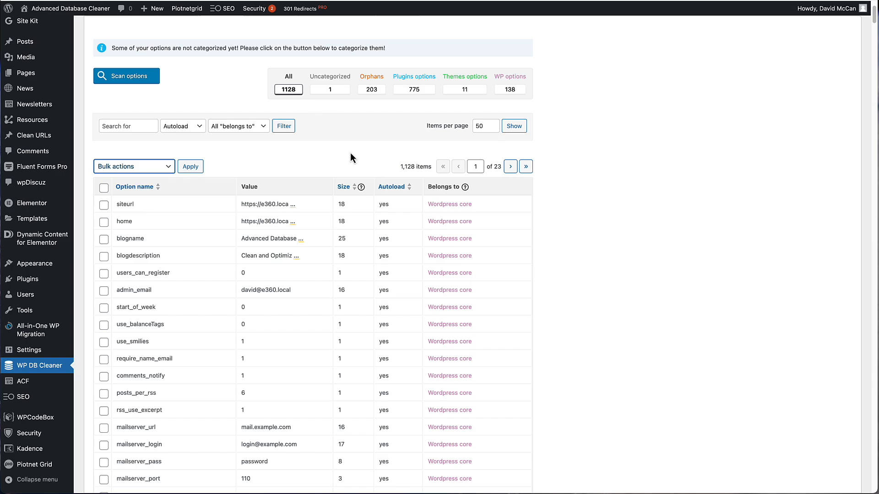
pyautogui.moveTo(343, 166)
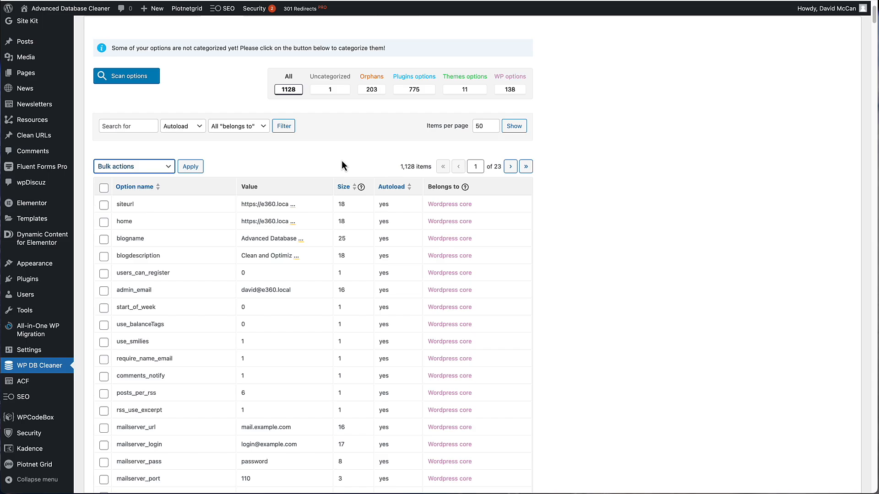
pyautogui.moveTo(339, 212)
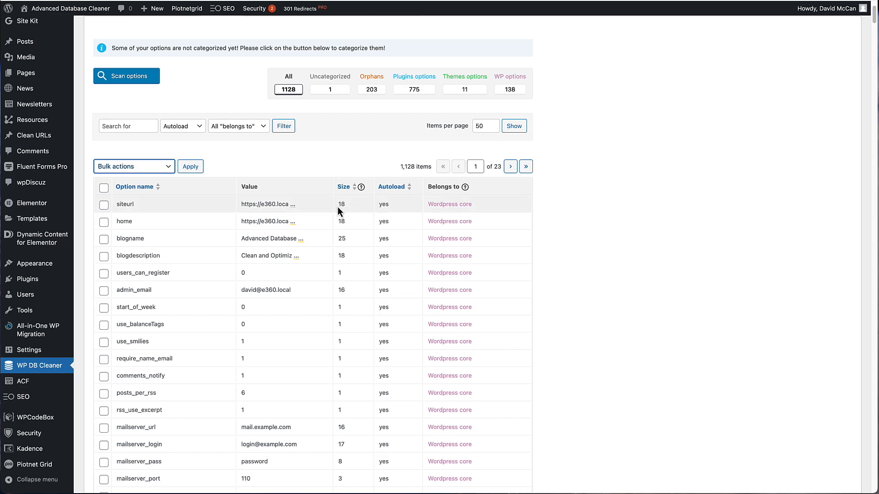
pyautogui.moveTo(364, 217)
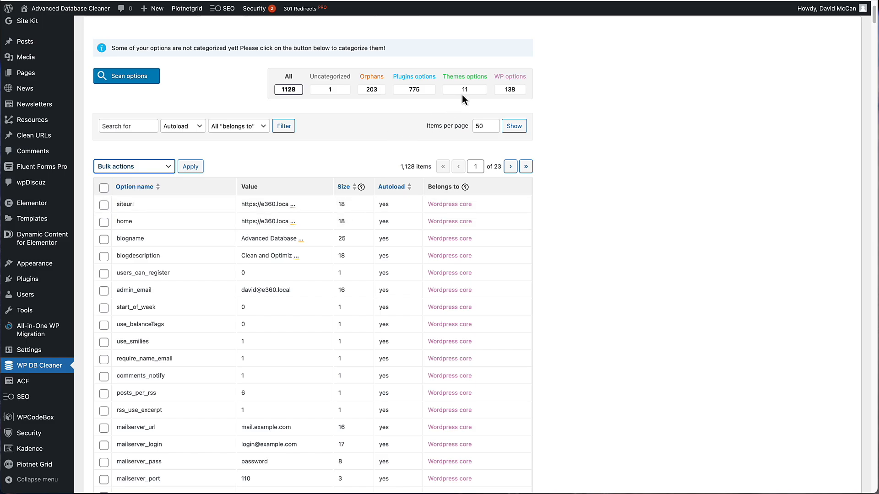
pyautogui.moveTo(464, 77)
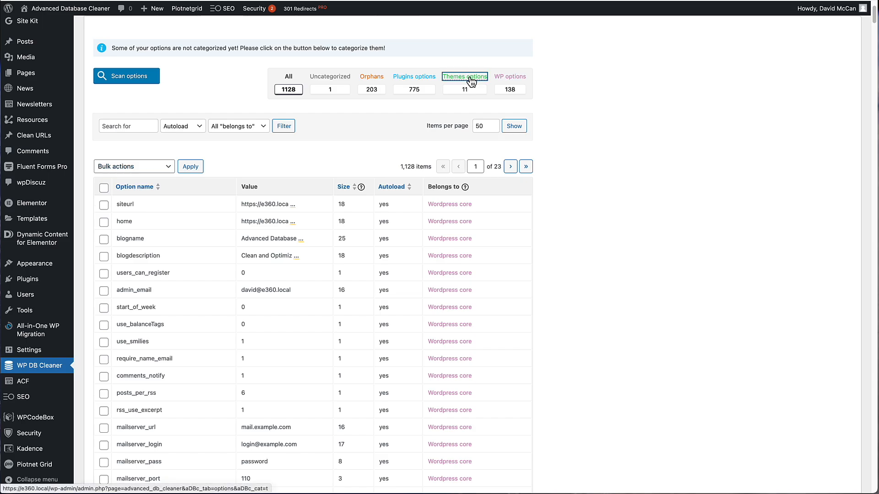
# Filter to theme options and check widget_convertplug_v2_widget, betterlinks_links, instawp_api_url and instawp_api_options
pyautogui.click(464, 77)
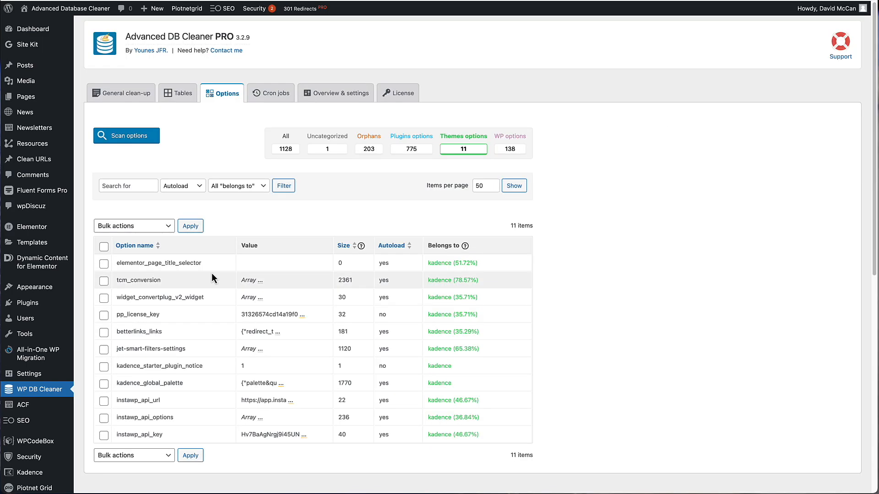
pyautogui.moveTo(452, 157)
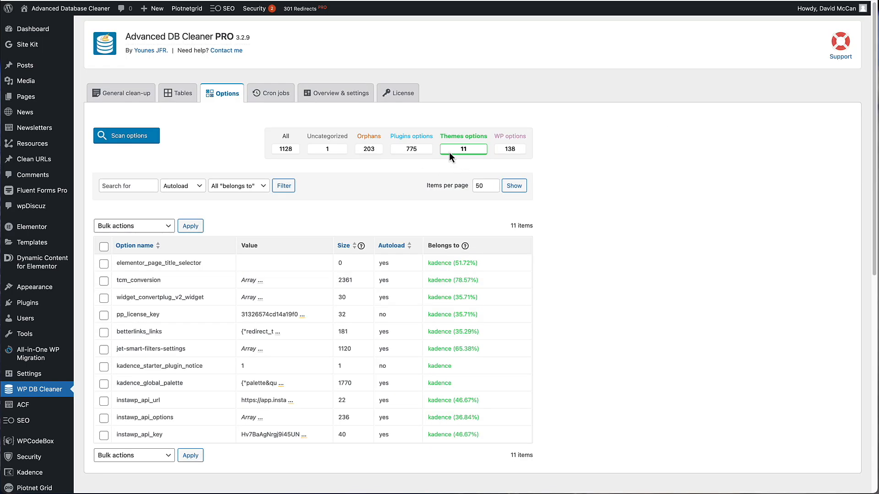
pyautogui.moveTo(227, 315)
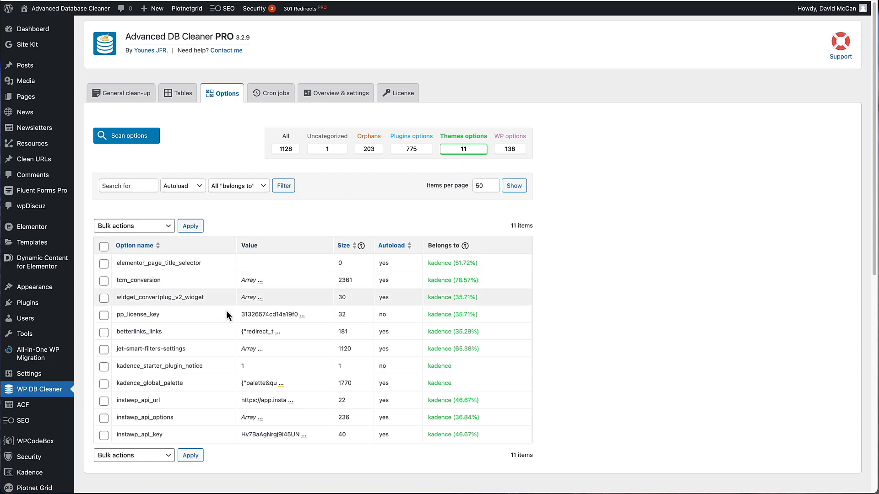
pyautogui.moveTo(205, 389)
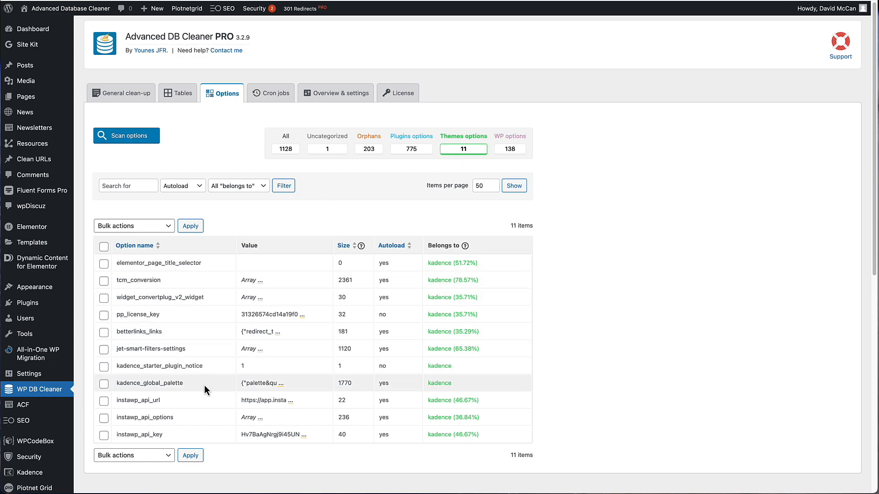
pyautogui.moveTo(168, 297)
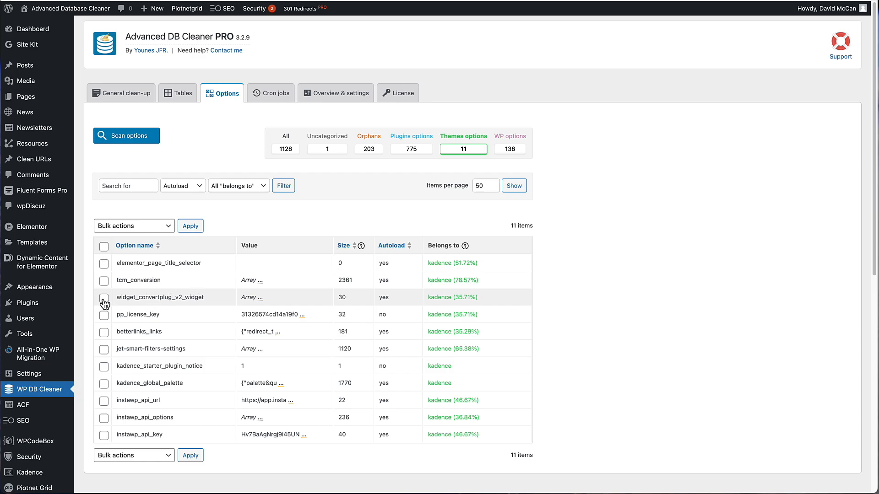
pyautogui.click(104, 297)
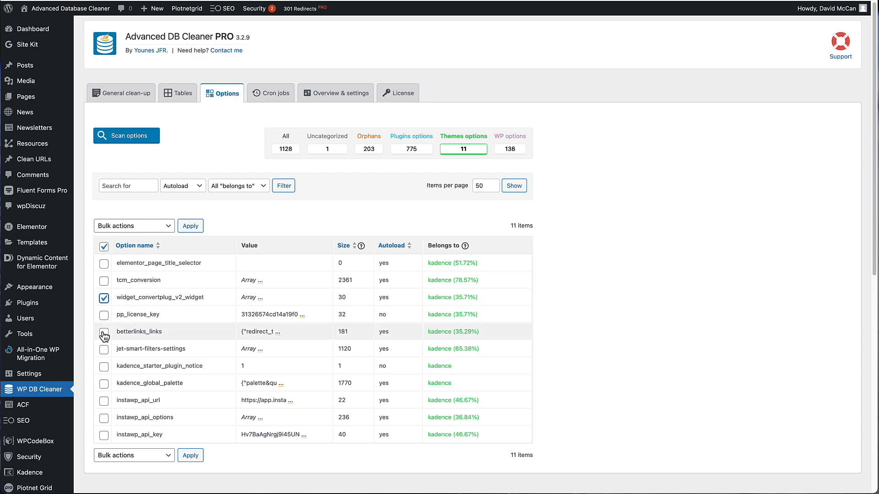
pyautogui.click(103, 331)
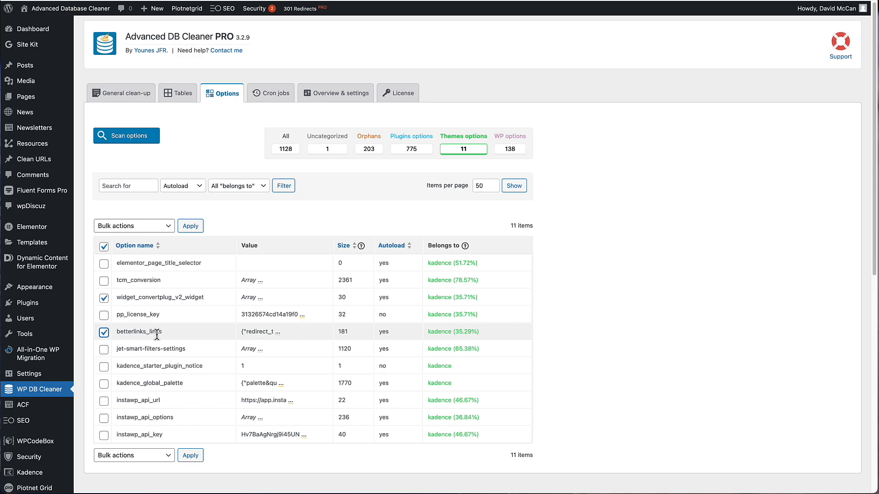
pyautogui.moveTo(145, 361)
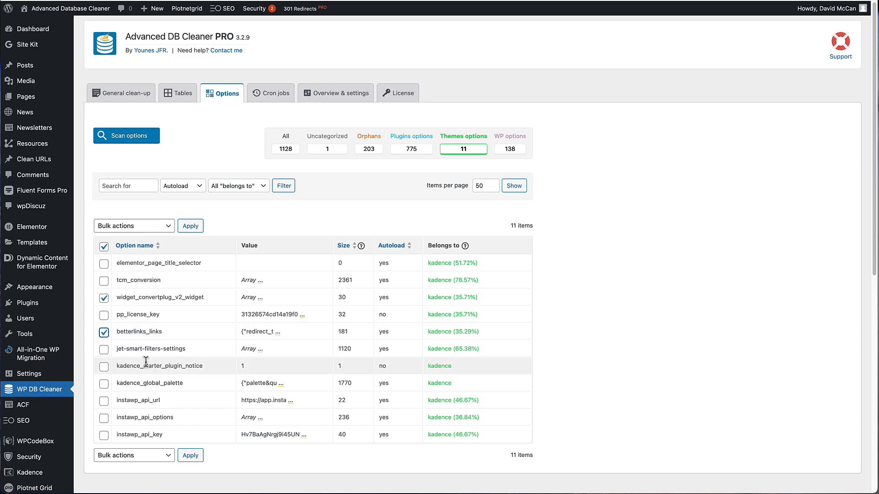
pyautogui.moveTo(150, 400)
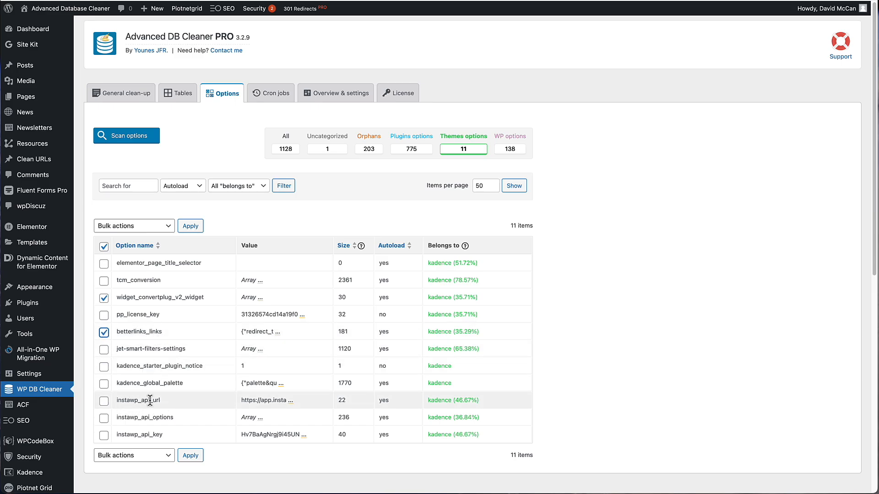
pyautogui.click(103, 400)
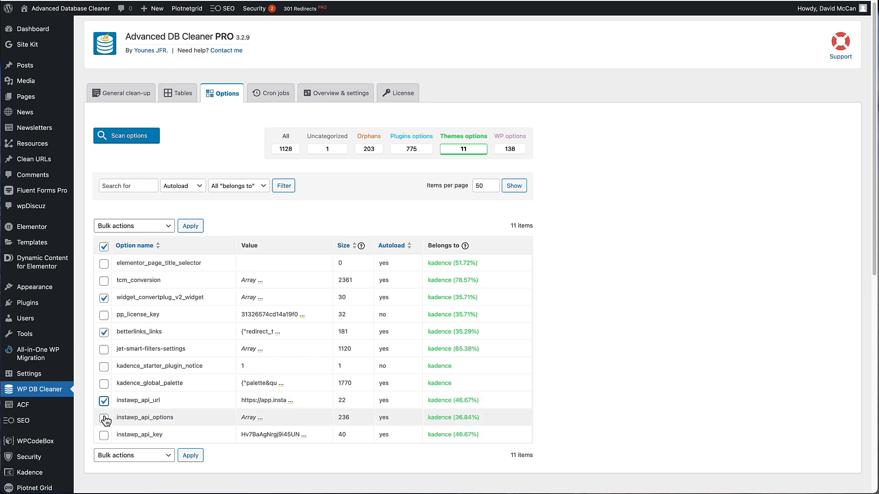
pyautogui.click(133, 455)
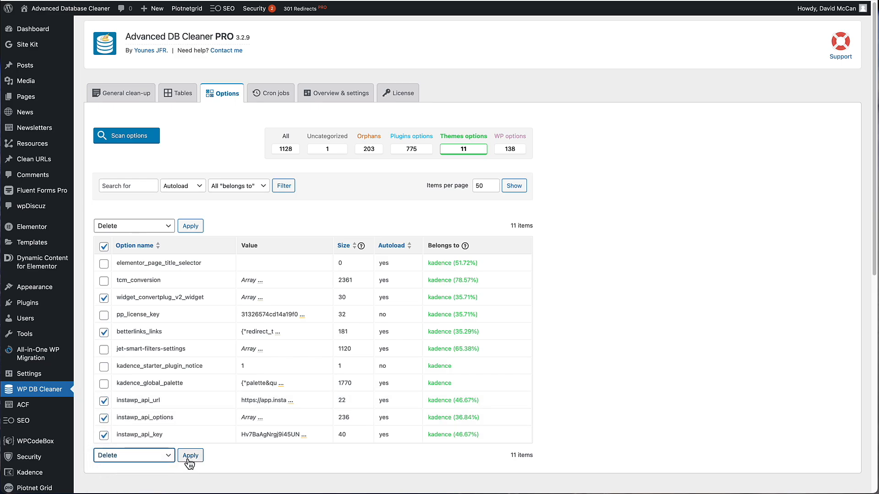
pyautogui.moveTo(392, 296)
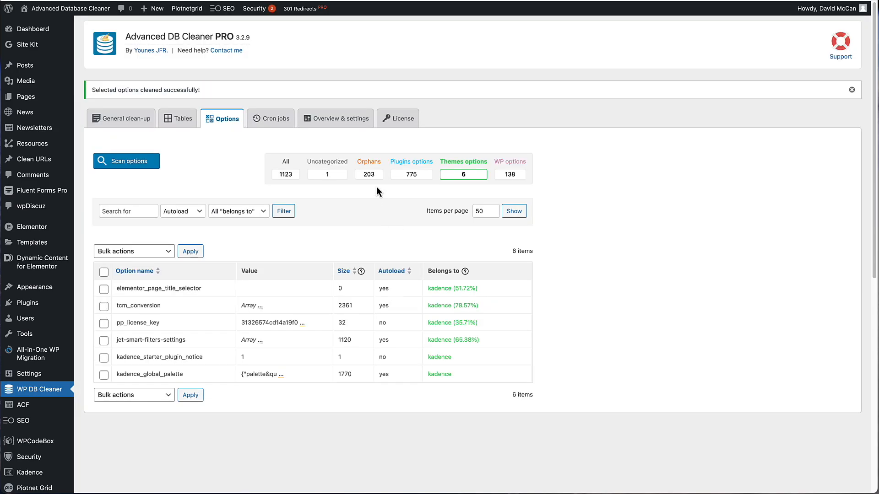
pyautogui.moveTo(368, 162)
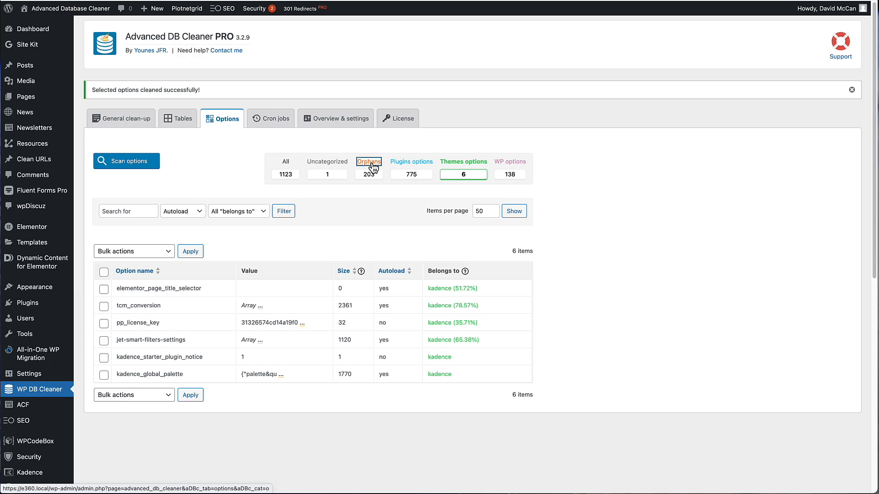
# Filter the options to Orphans and scroll through the 203 orphaned entries
pyautogui.click(368, 162)
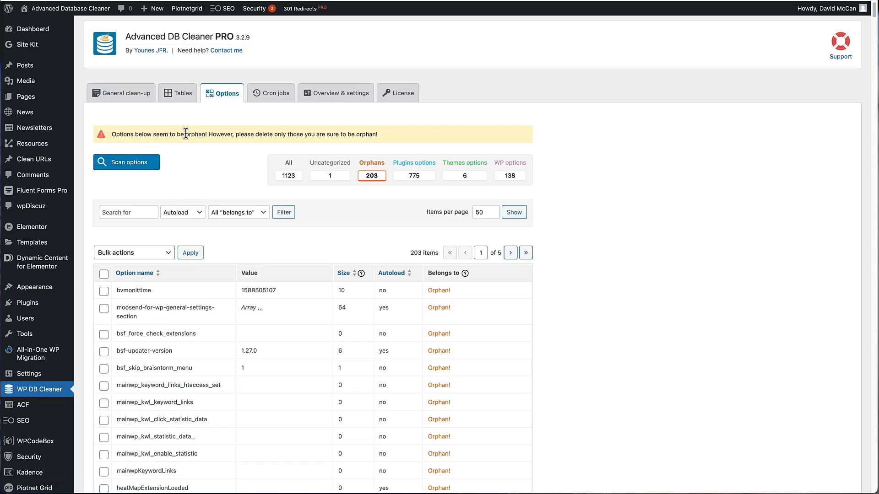
pyautogui.moveTo(203, 131)
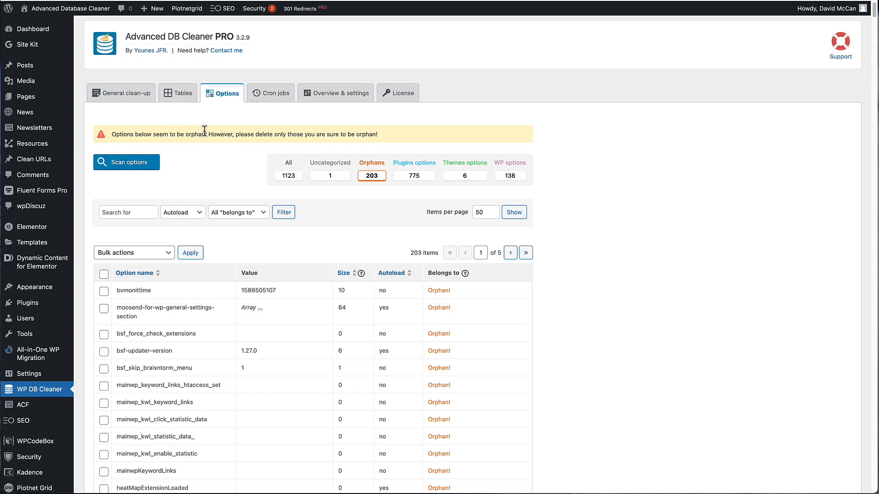
pyautogui.moveTo(577, 209)
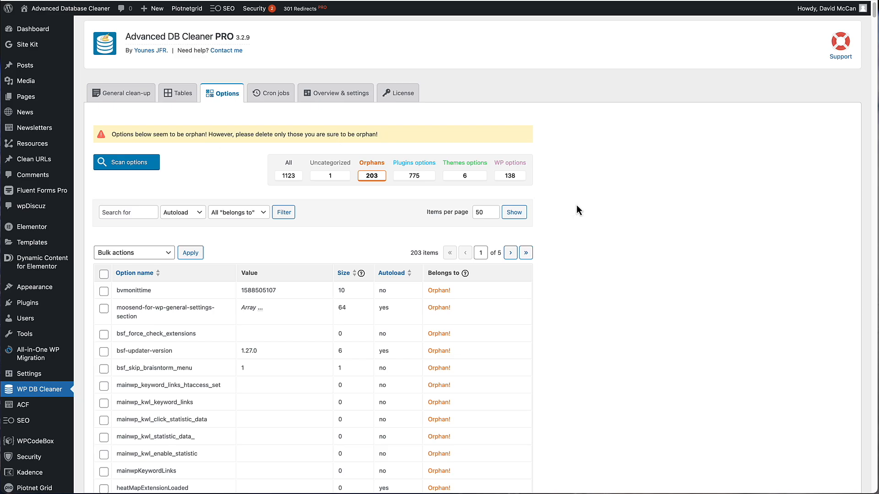
pyautogui.scroll(-3)
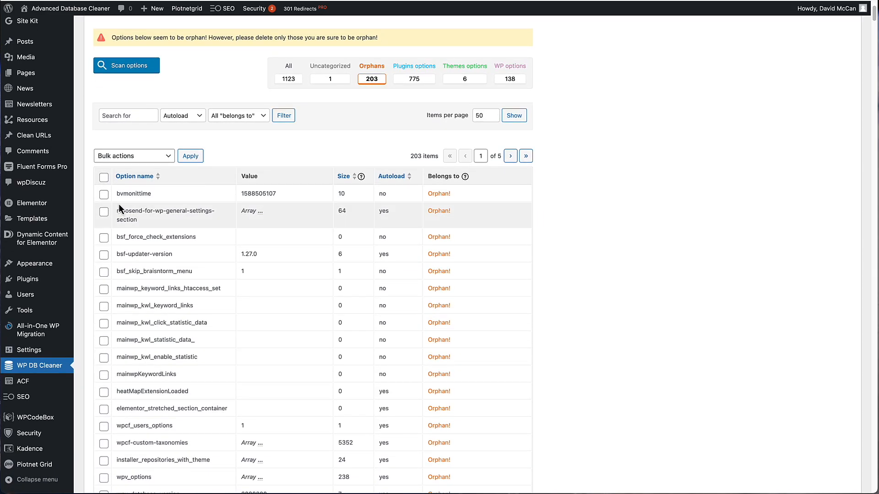
pyautogui.moveTo(126, 202)
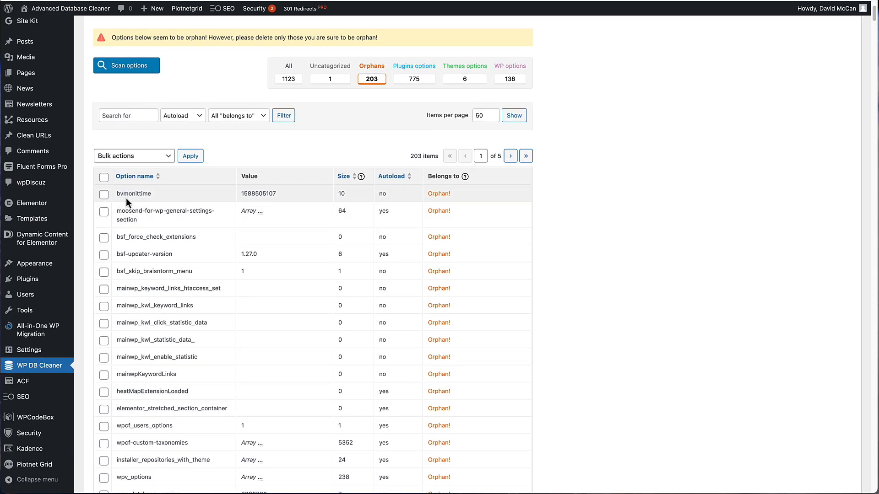
pyautogui.moveTo(153, 198)
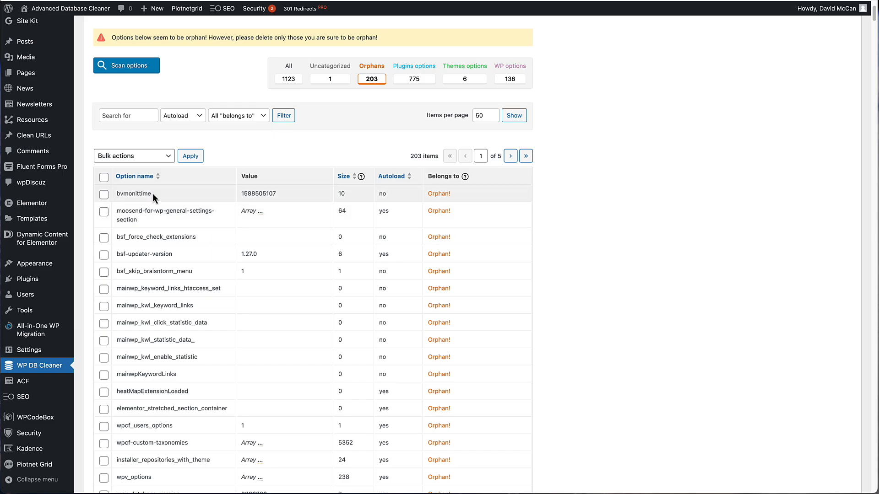
pyautogui.moveTo(168, 201)
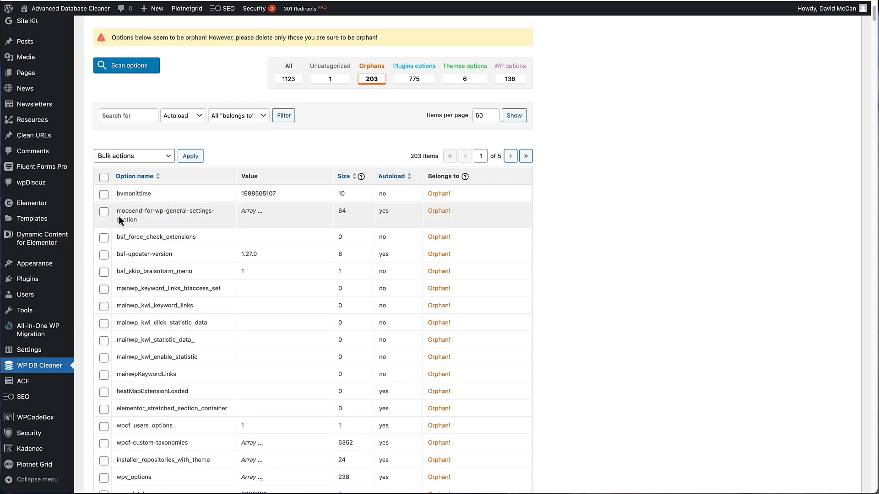
pyautogui.moveTo(142, 210)
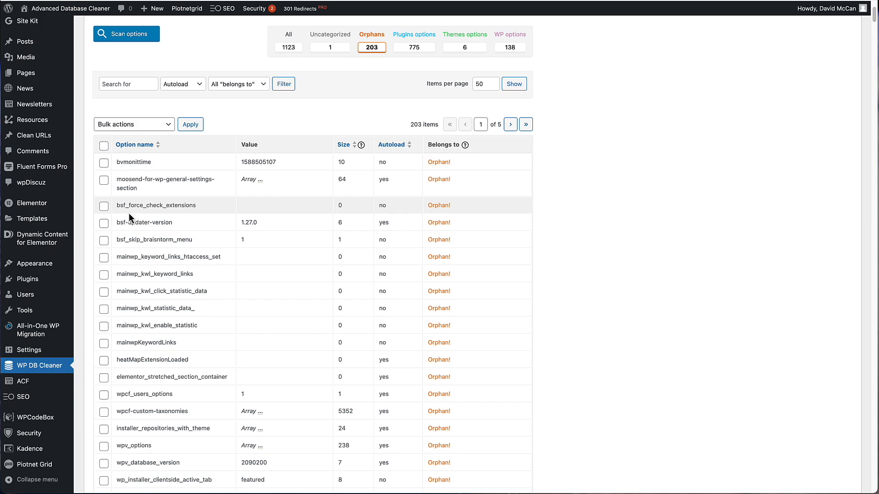
pyautogui.scroll(-3)
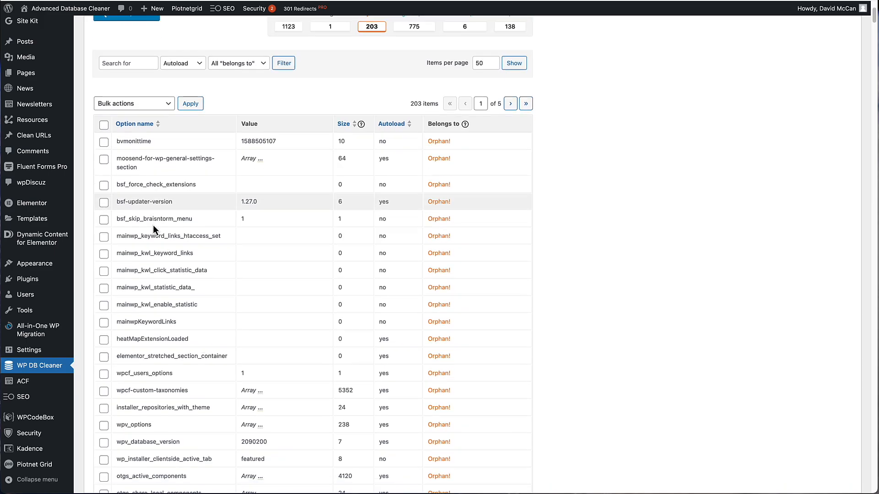
pyautogui.scroll(3)
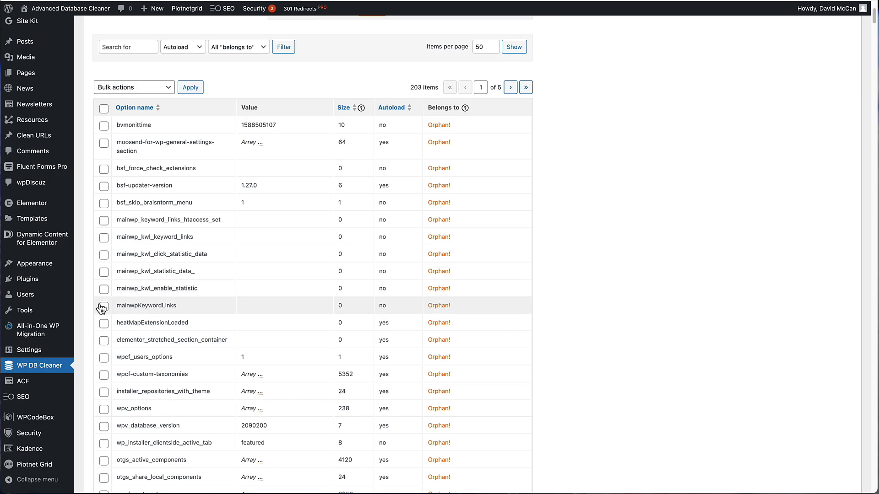
# Check the mainwpKeywordLinks option and apply Edit categorization to the five mainwp options
pyautogui.click(104, 107)
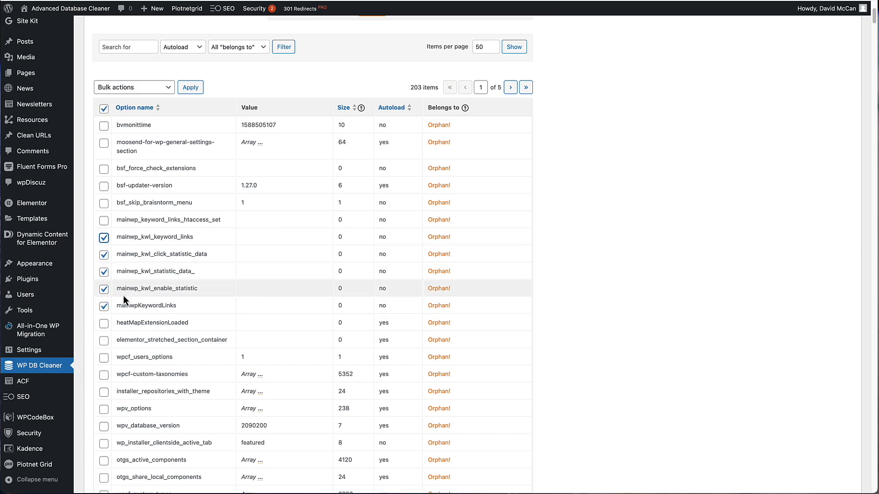
pyautogui.moveTo(125, 301)
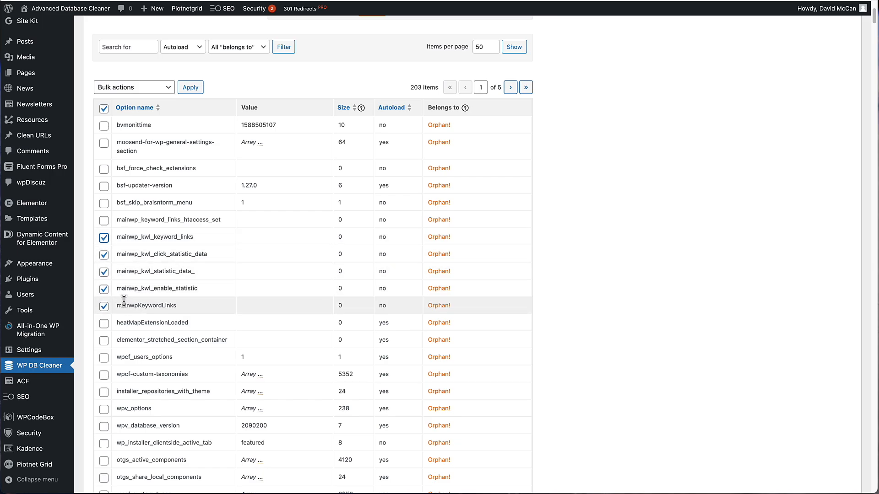
pyautogui.click(133, 87)
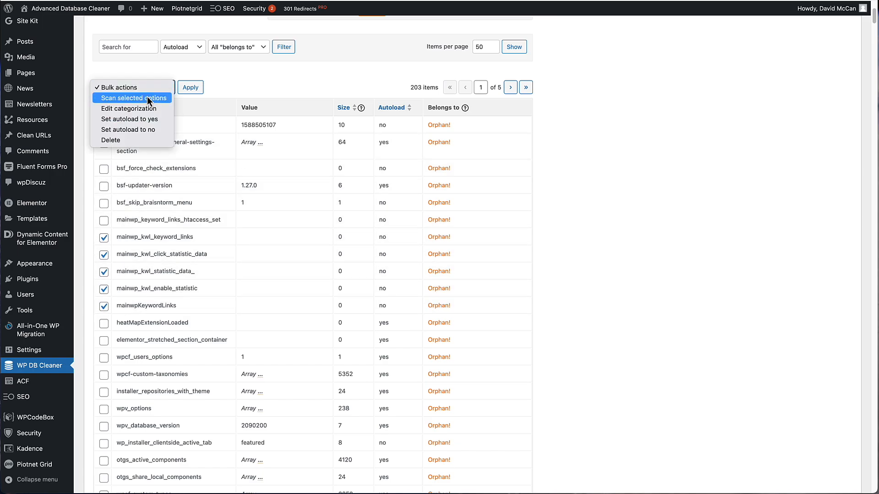
pyautogui.click(130, 108)
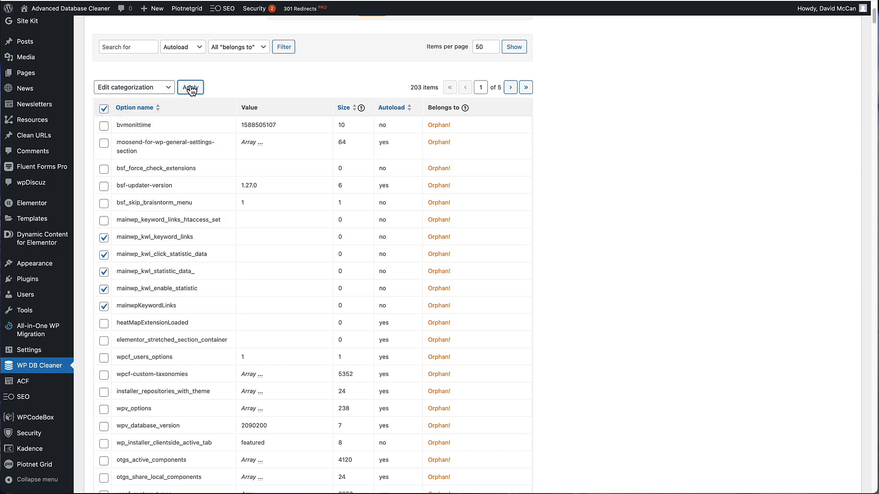
pyautogui.click(189, 87)
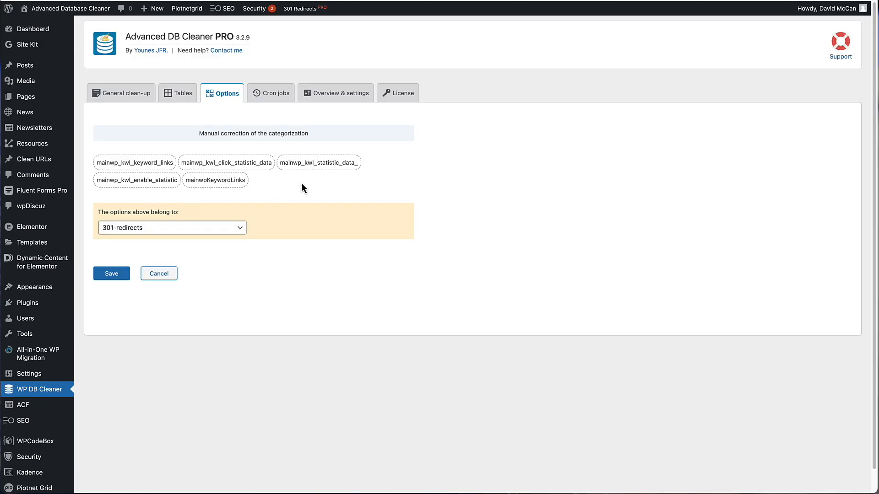
pyautogui.moveTo(187, 165)
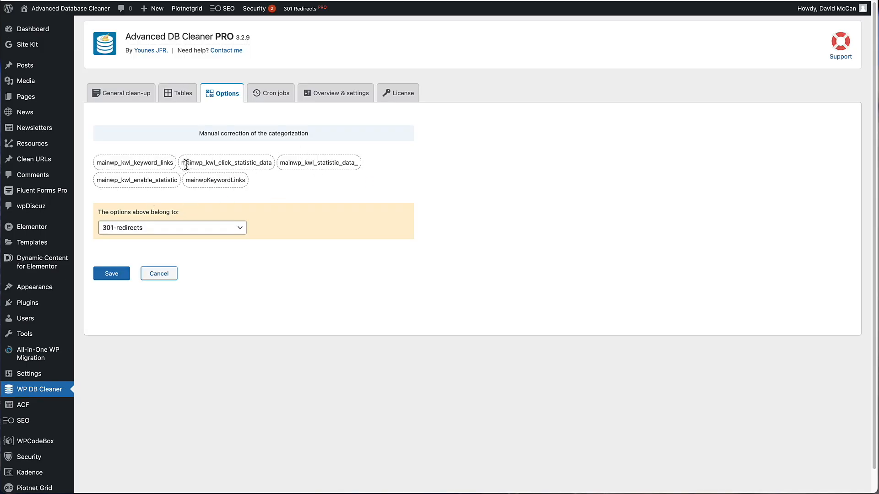
# Assign the options to mainwp-child and save the categorization
pyautogui.click(171, 227)
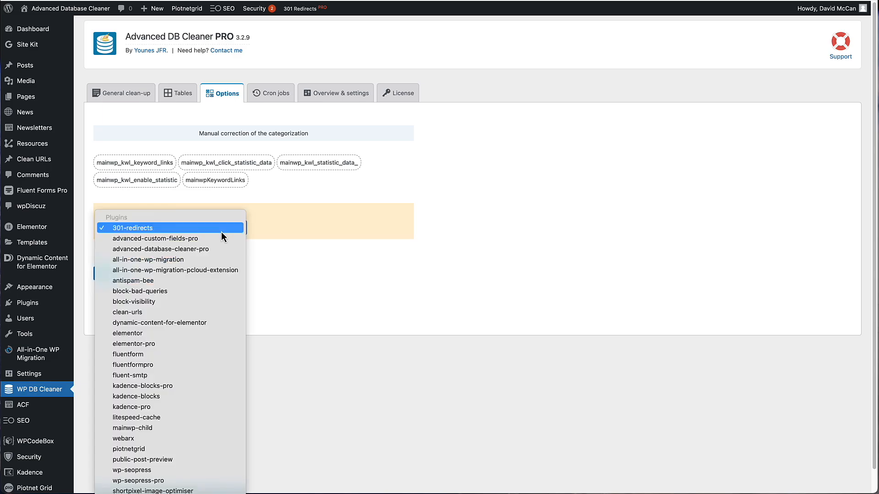
pyautogui.click(132, 428)
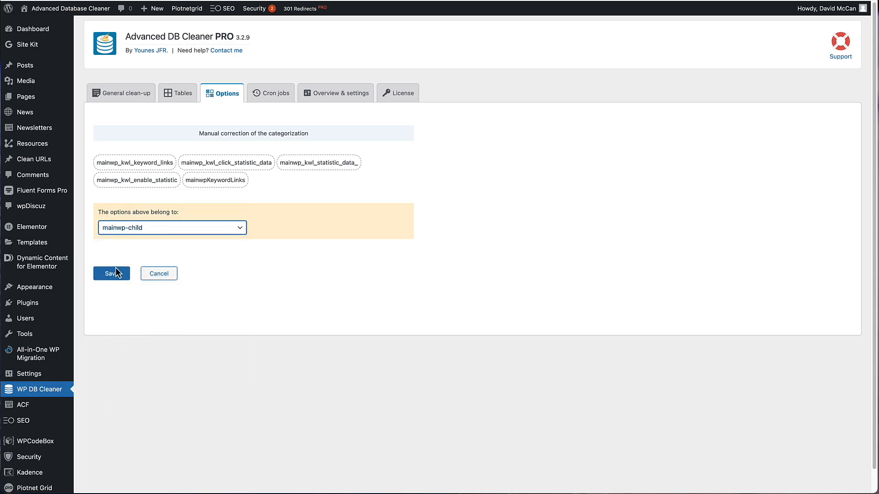
pyautogui.moveTo(270, 309)
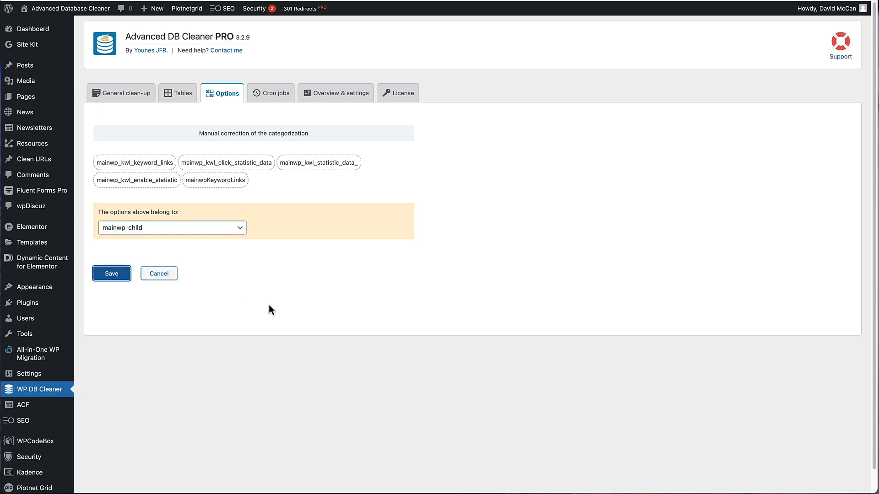
pyautogui.click(111, 274)
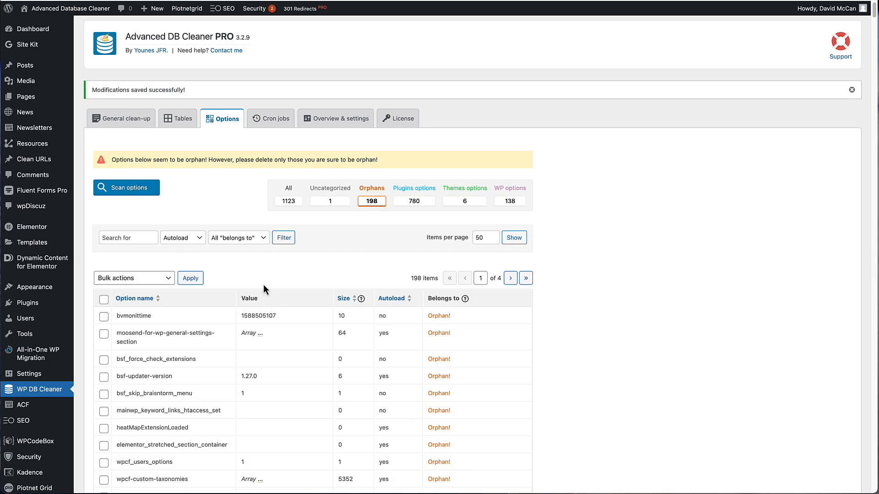
pyautogui.scroll(-3)
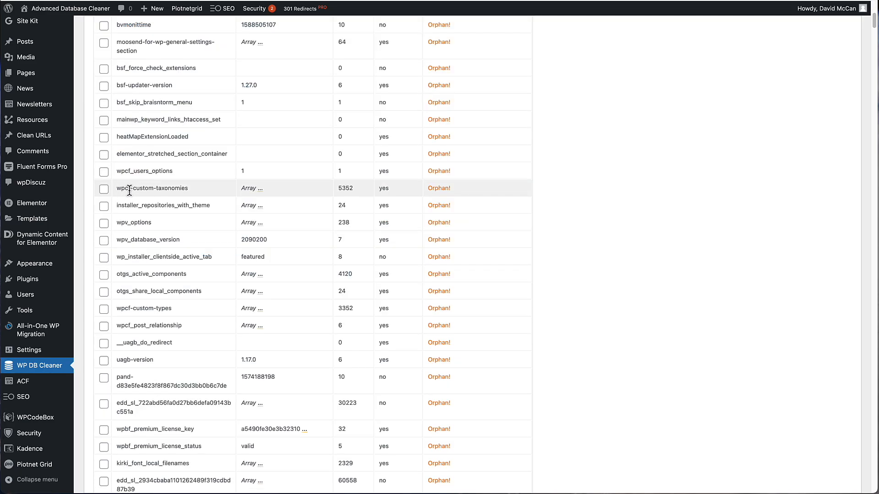
pyautogui.moveTo(212, 195)
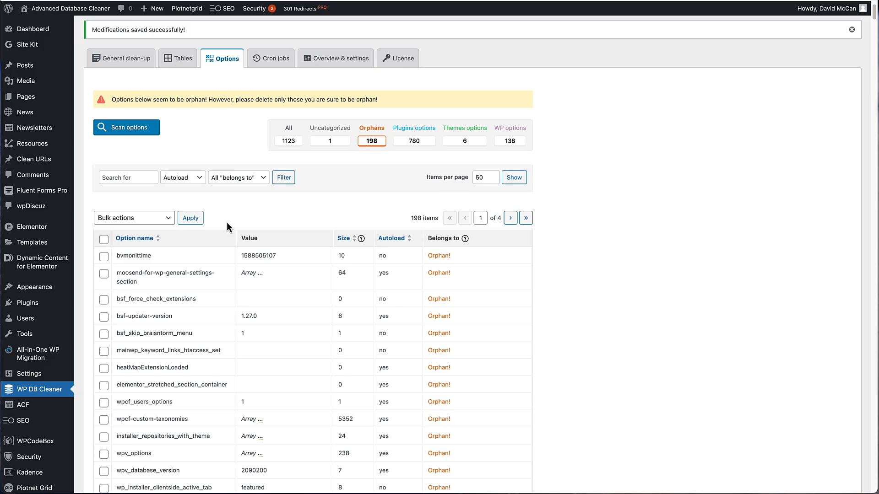
pyautogui.moveTo(315, 169)
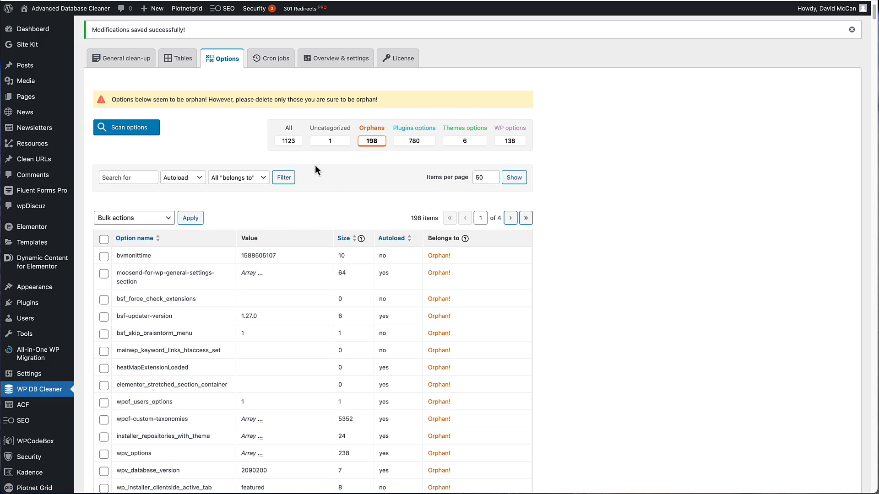
pyautogui.moveTo(283, 220)
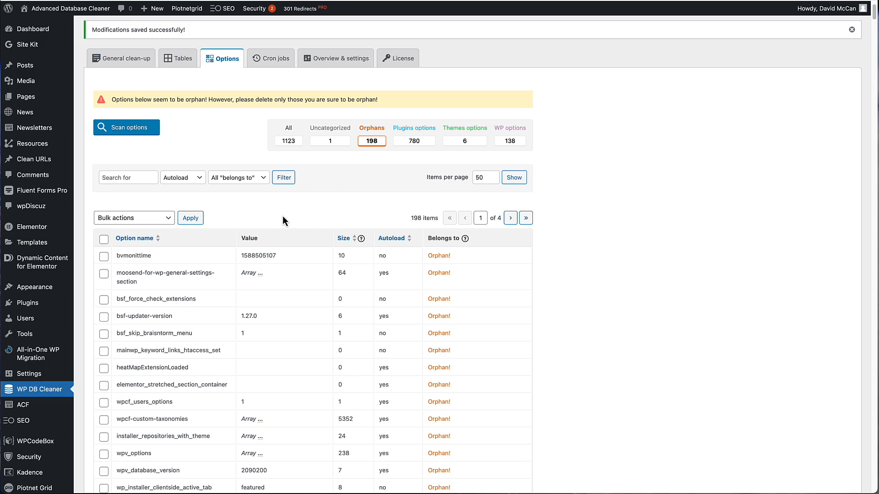
pyautogui.moveTo(225, 213)
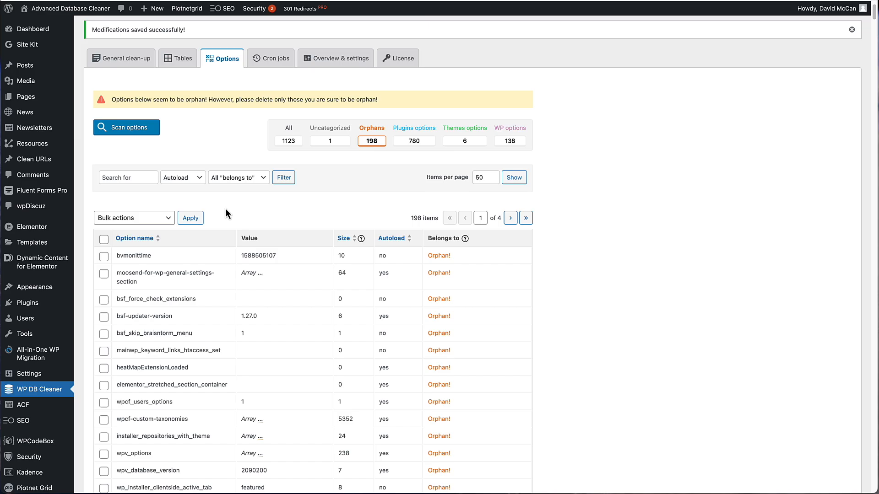
pyautogui.moveTo(271, 57)
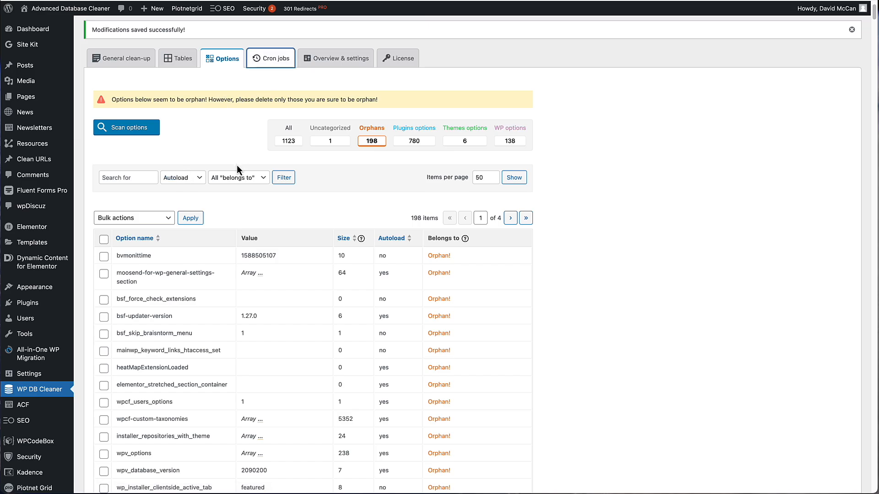
# Filter cron jobs to Orphans and check analytify_email_cron_function
pyautogui.click(270, 58)
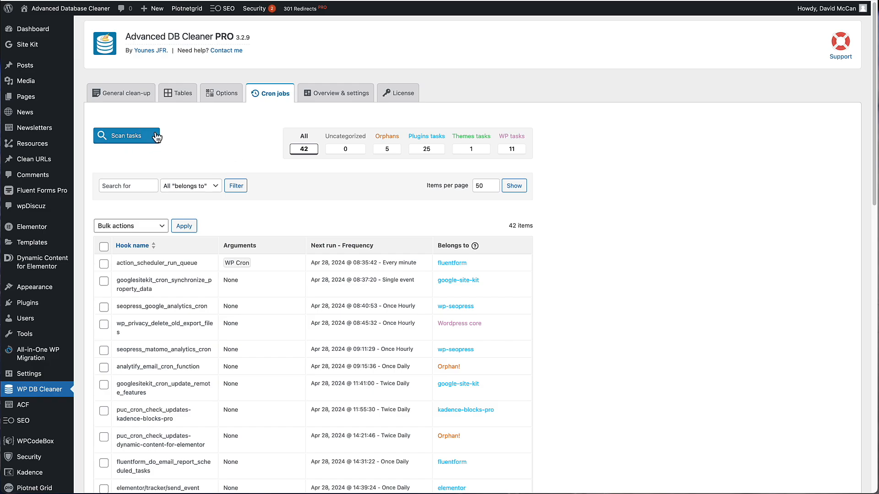
pyautogui.moveTo(174, 140)
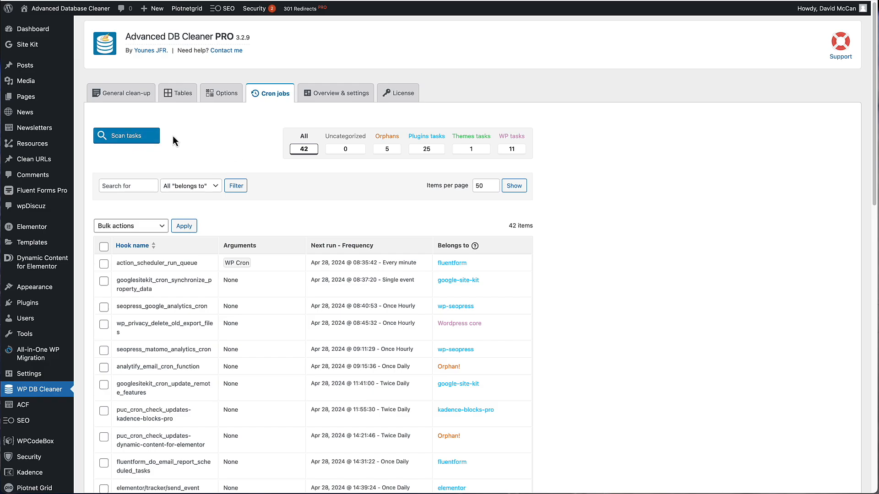
pyautogui.moveTo(520, 158)
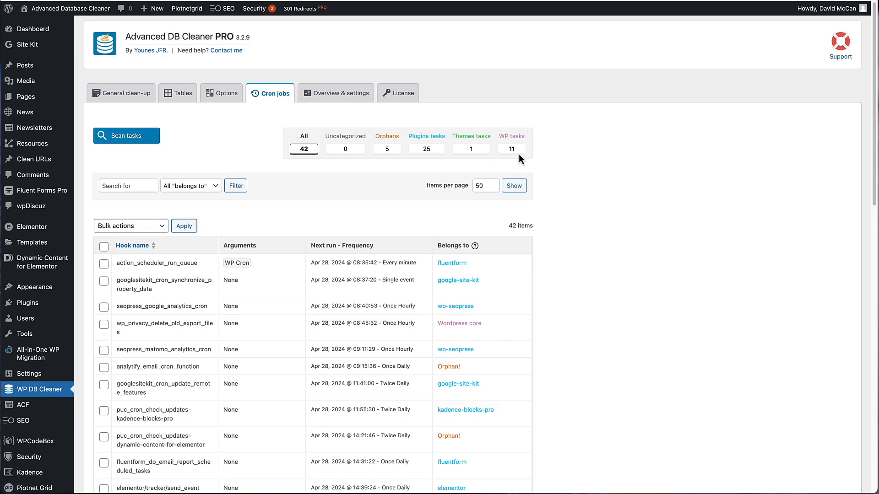
pyautogui.moveTo(275, 155)
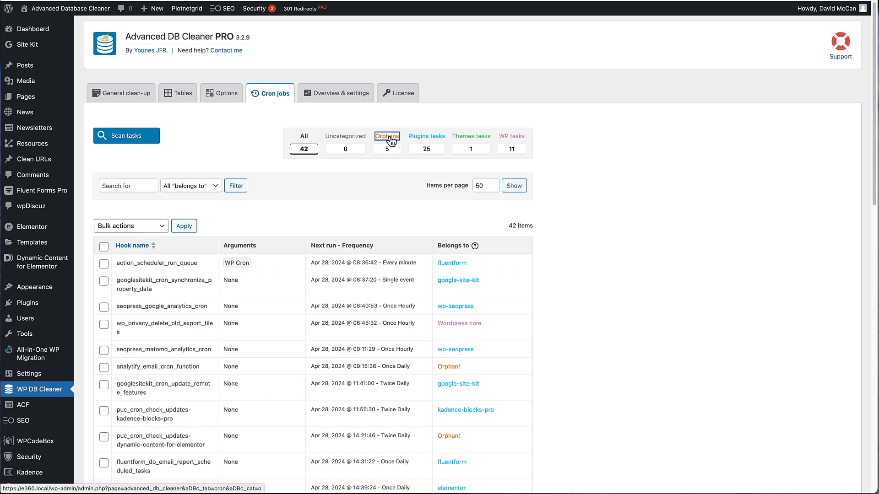
pyautogui.click(387, 135)
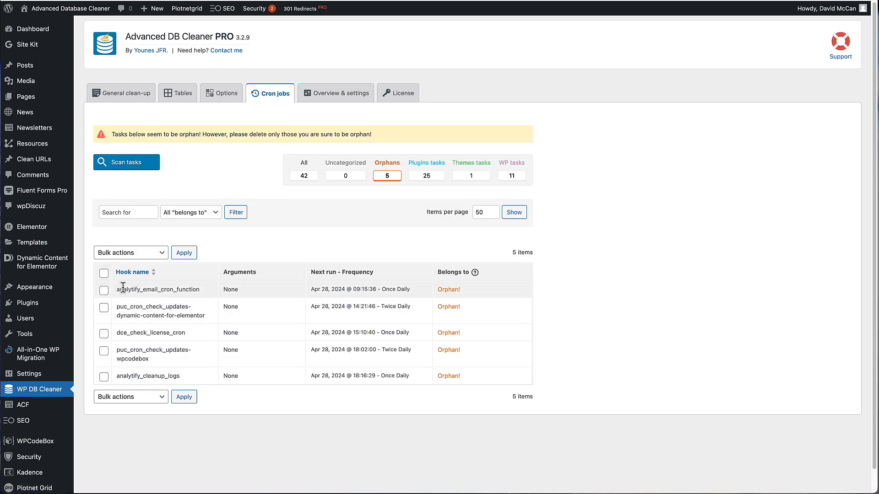
pyautogui.moveTo(110, 297)
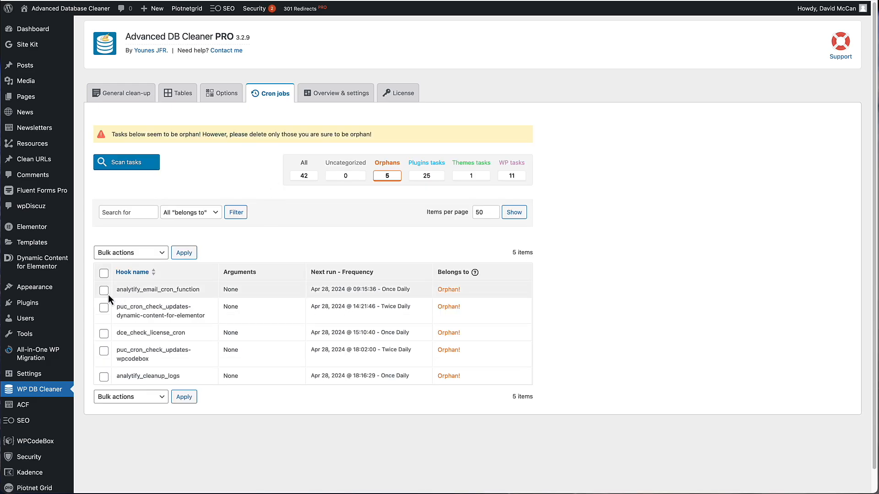
pyautogui.click(104, 272)
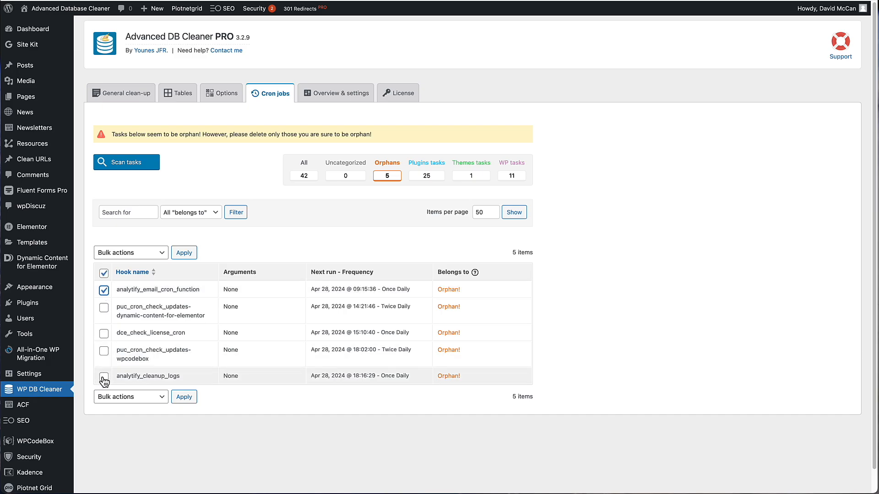
# Check analytify_cleanup_logs and choose Delete from Bulk actions
pyautogui.click(103, 376)
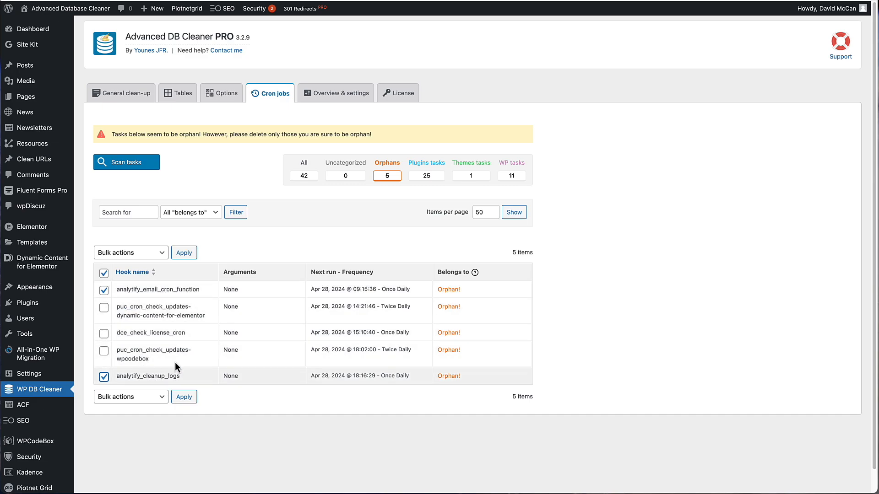
pyautogui.click(130, 252)
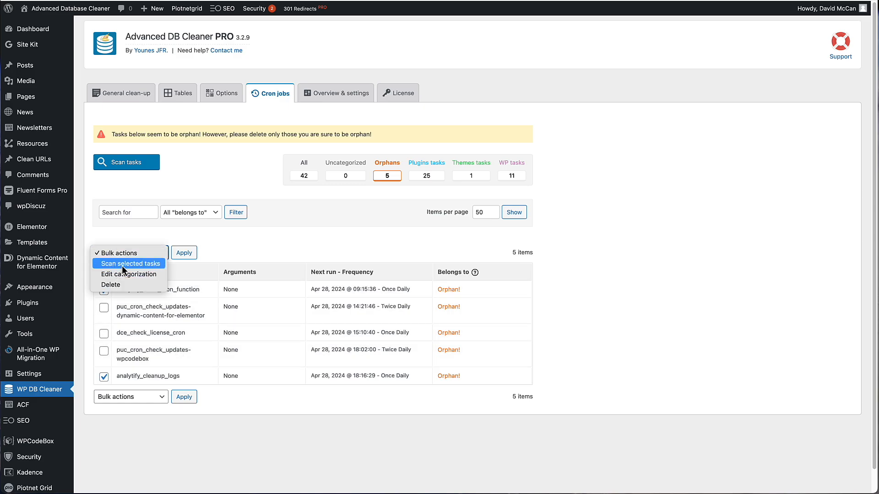
pyautogui.moveTo(142, 271)
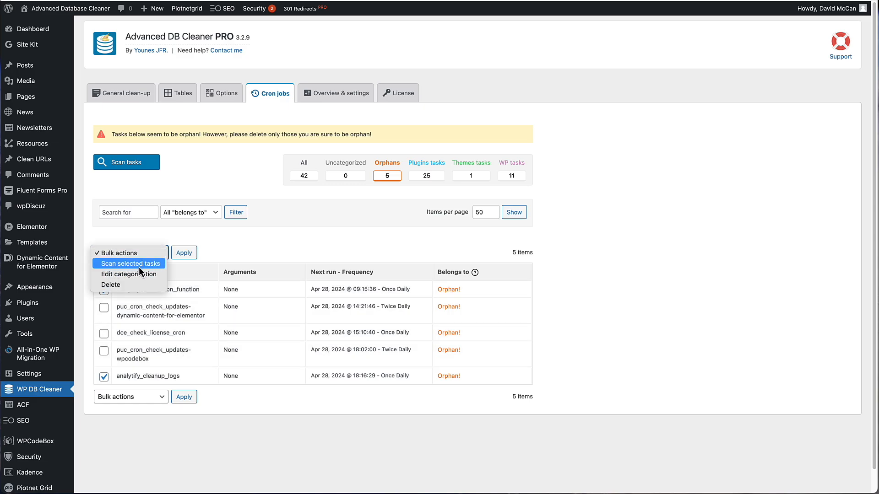
pyautogui.moveTo(110, 285)
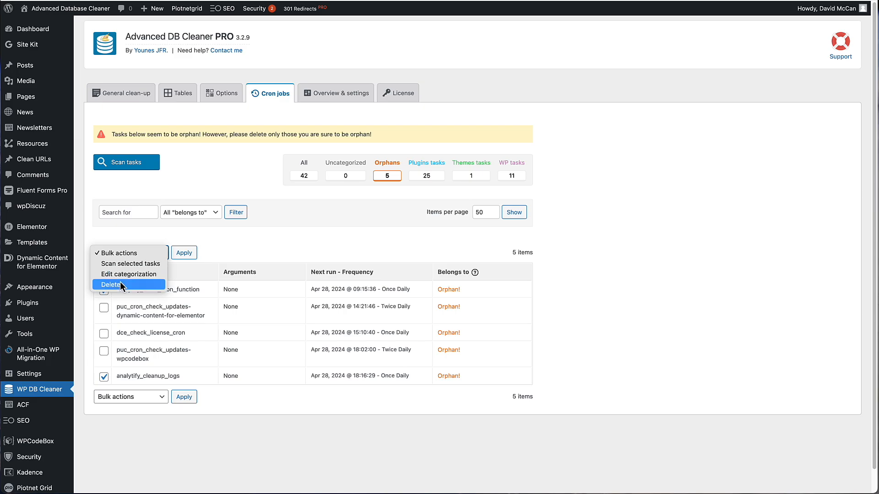
pyautogui.click(110, 284)
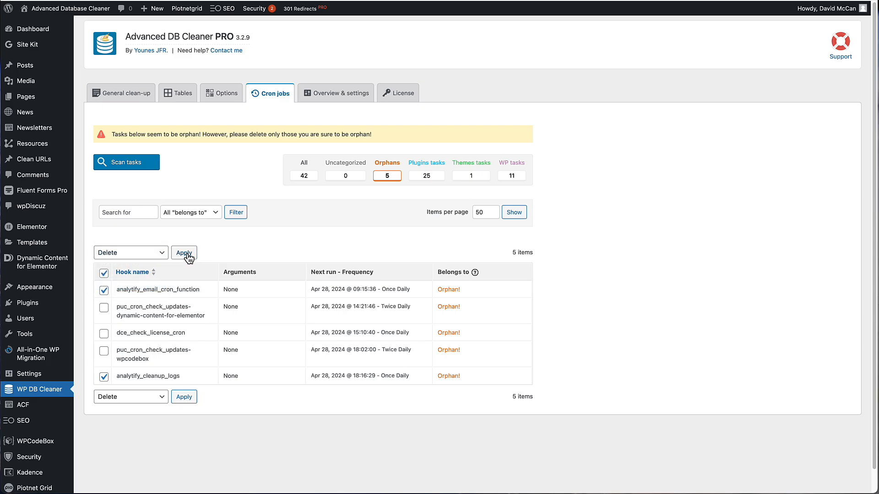
pyautogui.moveTo(317, 251)
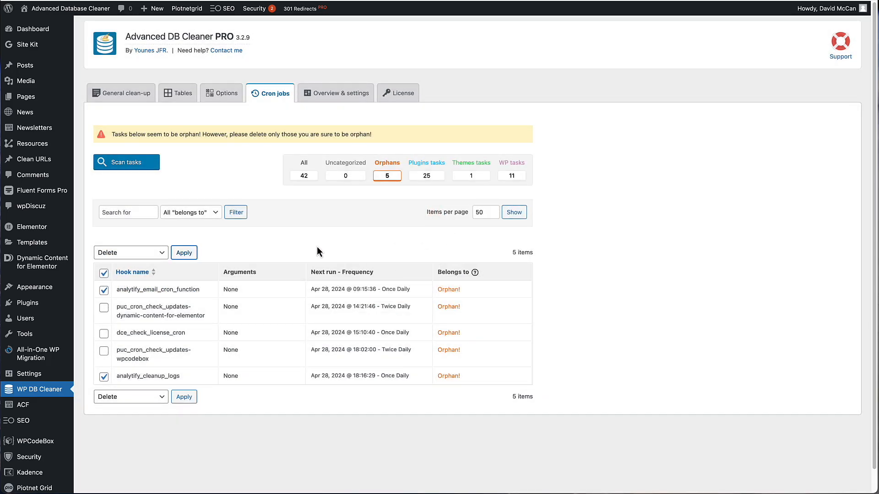